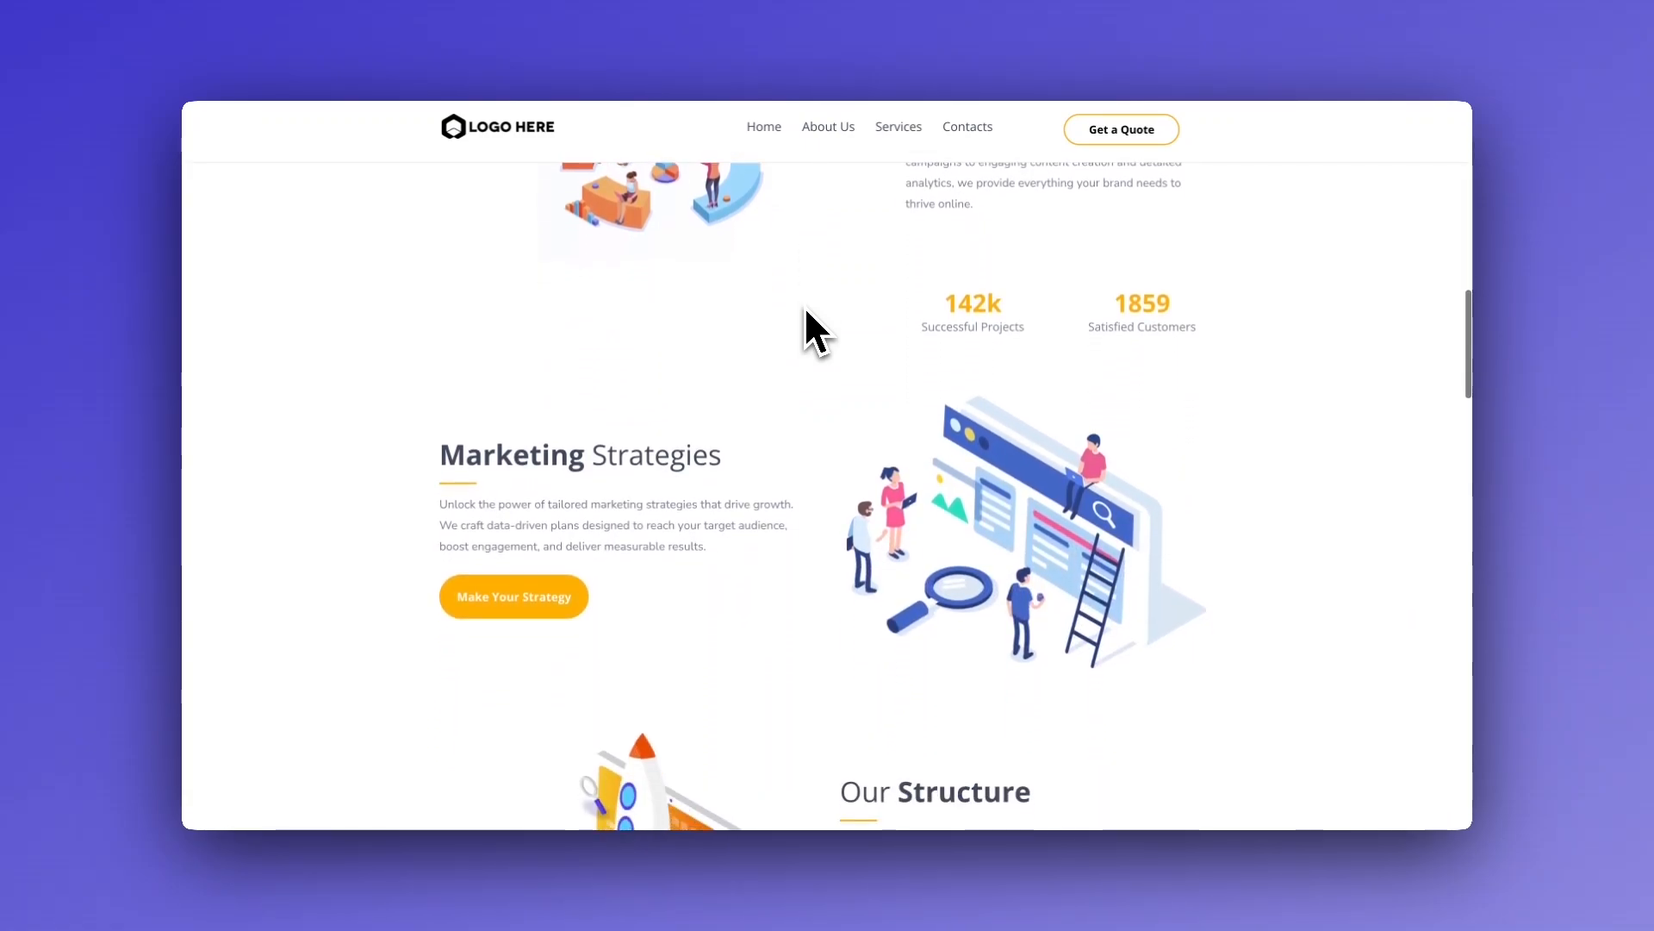
Step: Scroll down the PromptPilot page through the feature cards toward the pricing plans
scroll("down", 3)
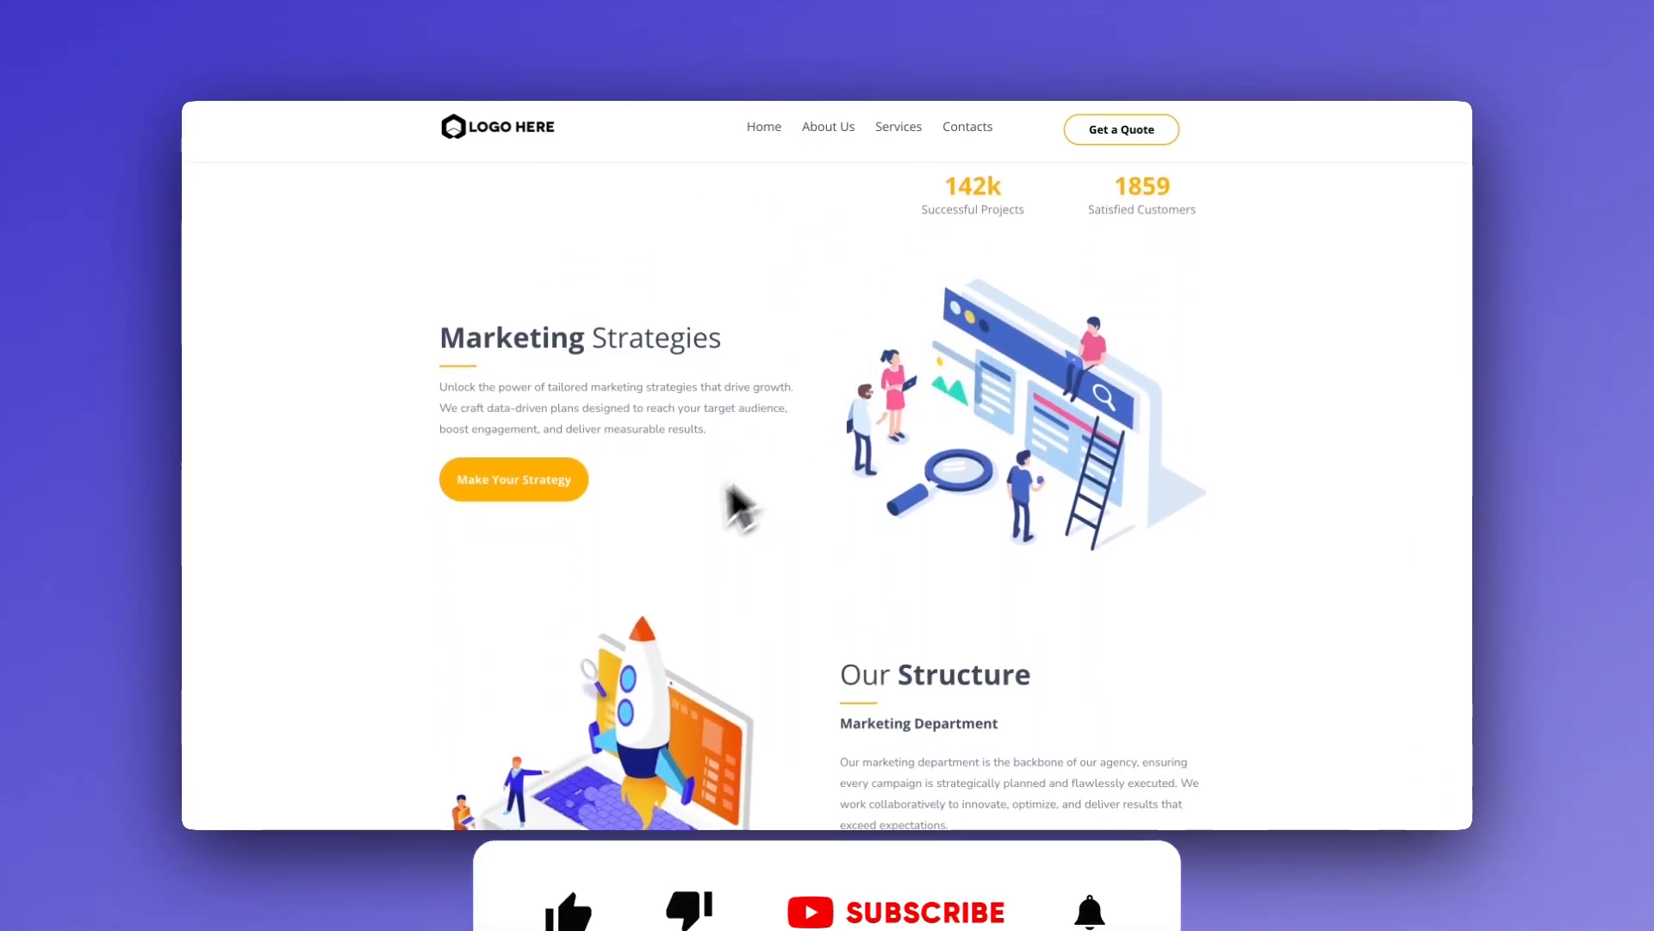
scroll("down", 3)
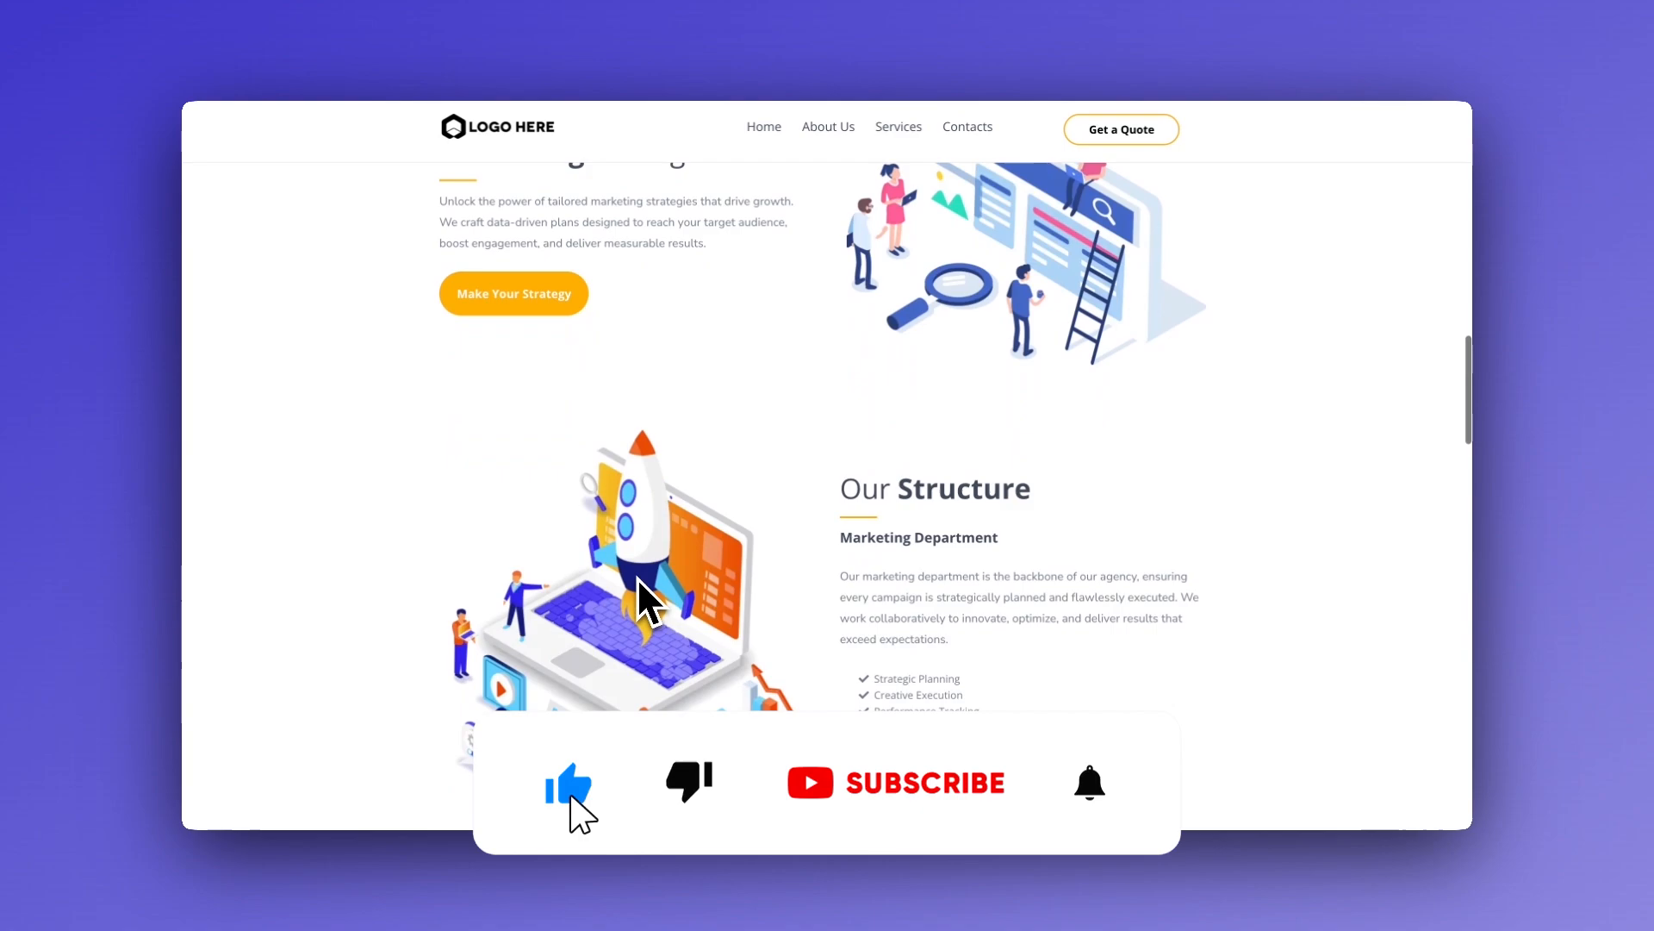
scroll("down", 3)
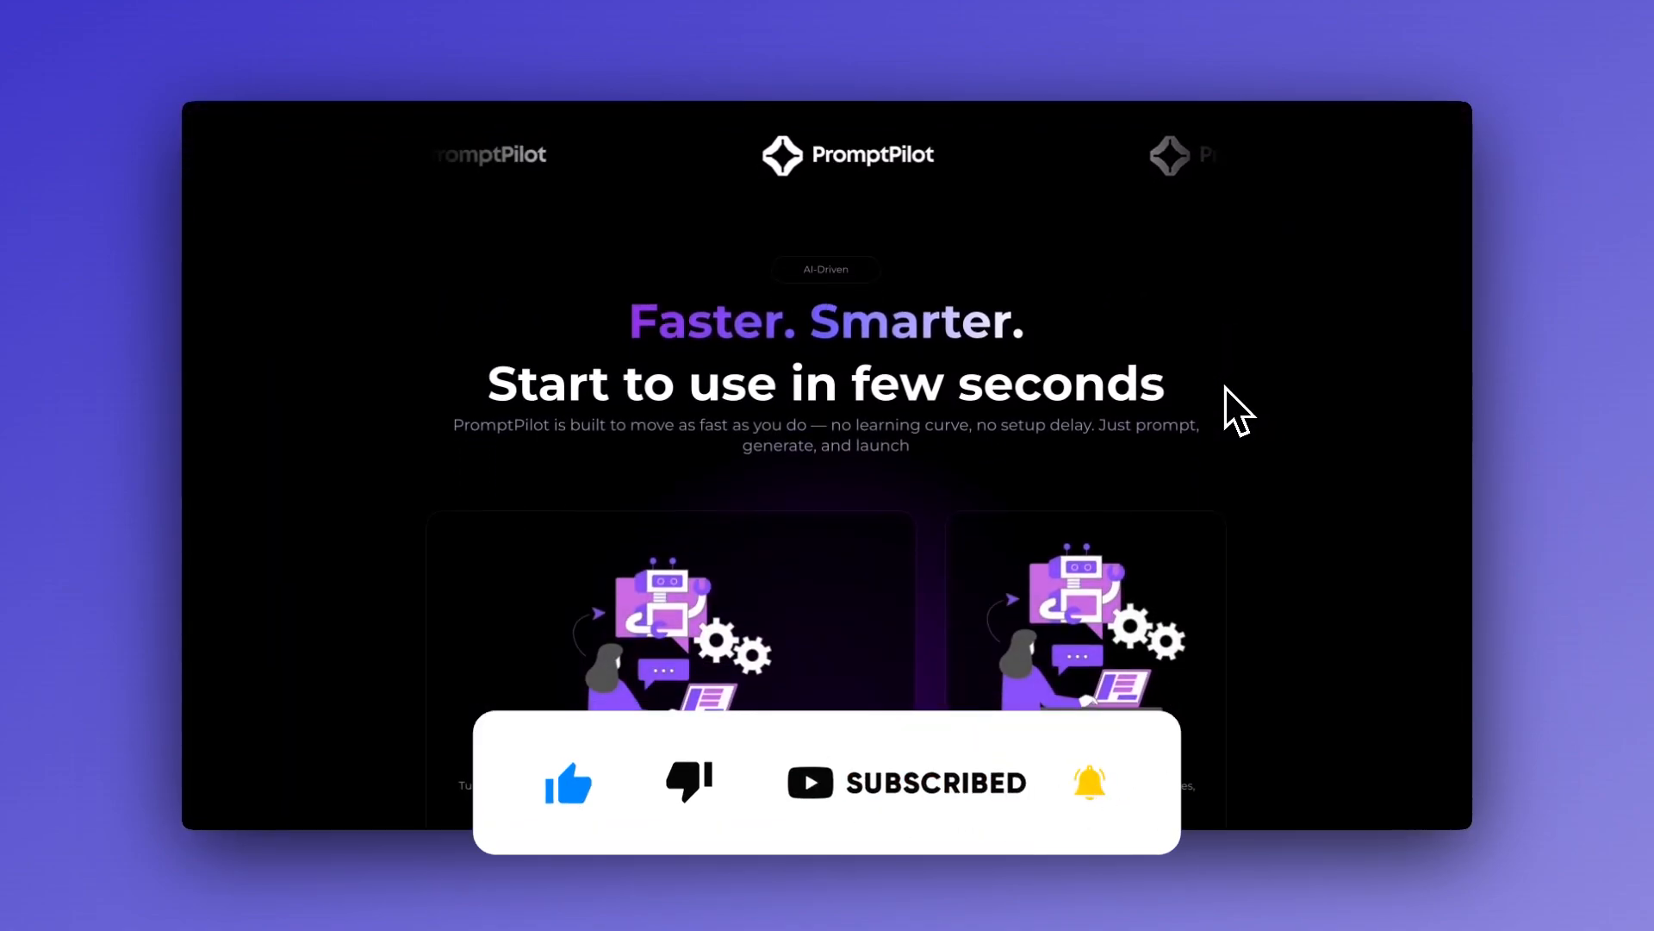
scroll("down", 3)
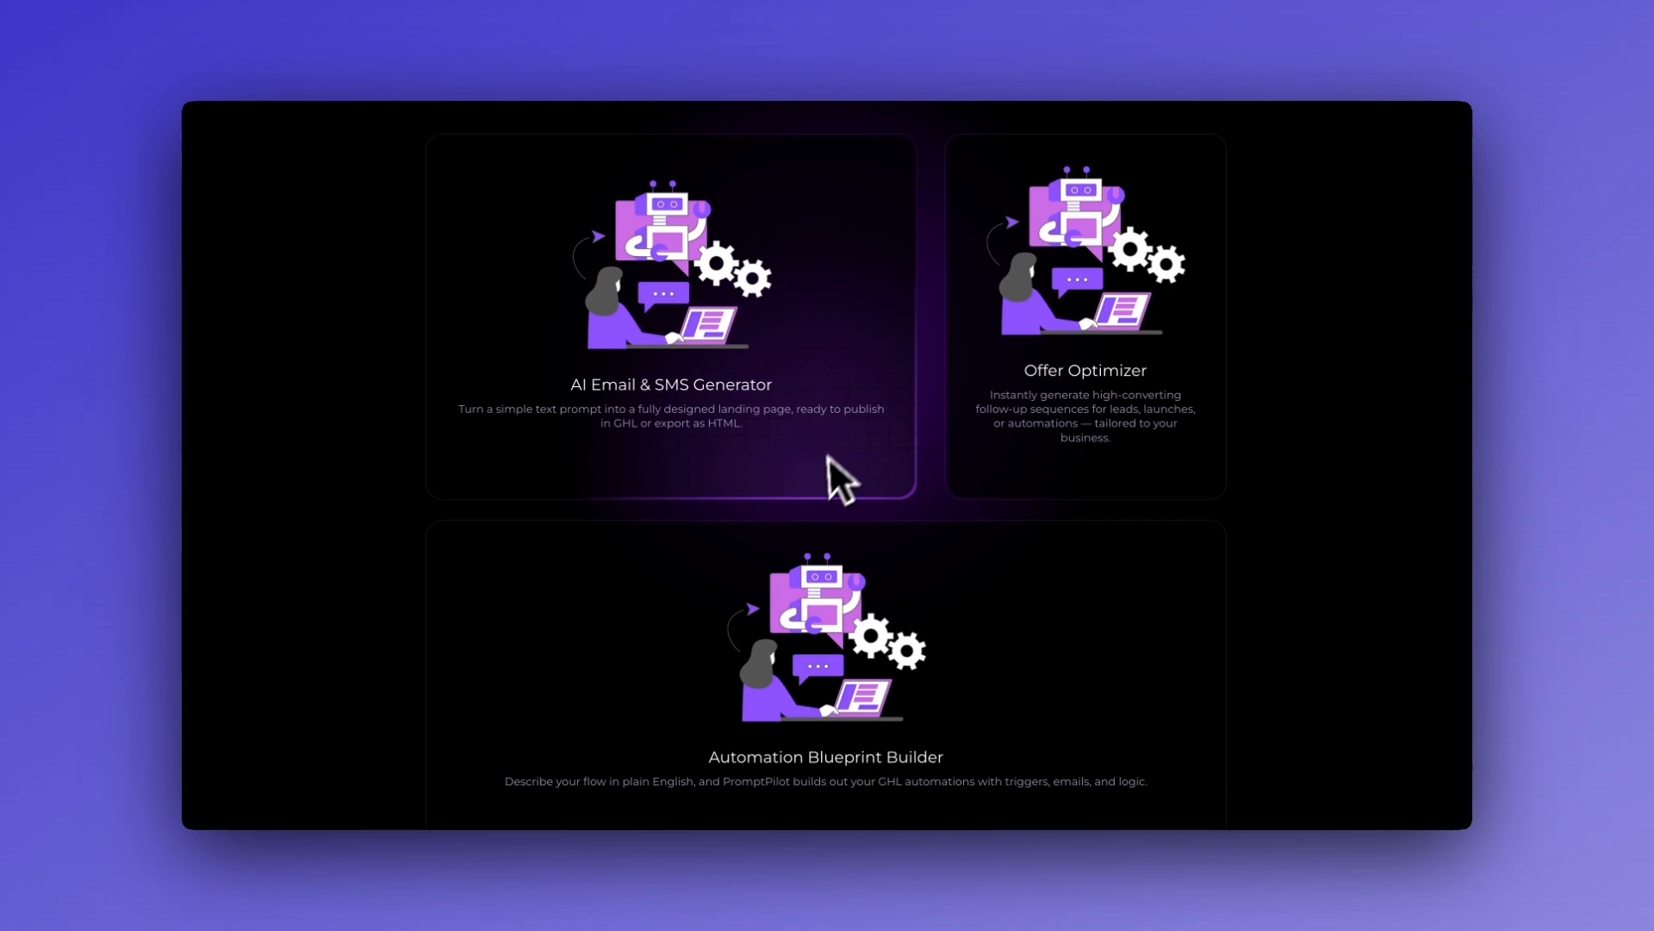
scroll("down", 3)
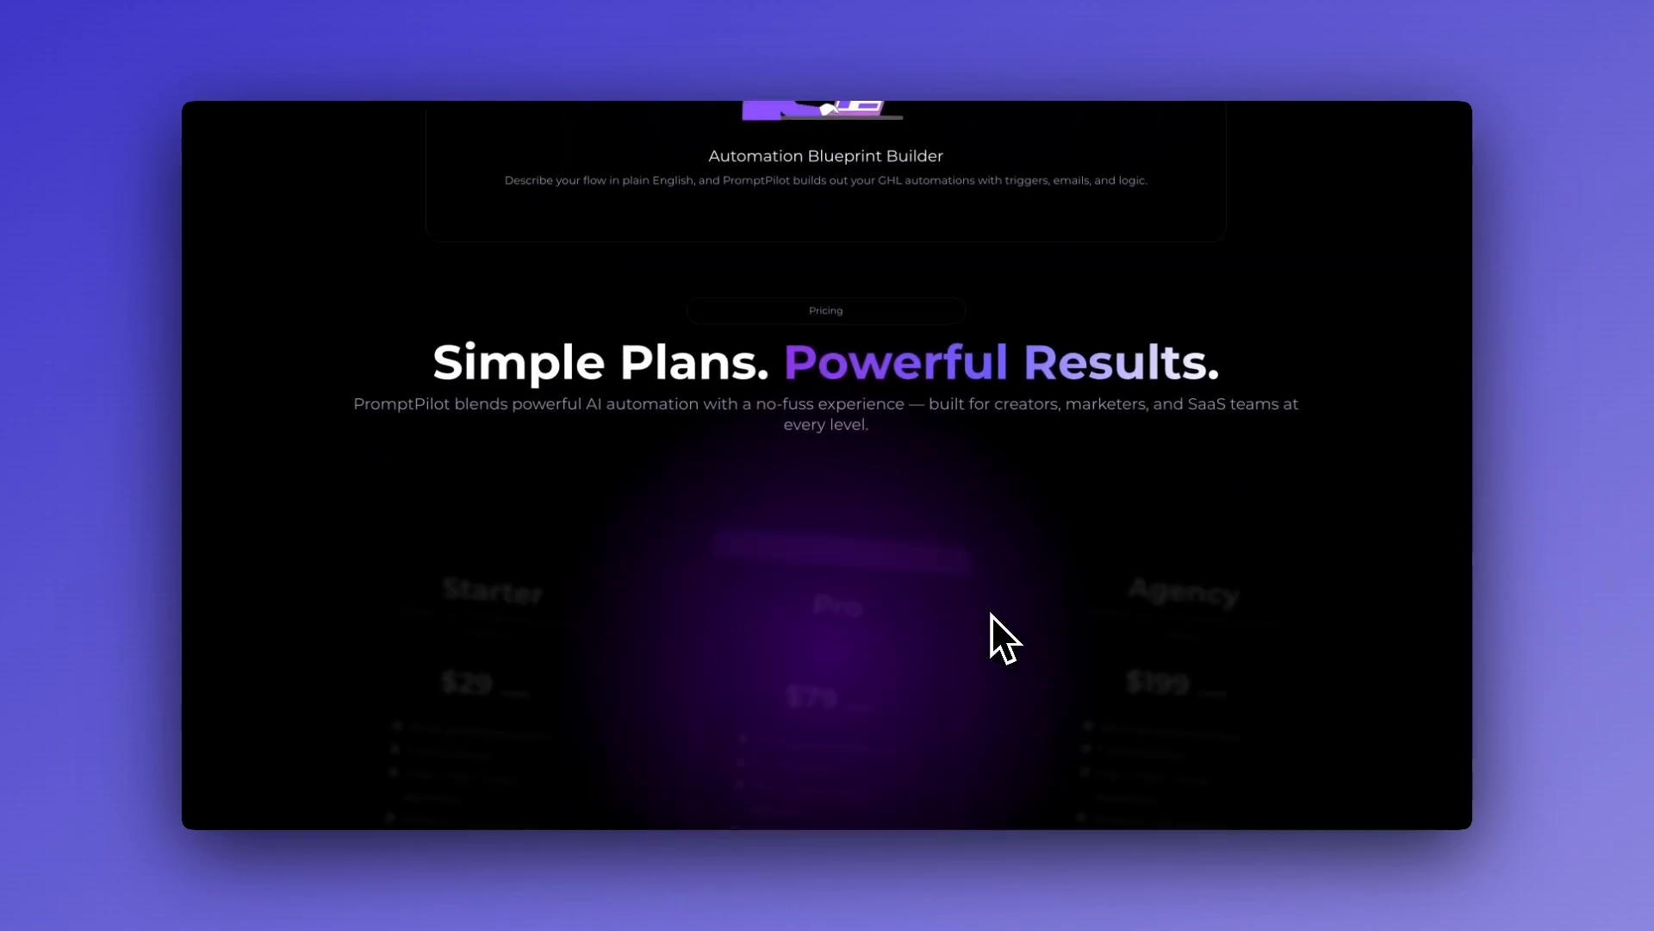
scroll("down", 3)
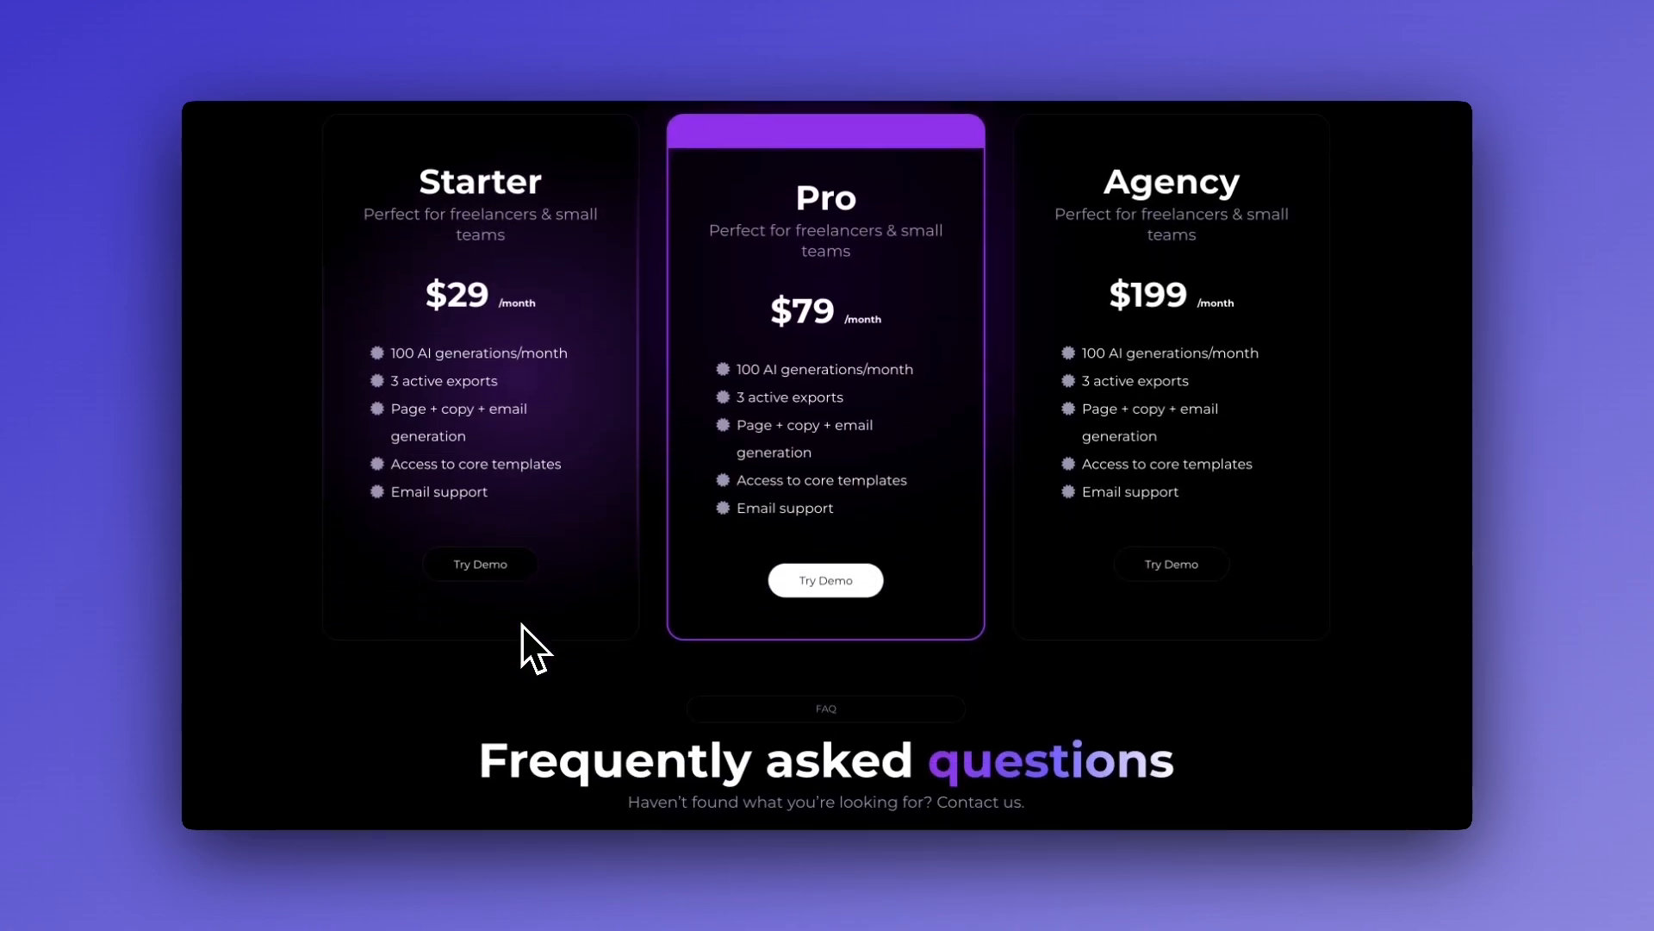
scroll("down", 3)
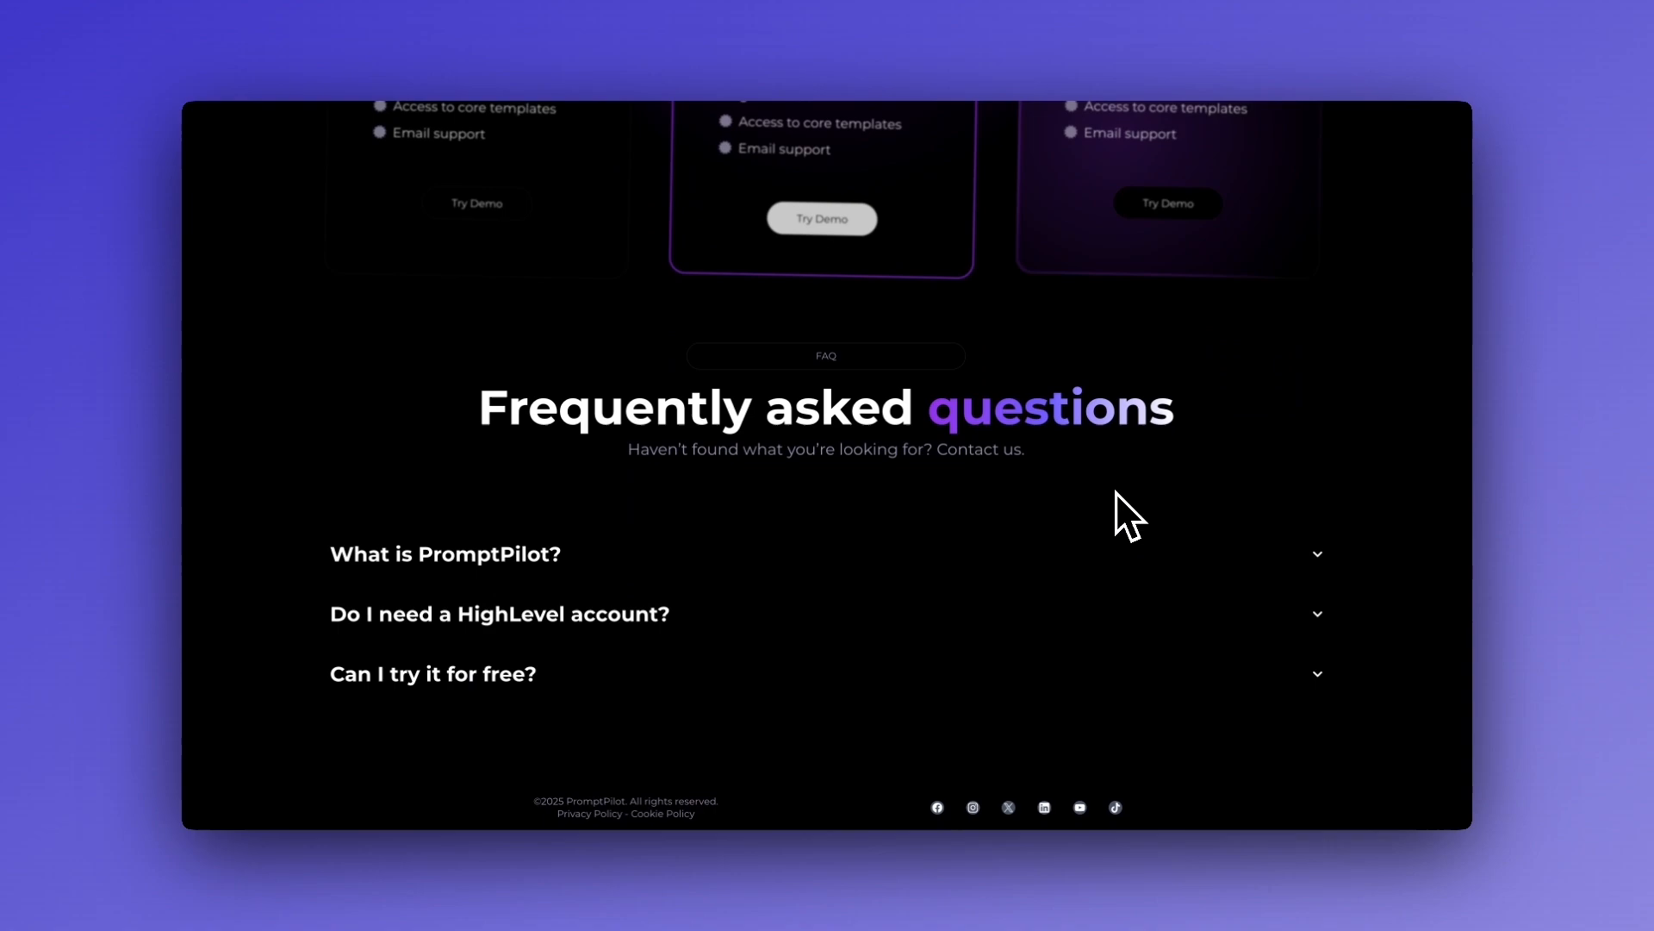
scroll("up", 3)
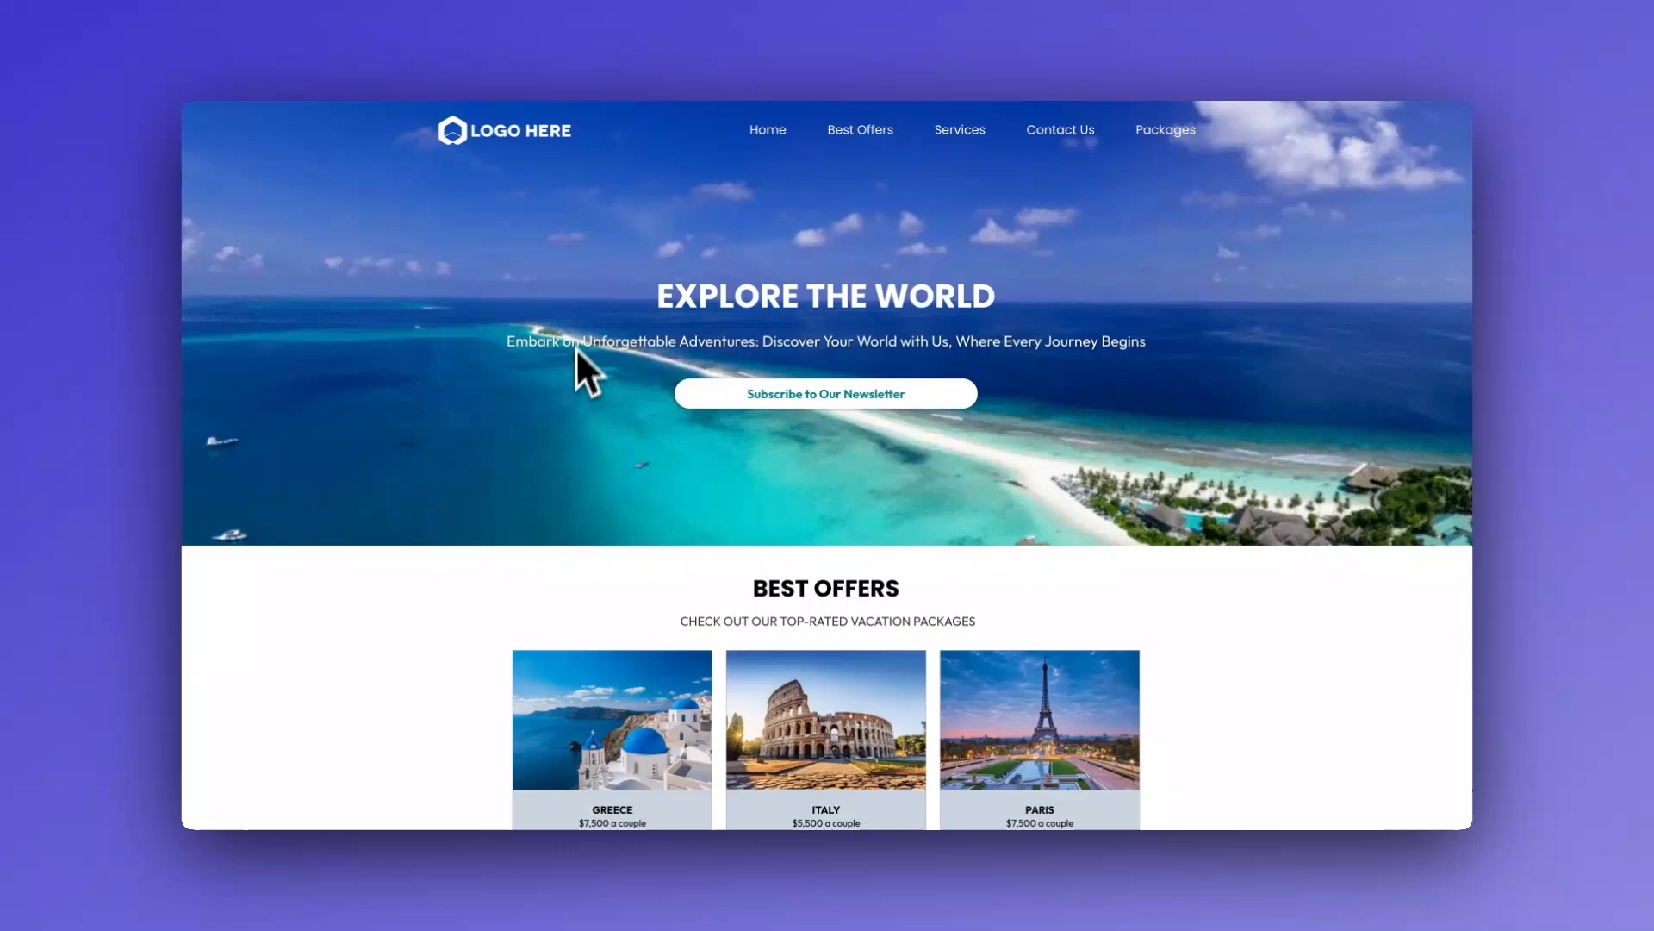
scroll("down", 3)
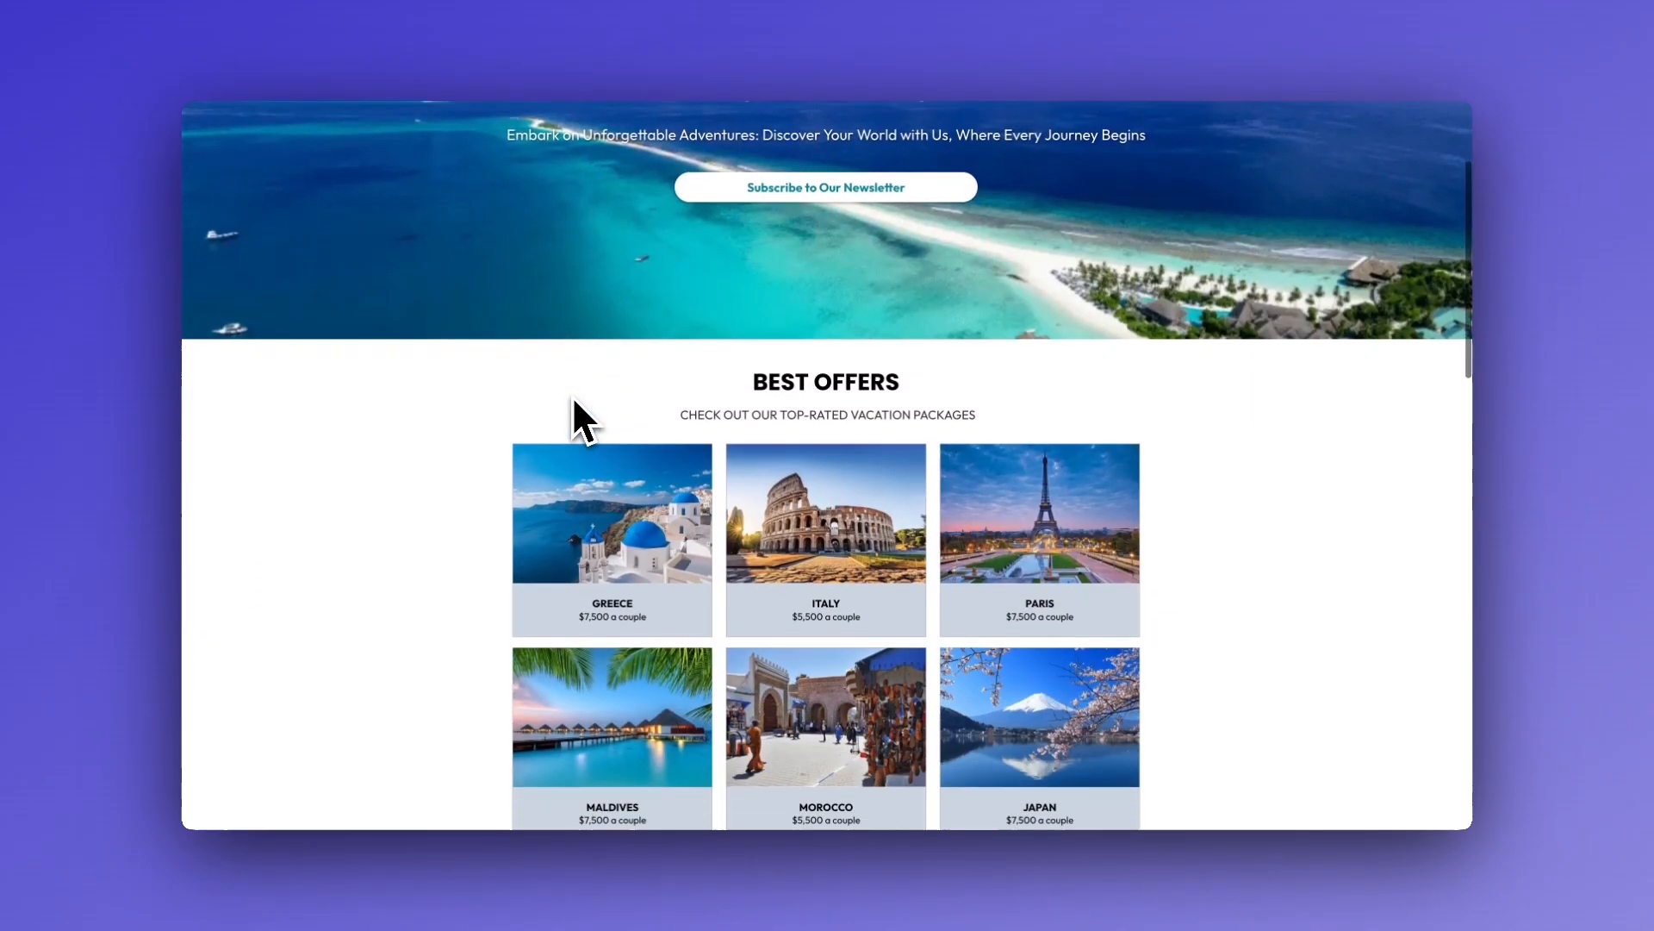
scroll("down", 3)
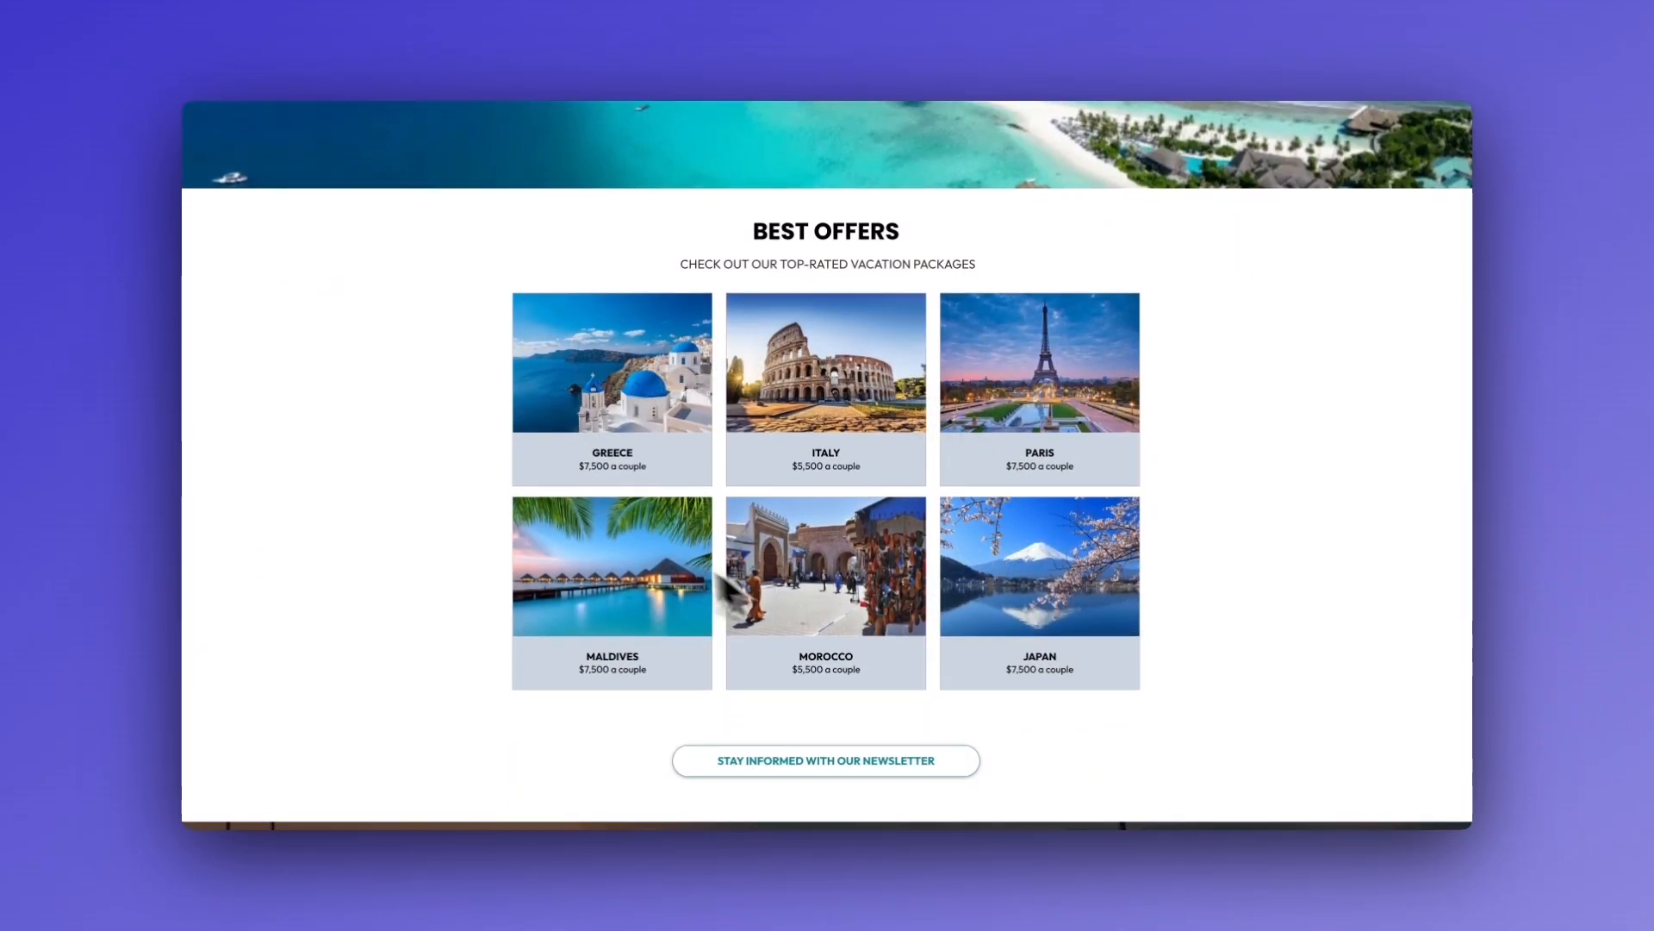
scroll("down", 3)
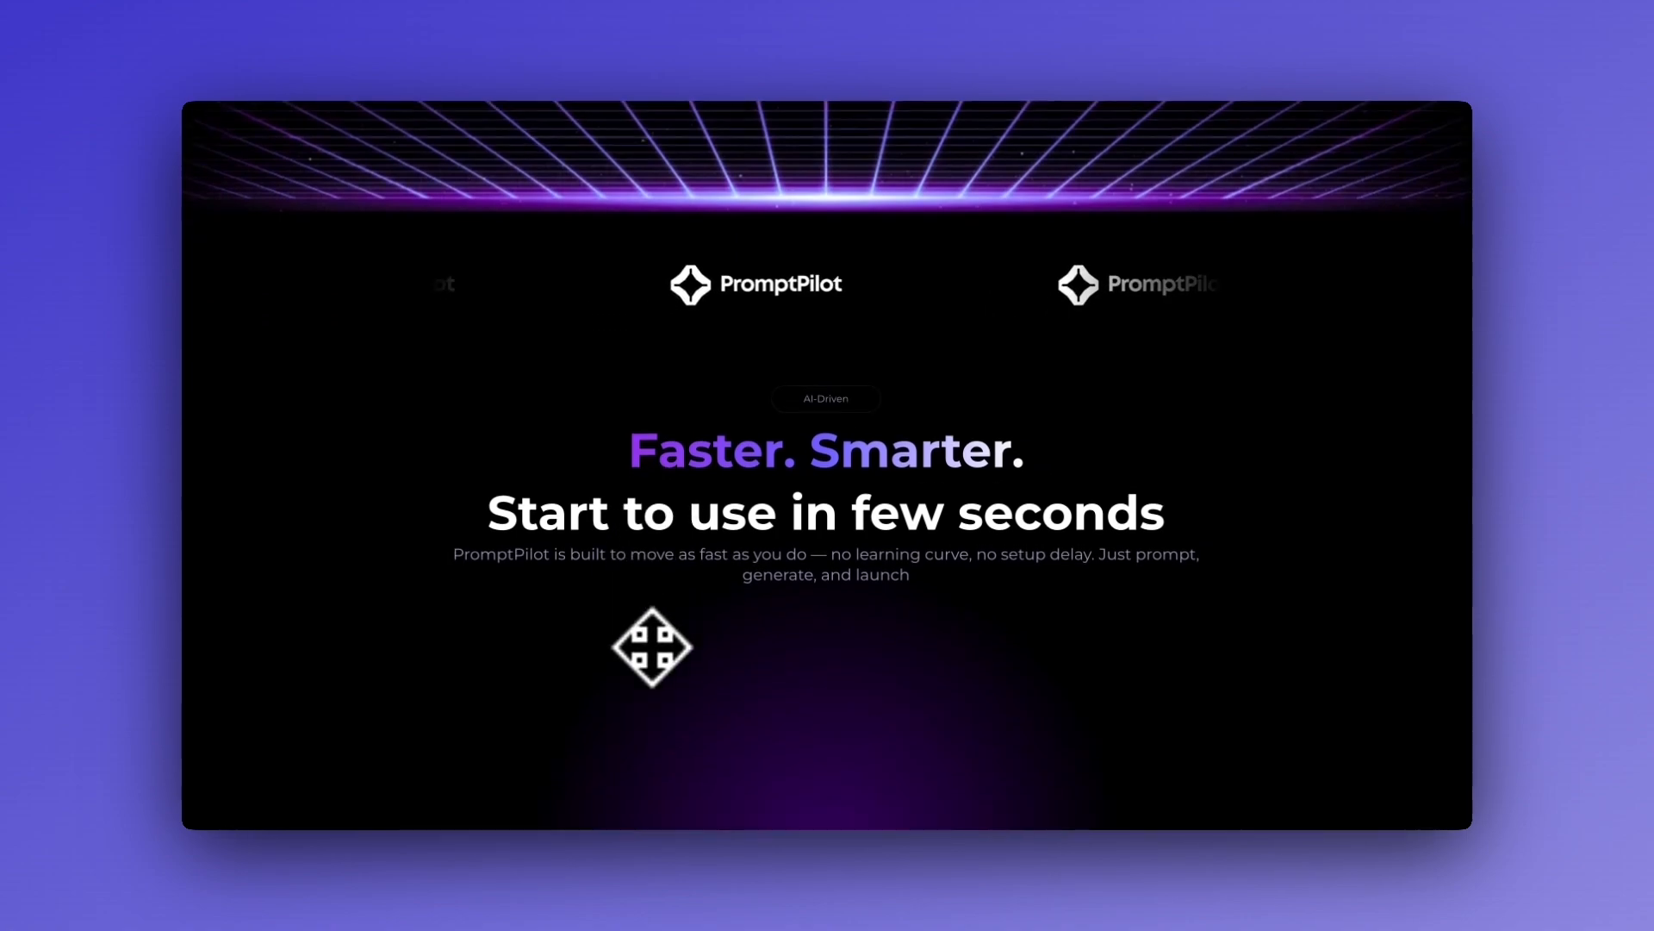
Step: Scroll through the Starter, Pro and Agency pricing plans, nudging back up to review them
scroll("down", 3)
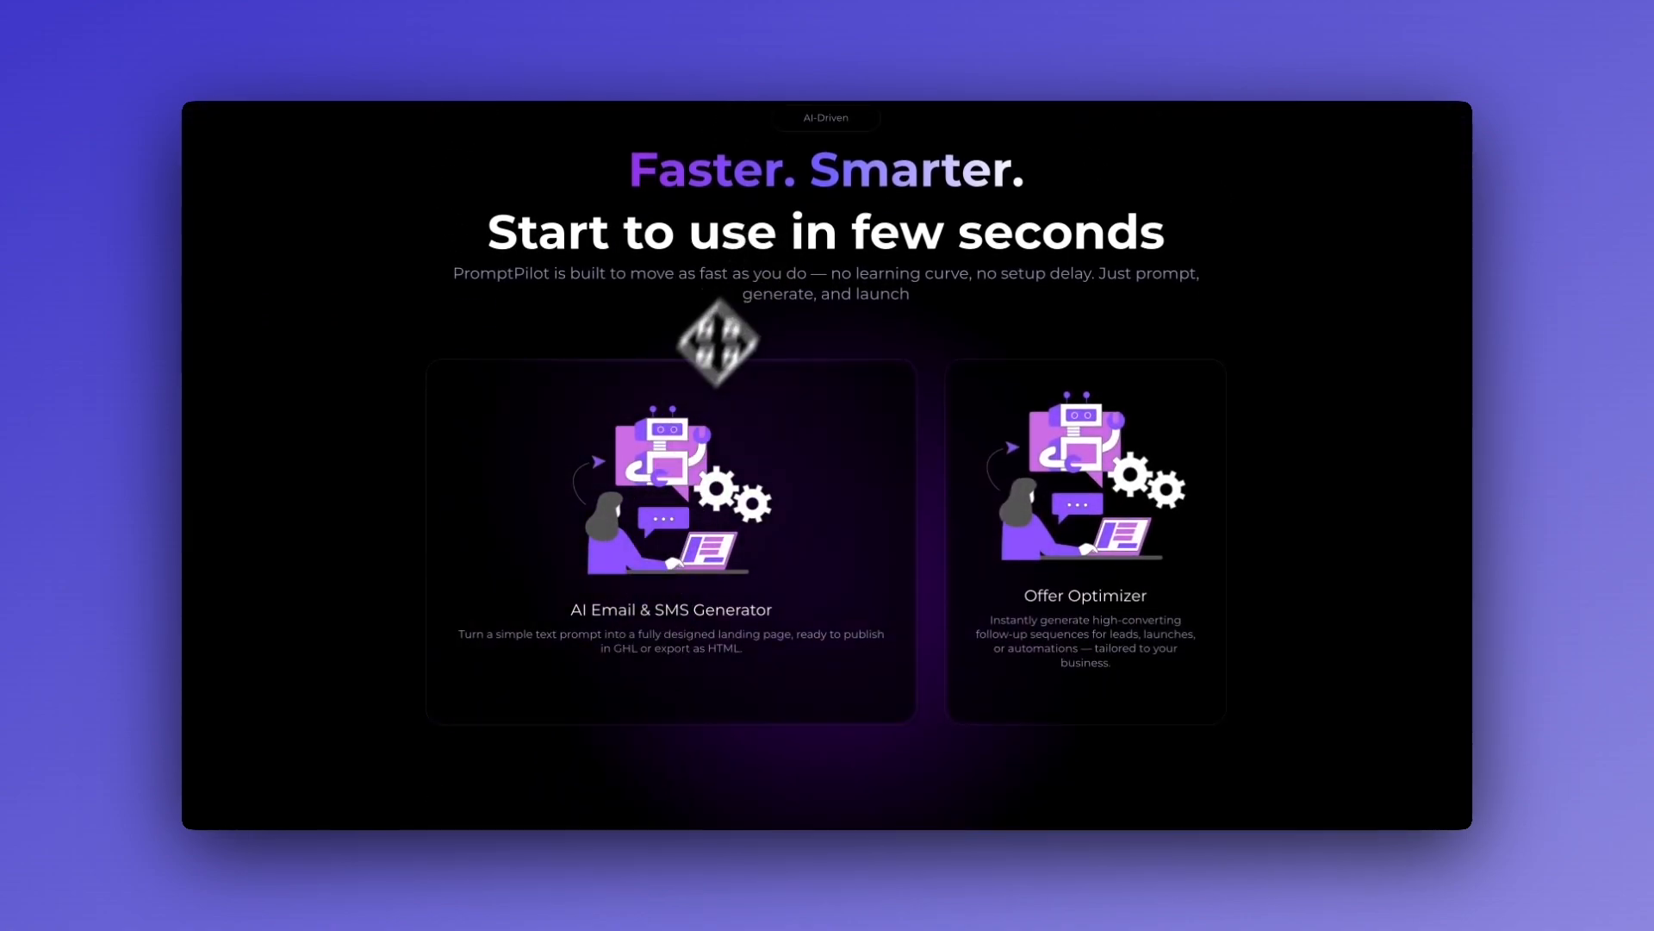
scroll("down", 3)
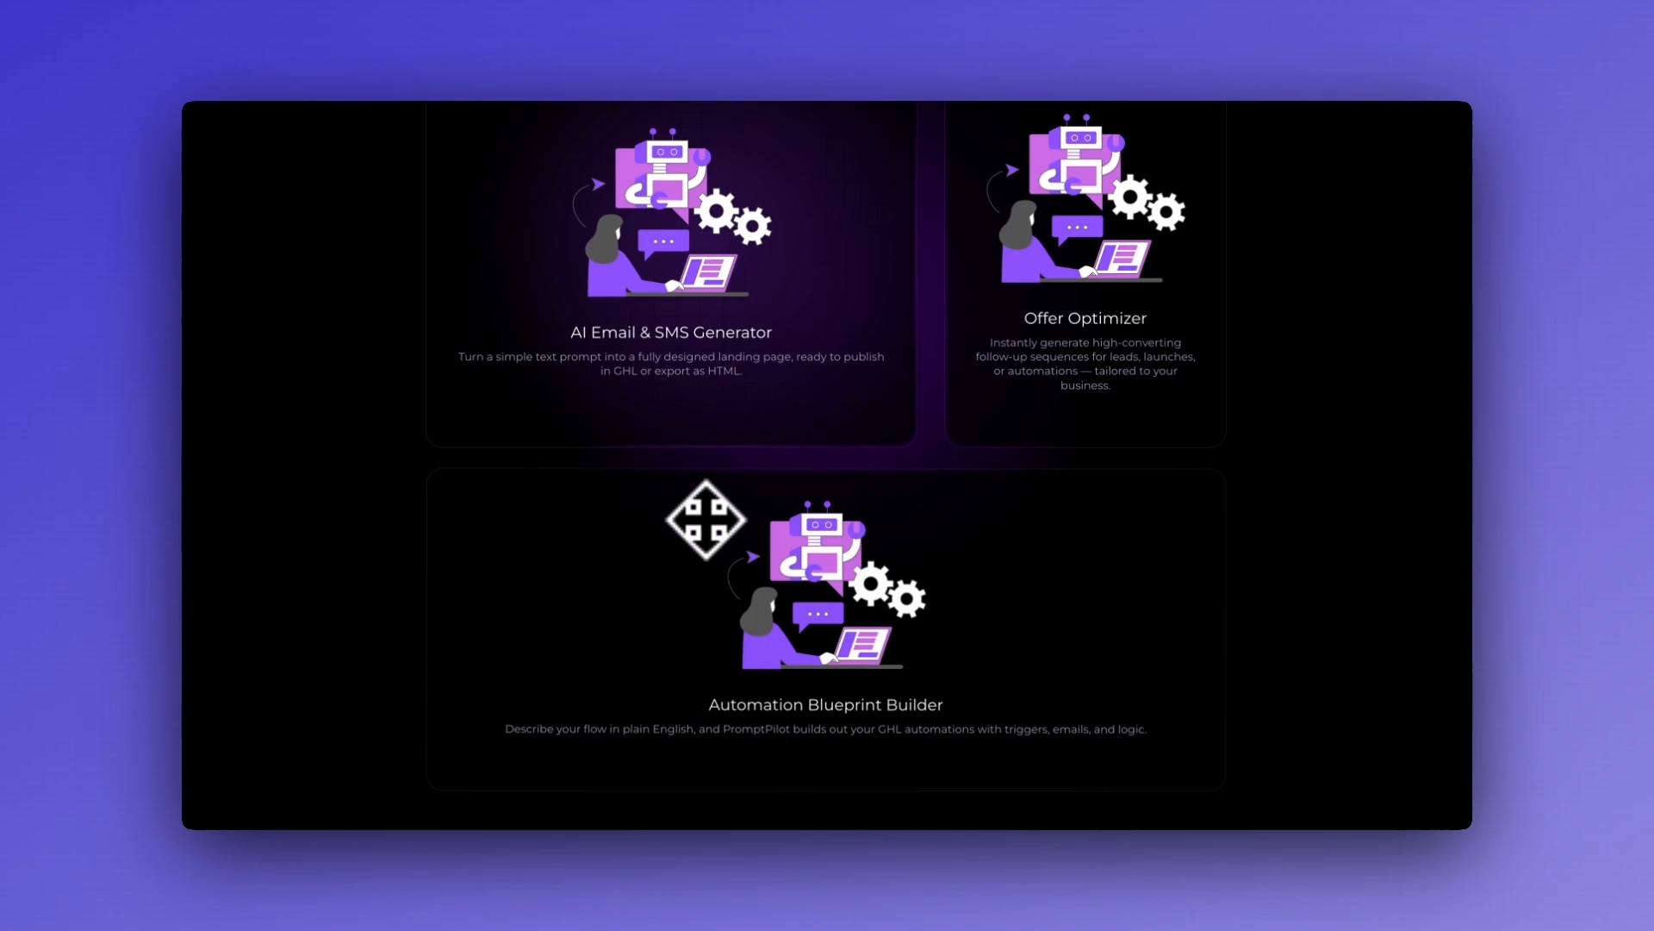
scroll("down", 3)
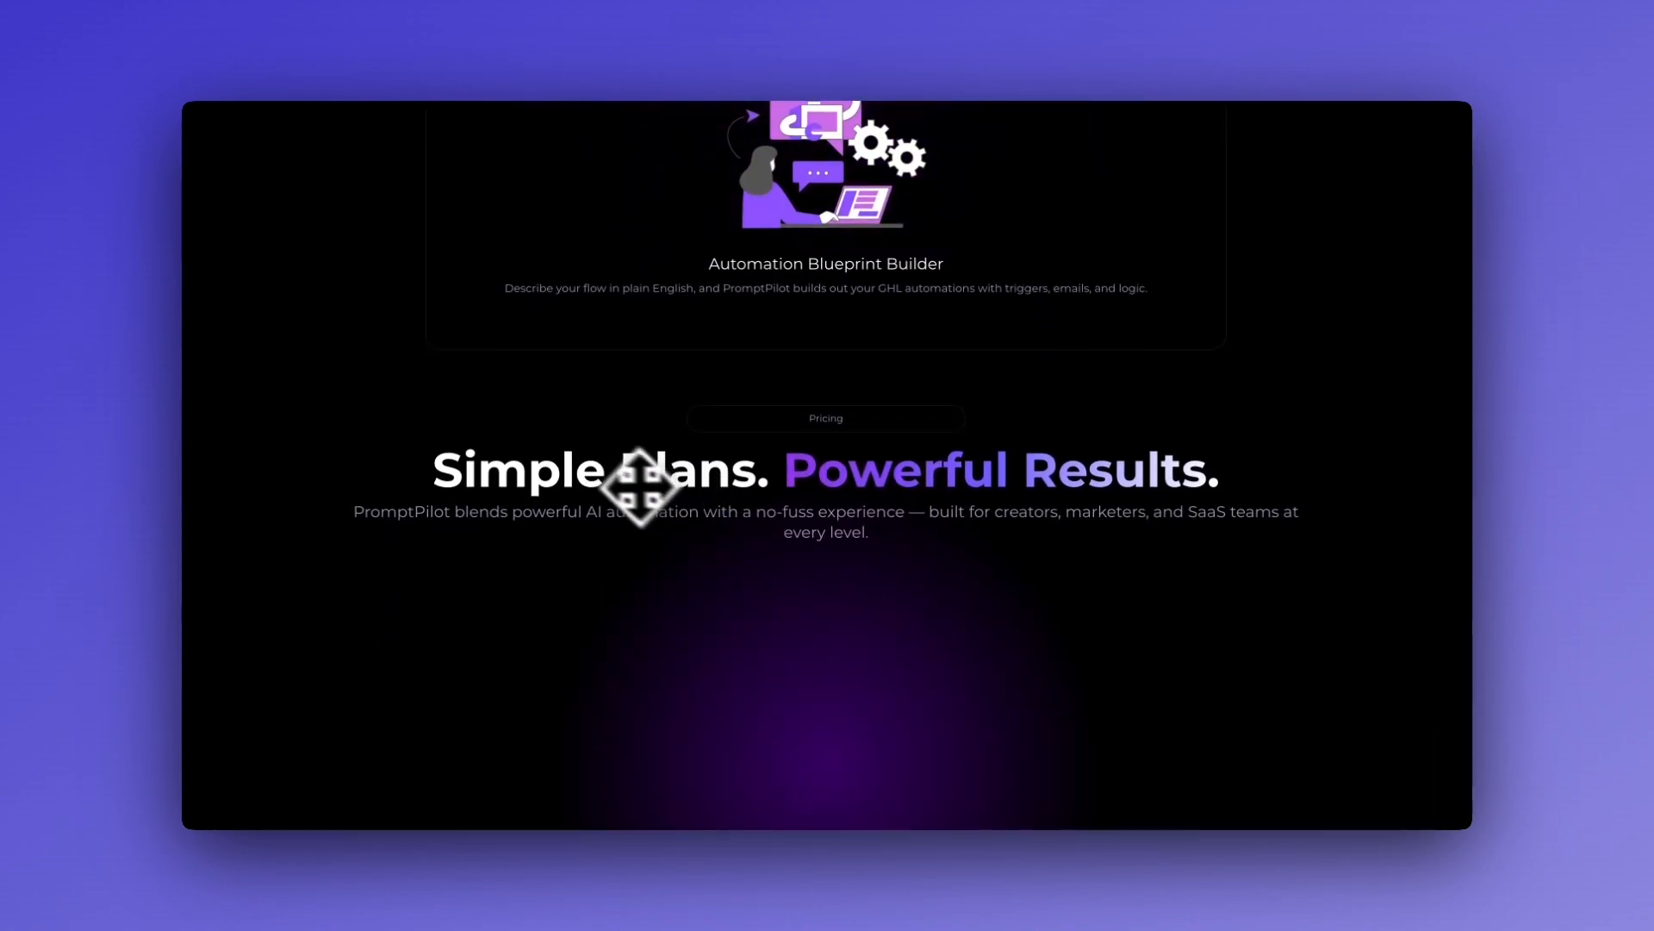
mouse_move(817, 496)
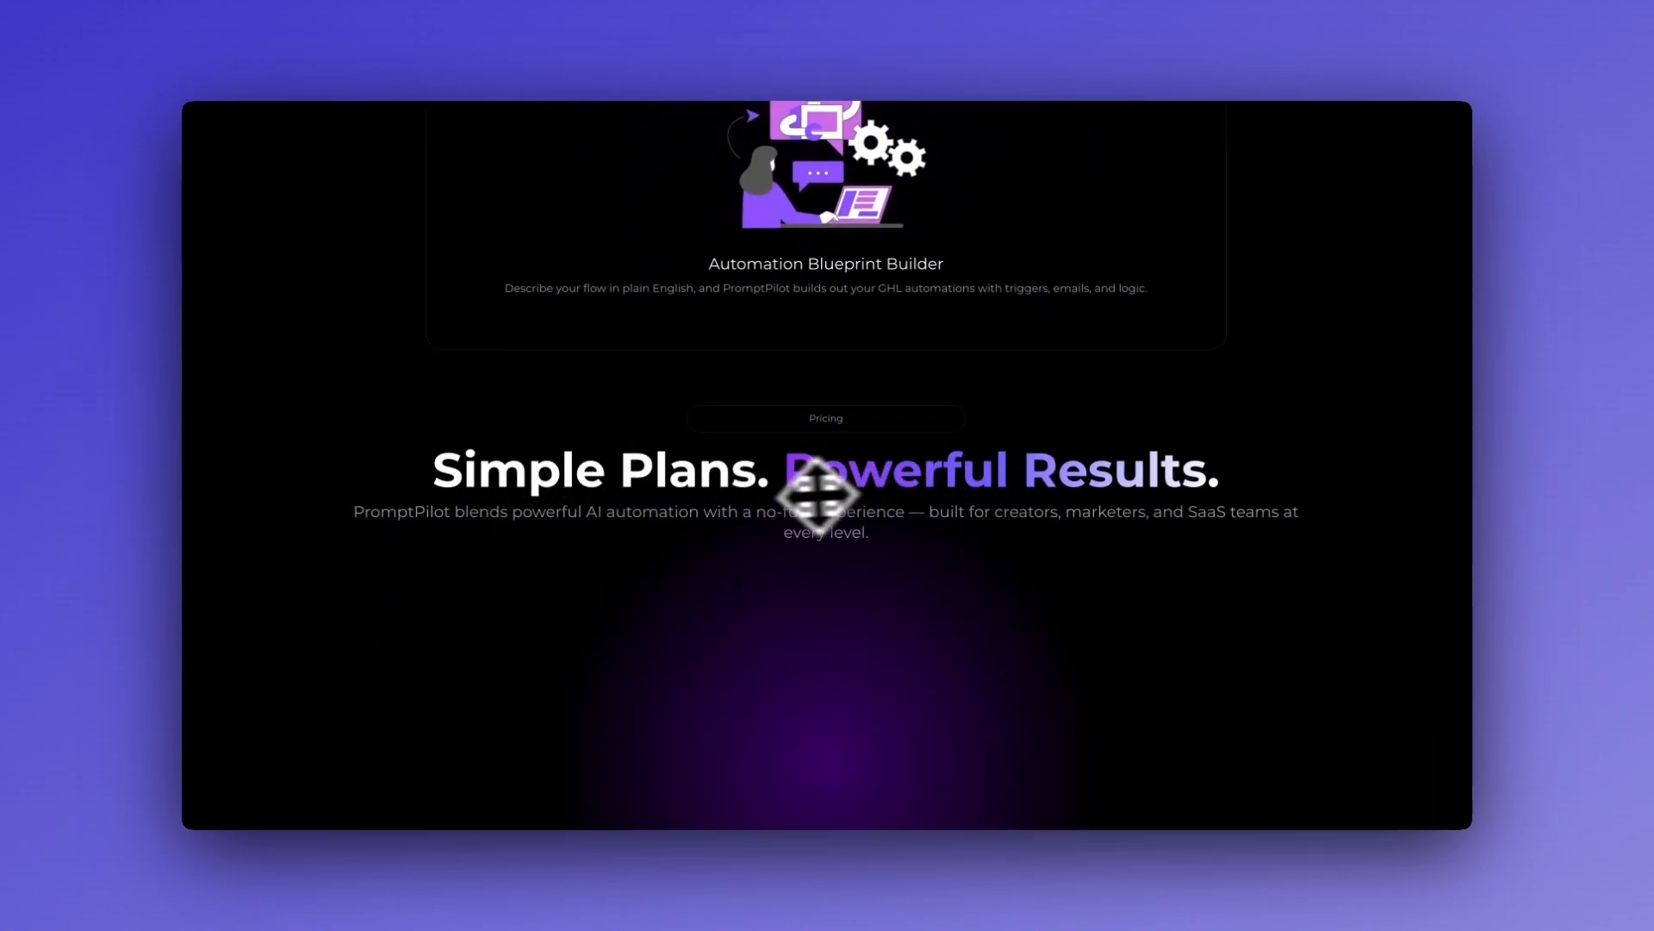
scroll("down", 3)
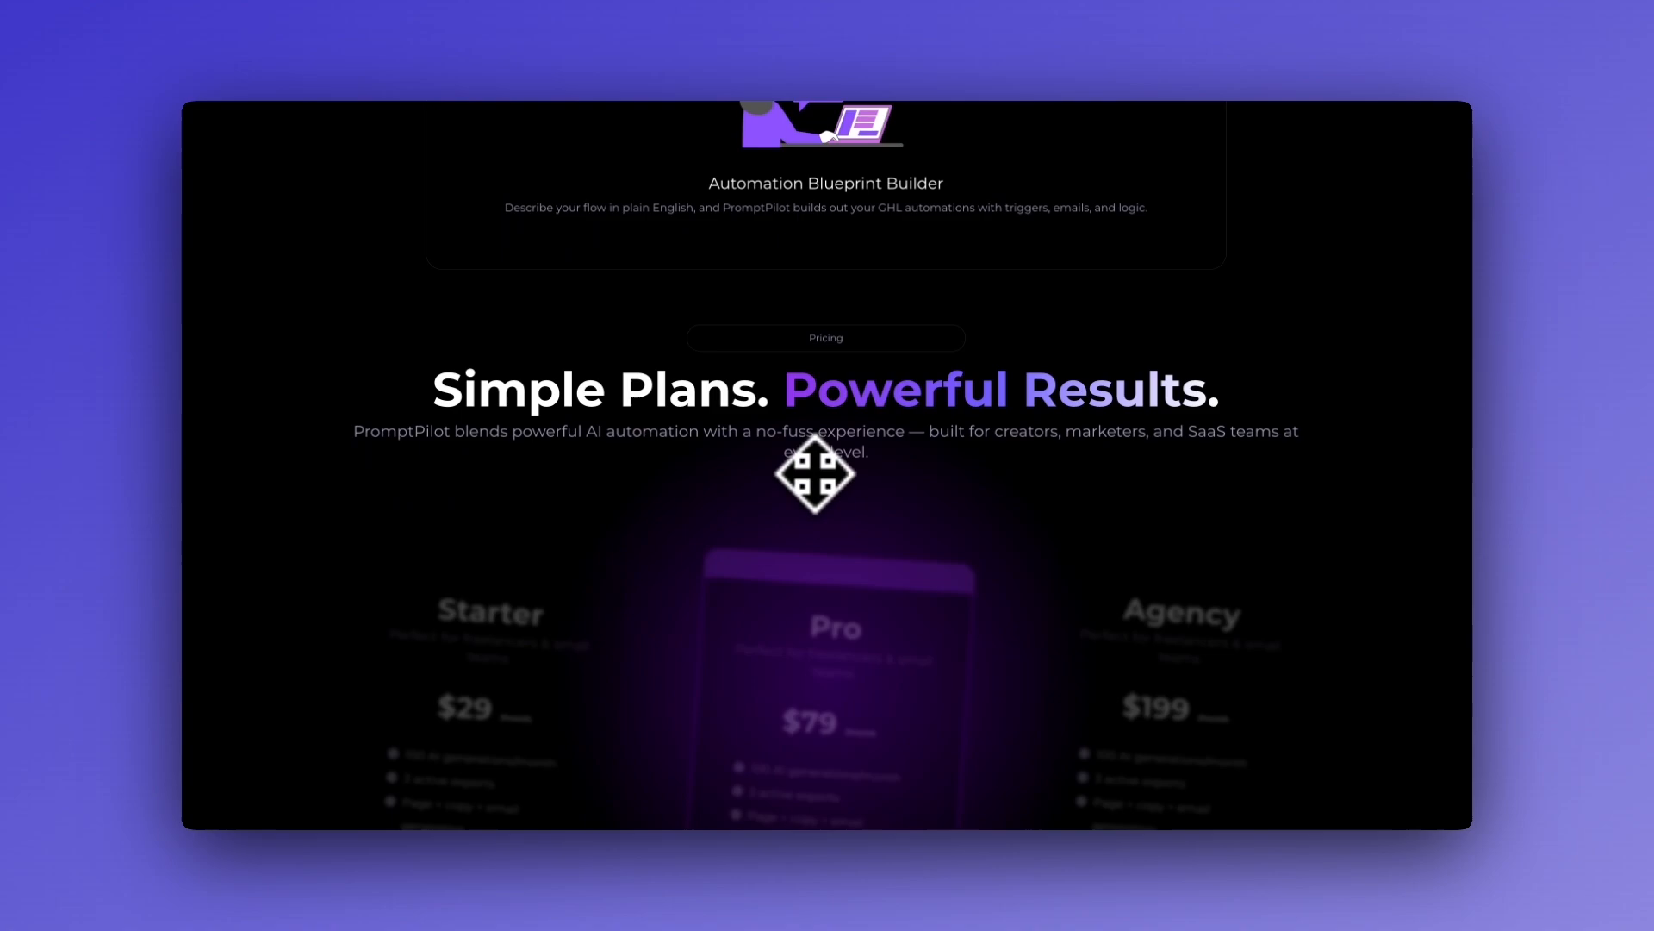
scroll("down", 3)
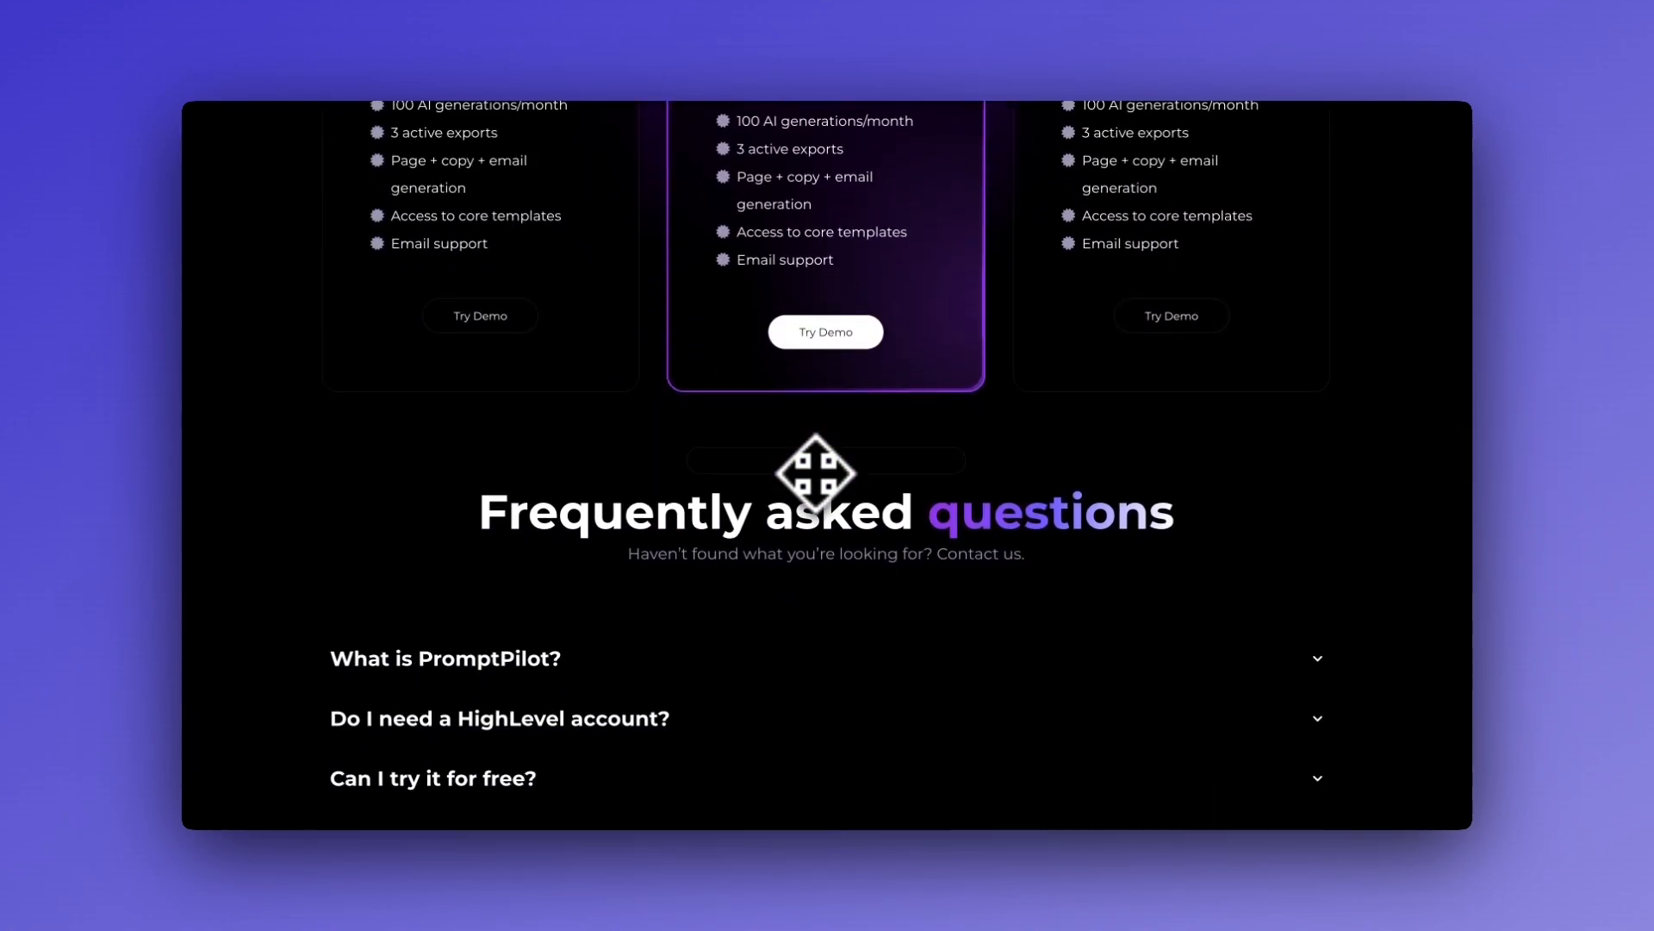
scroll("down", 3)
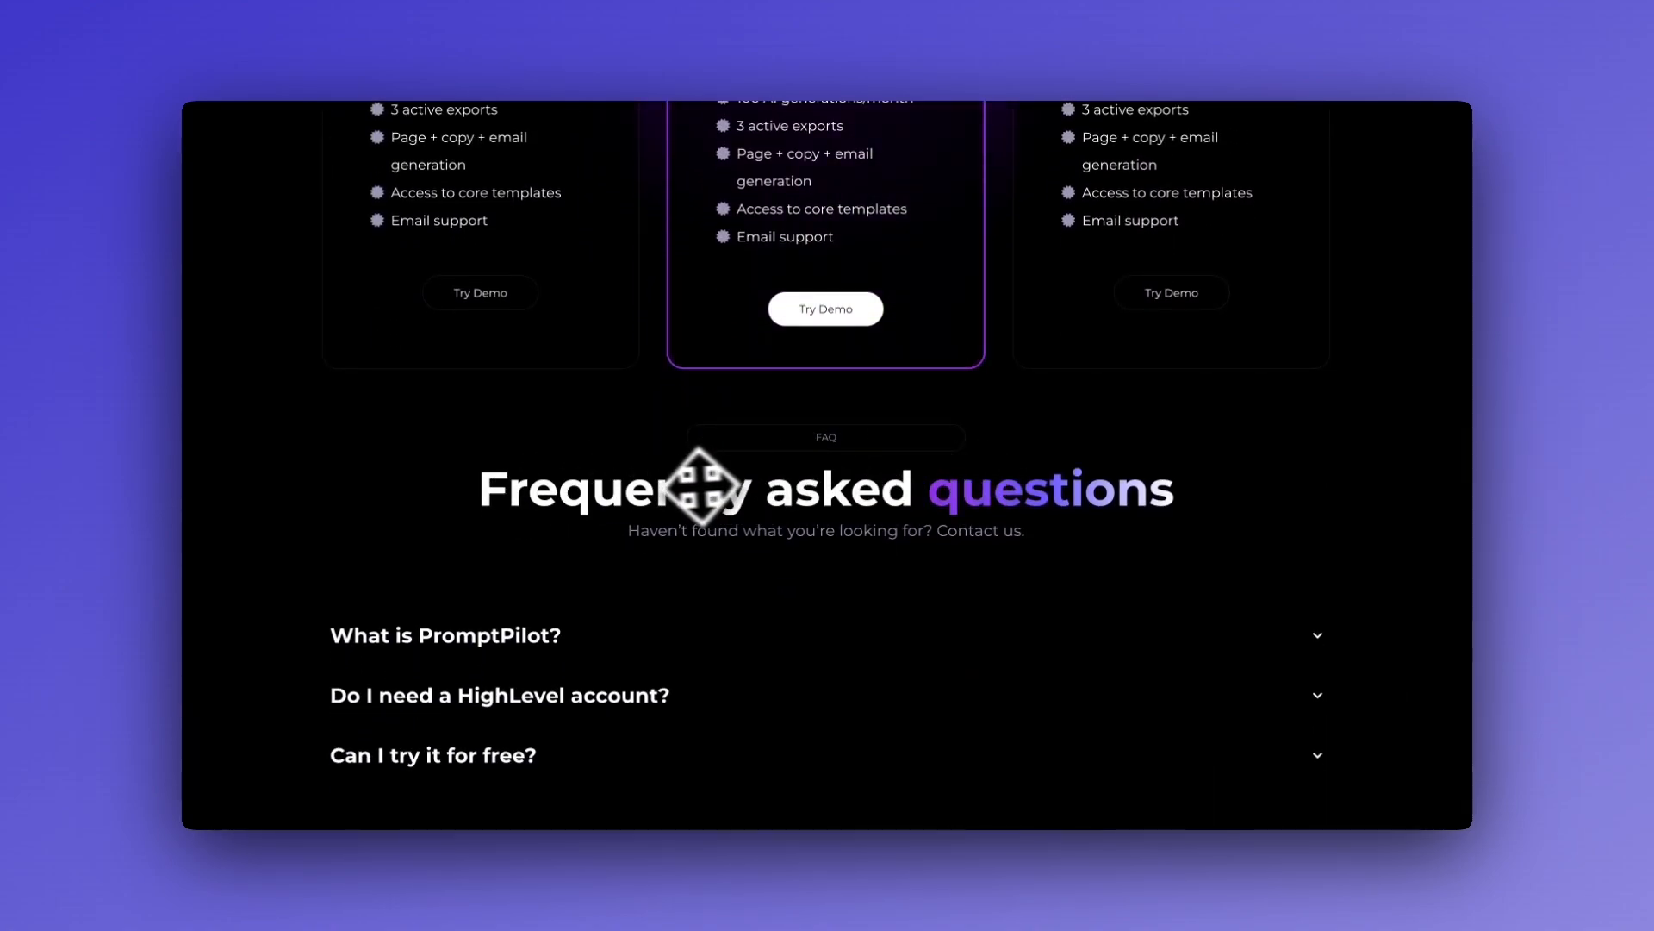
mouse_move(260, 265)
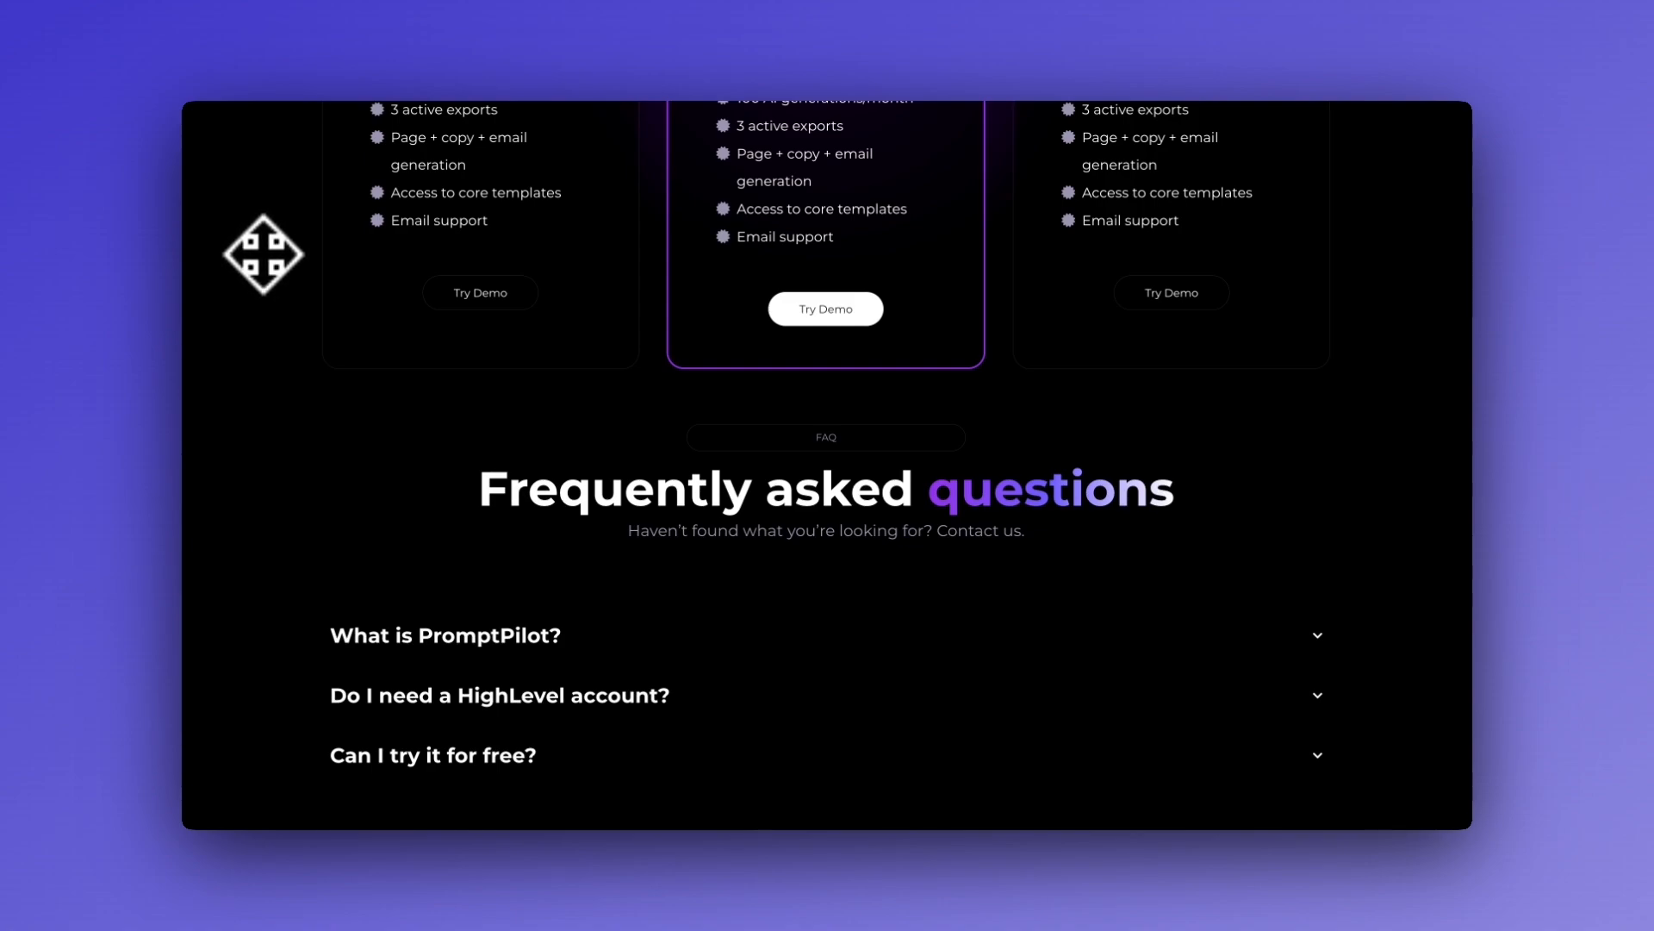
scroll("up", 3)
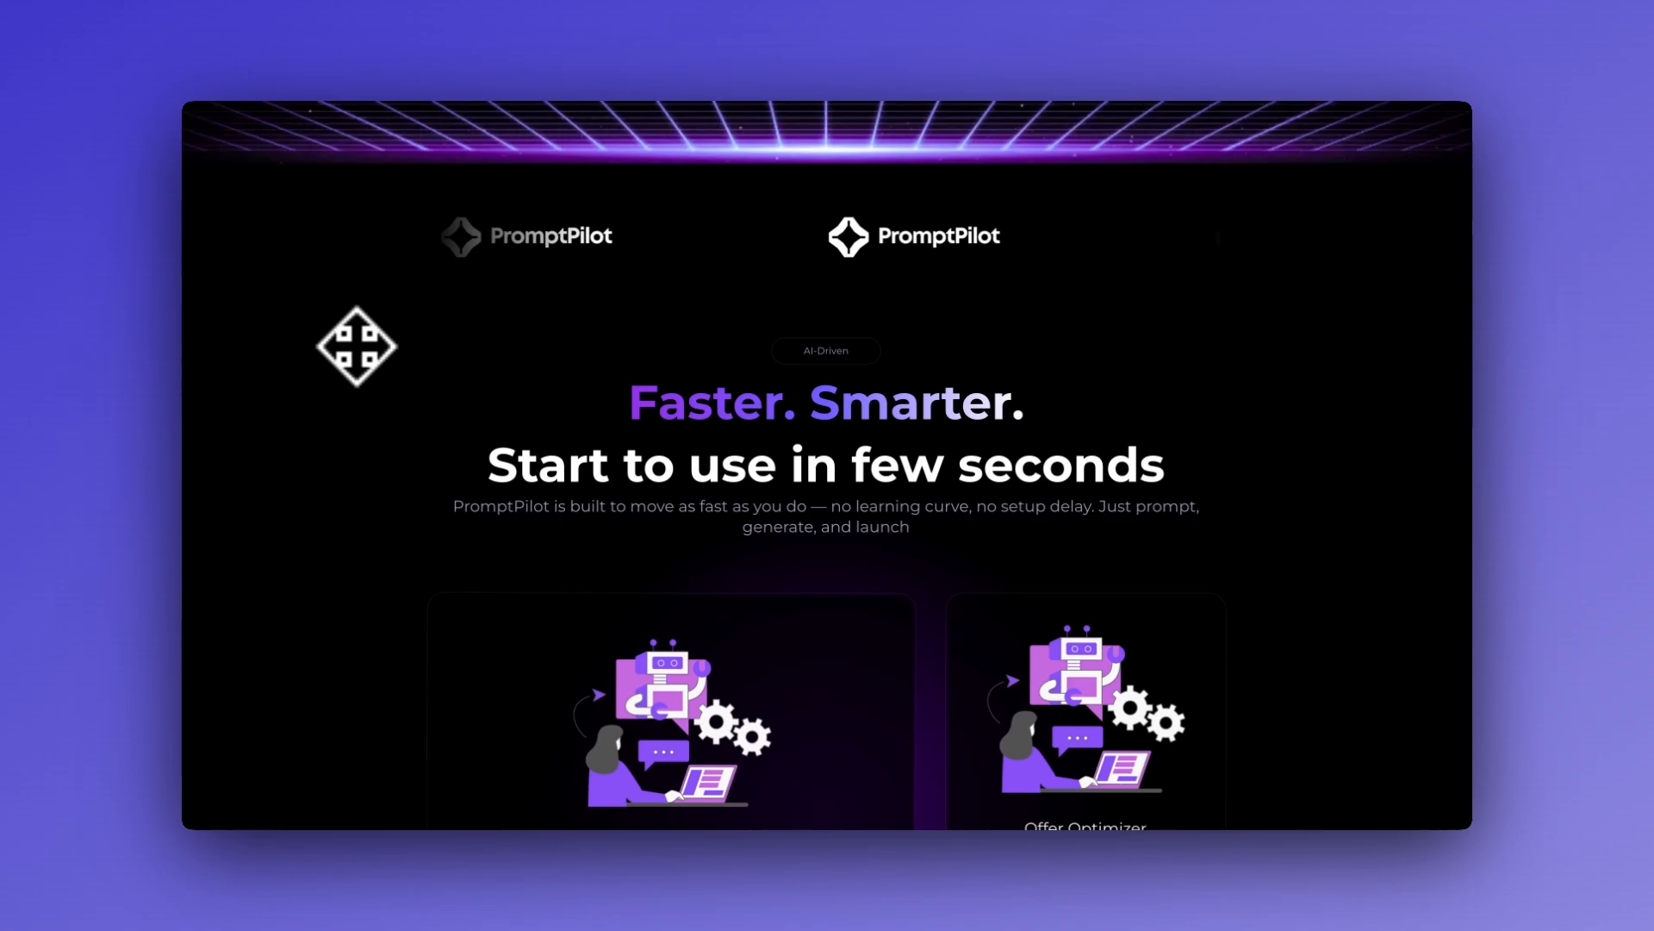
scroll("down", 3)
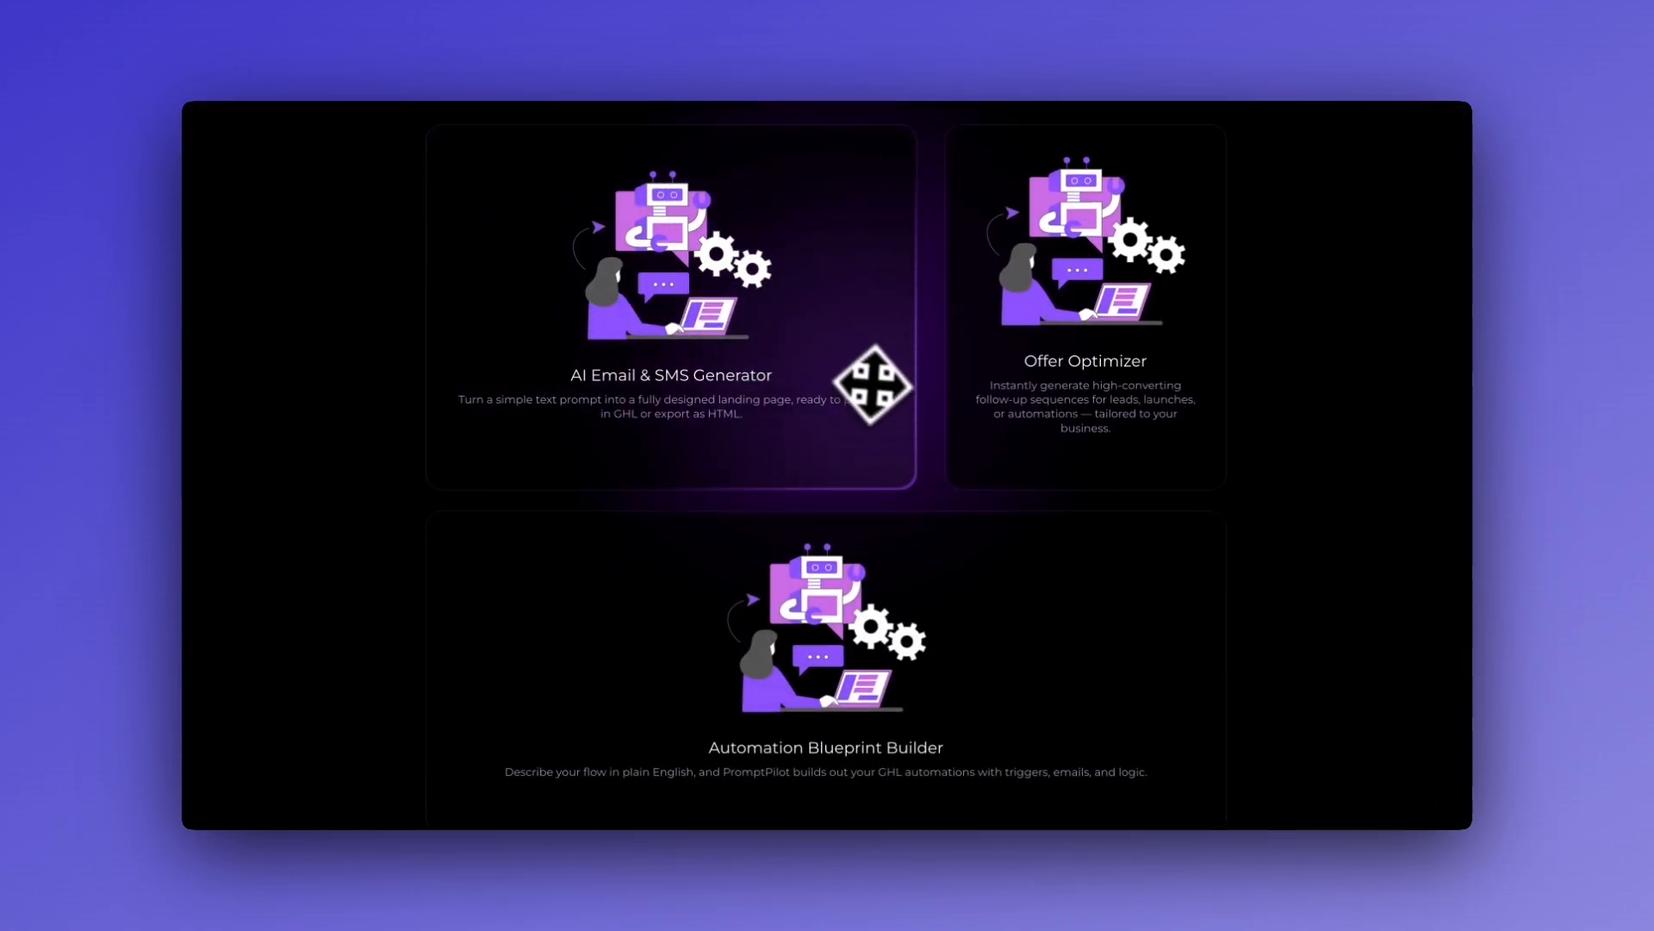
scroll("up", 3)
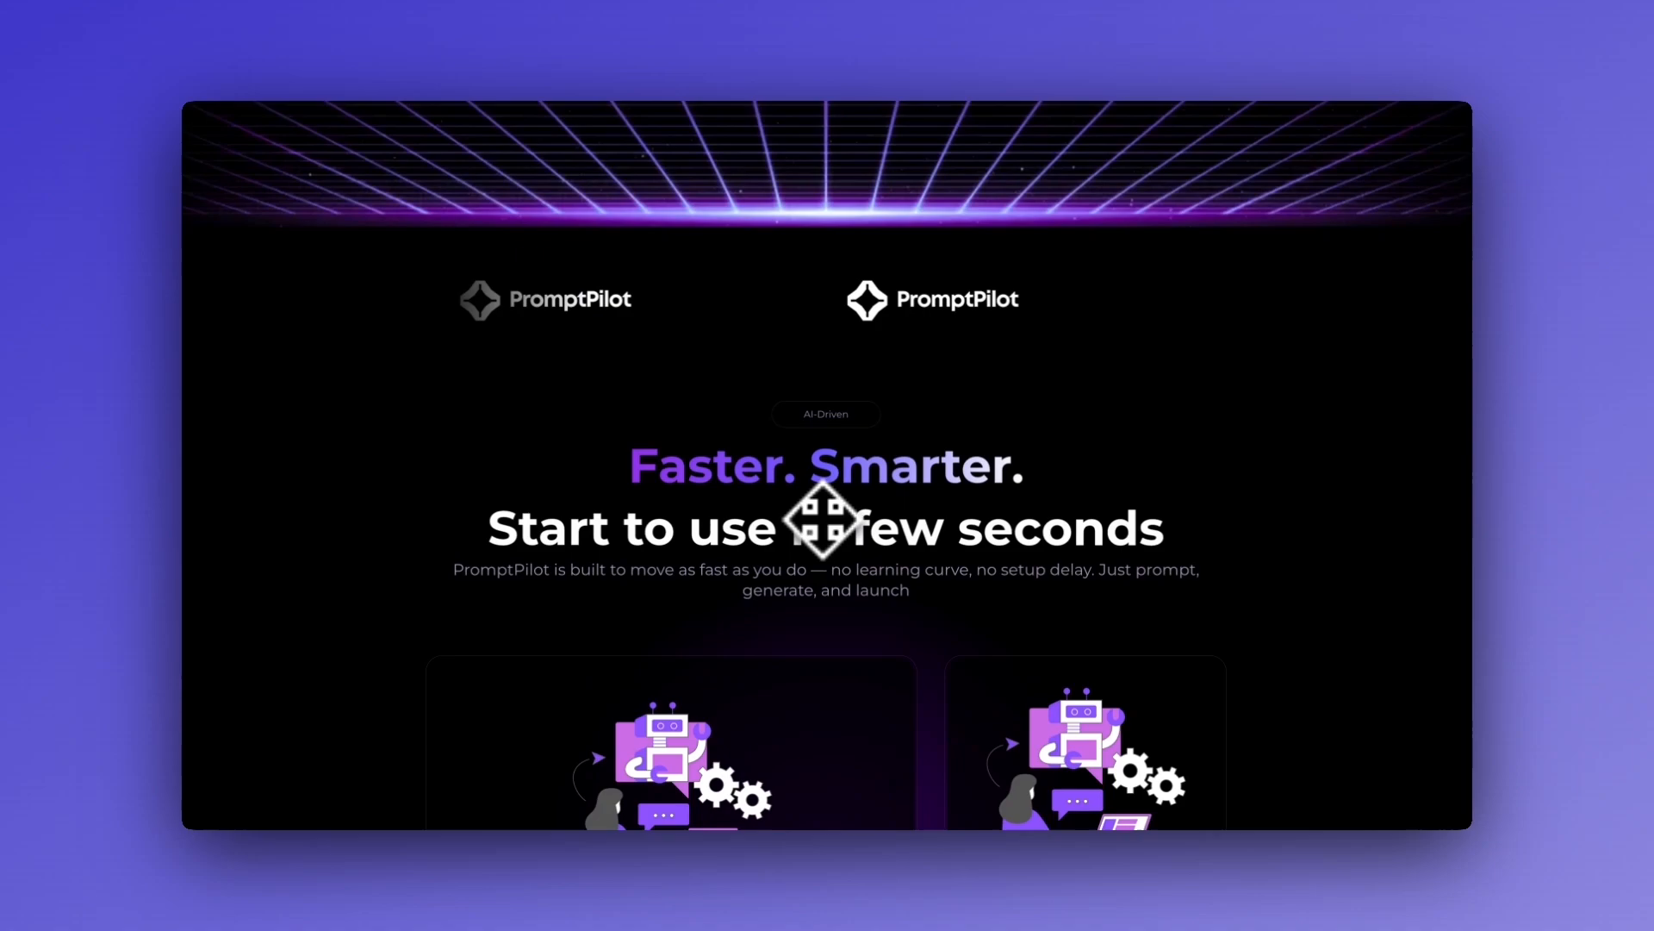
scroll("down", 3)
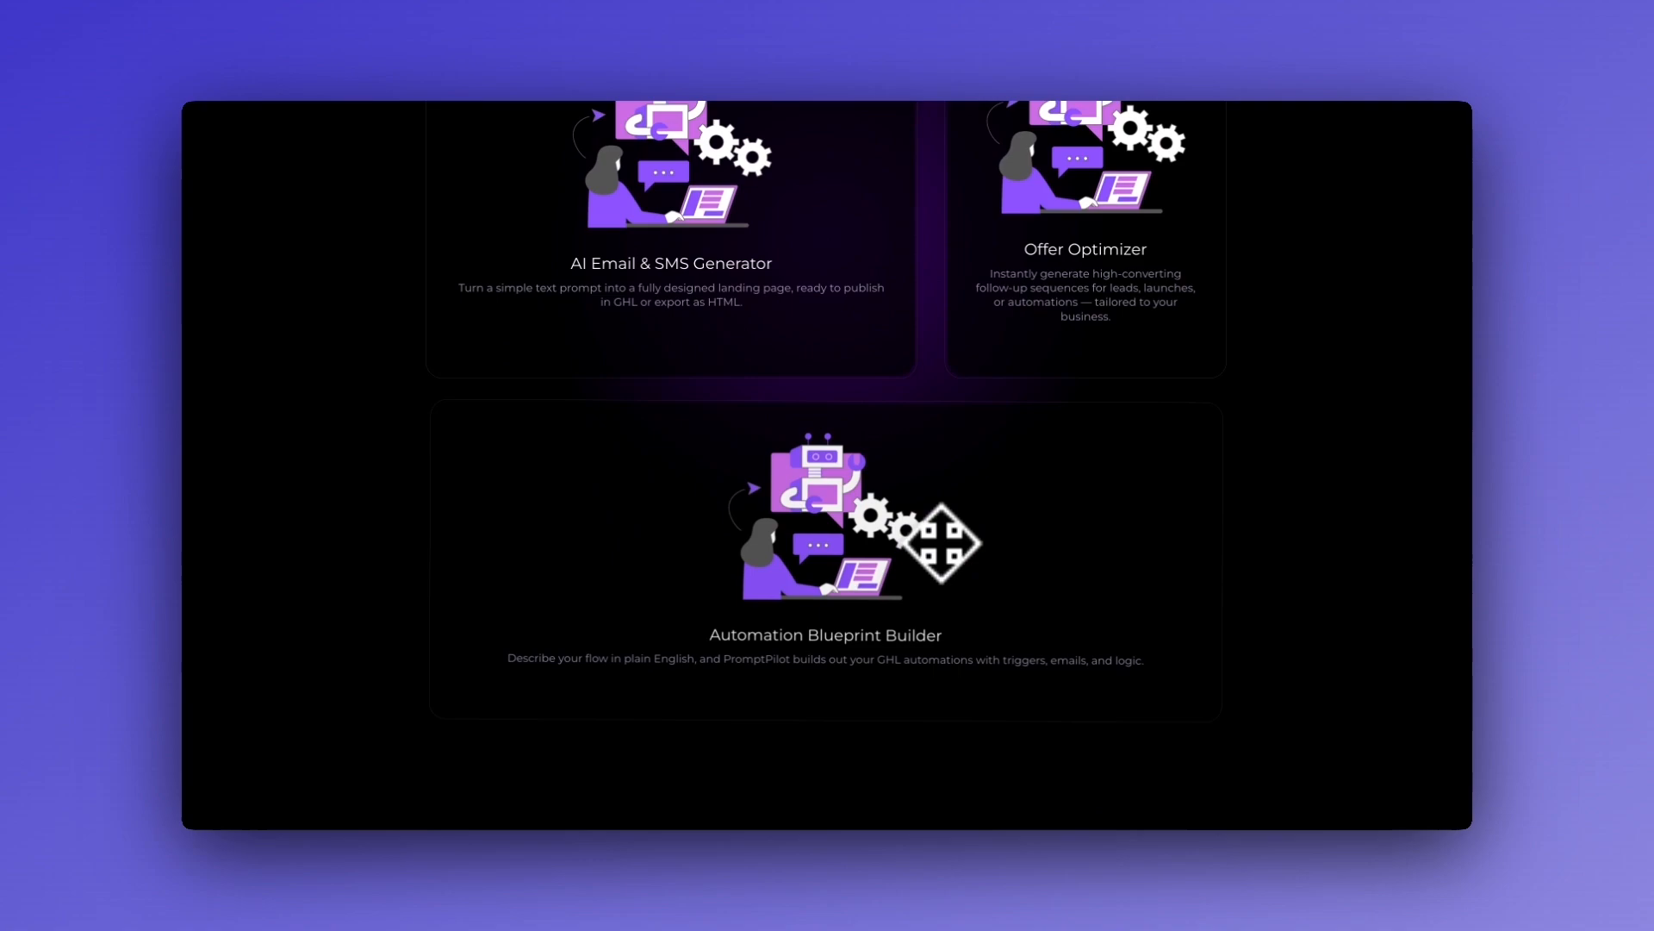
scroll("down", 3)
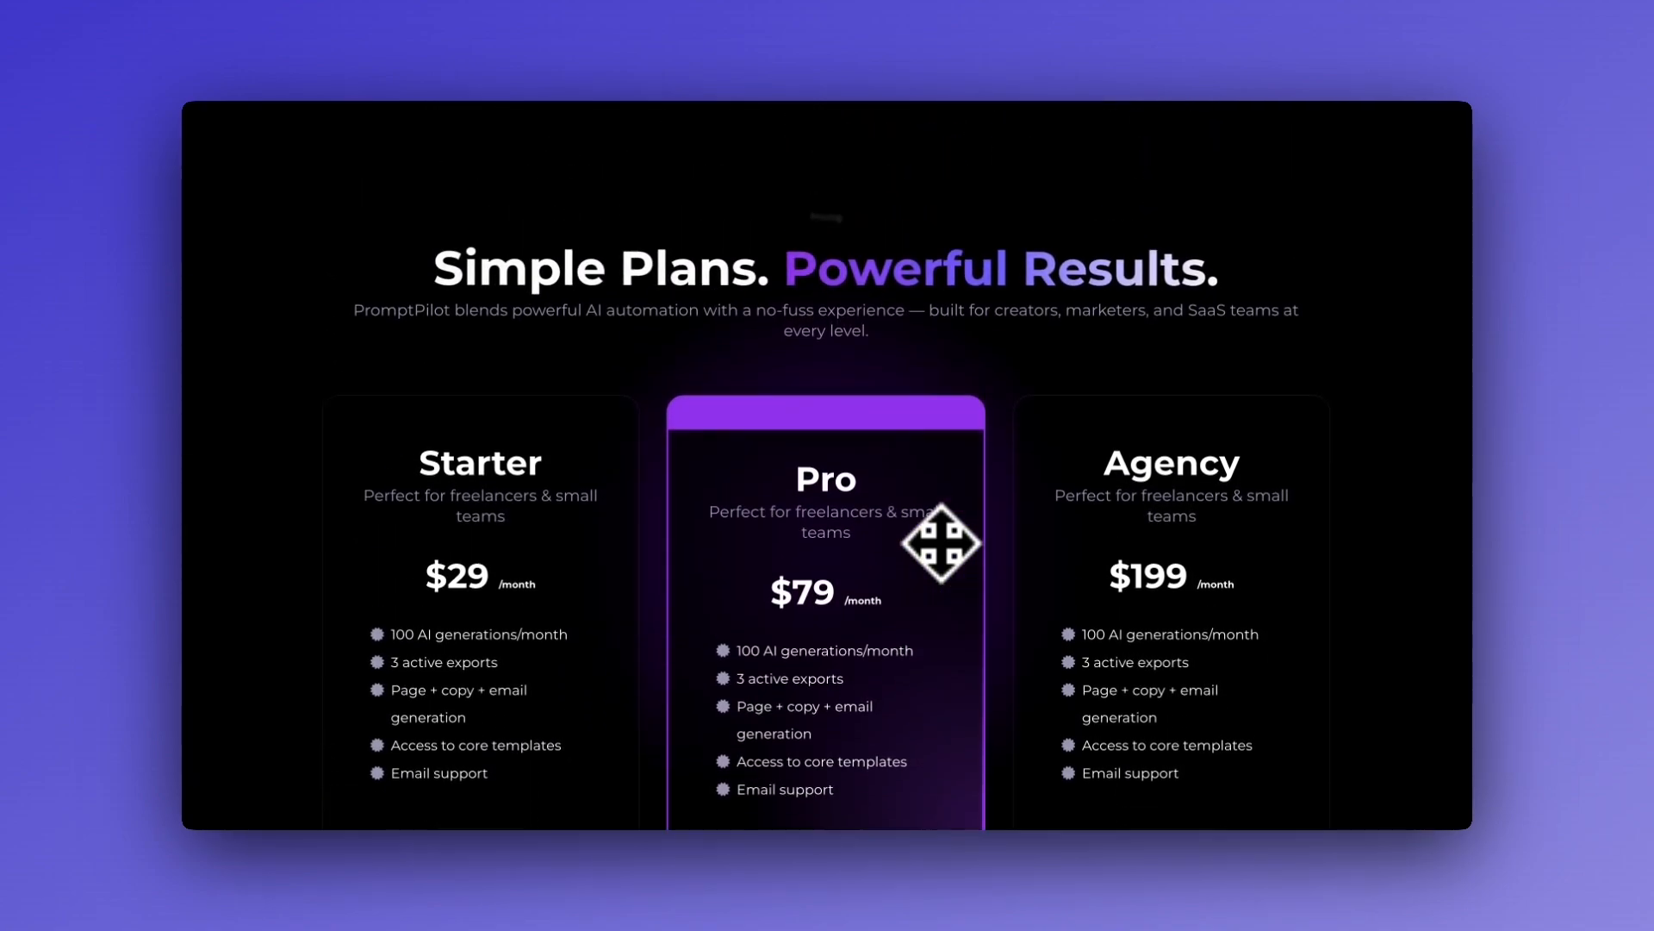
scroll("up", 3)
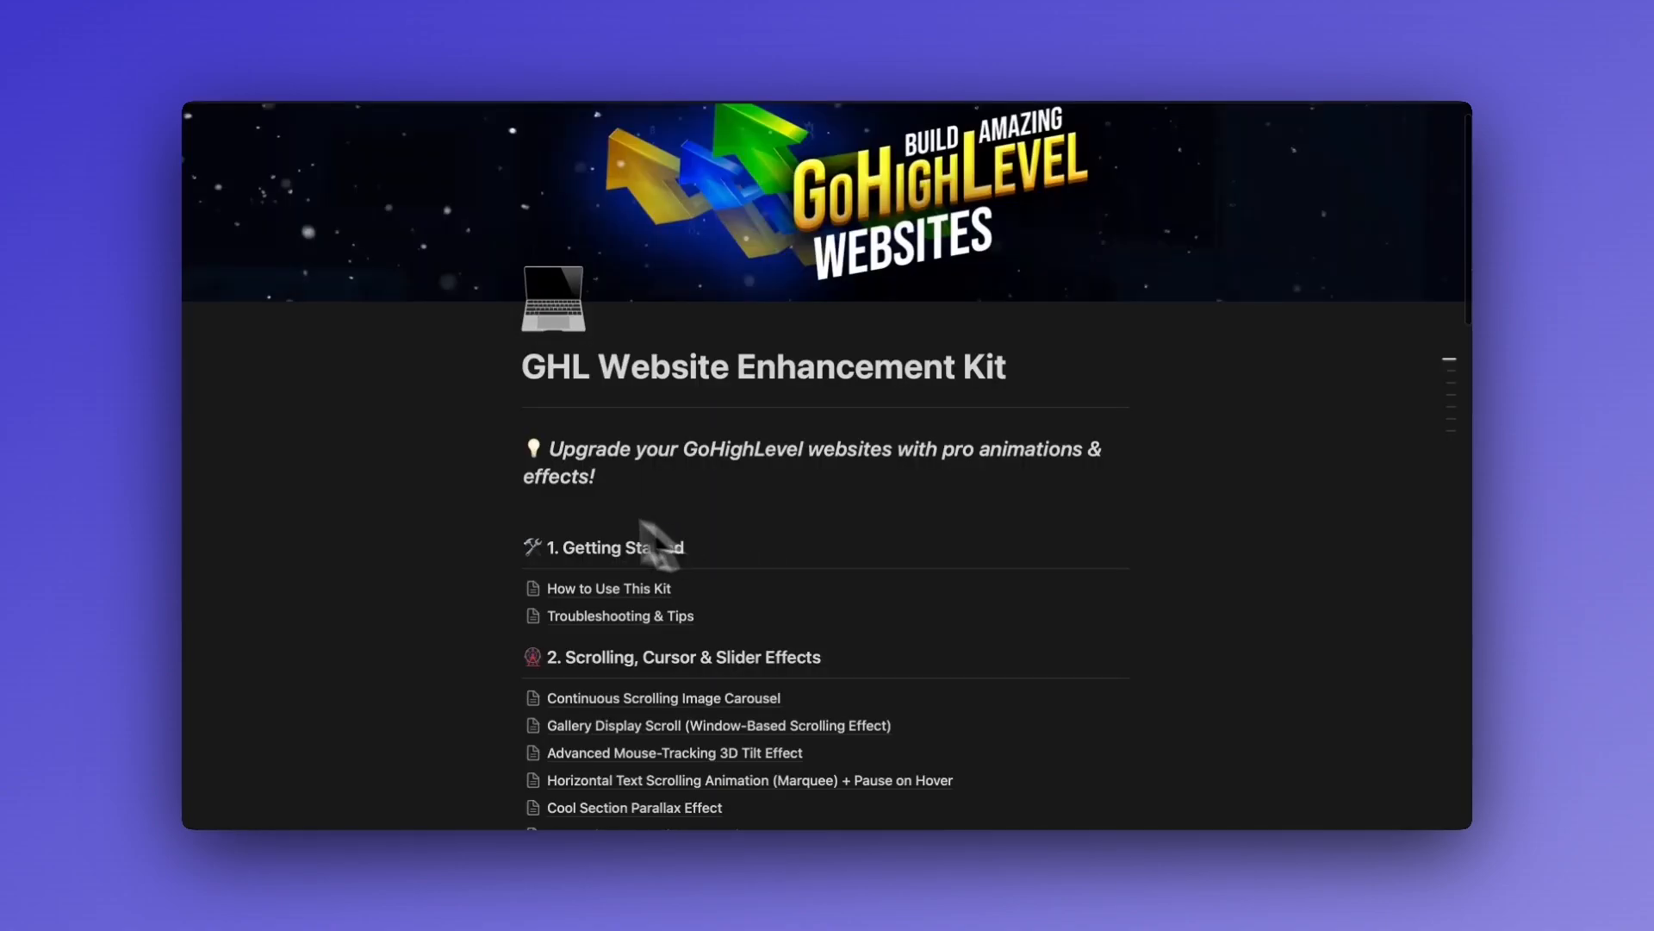
Step: Scroll on down past the FAQ section to the PromptPilot footer
scroll("down", 3)
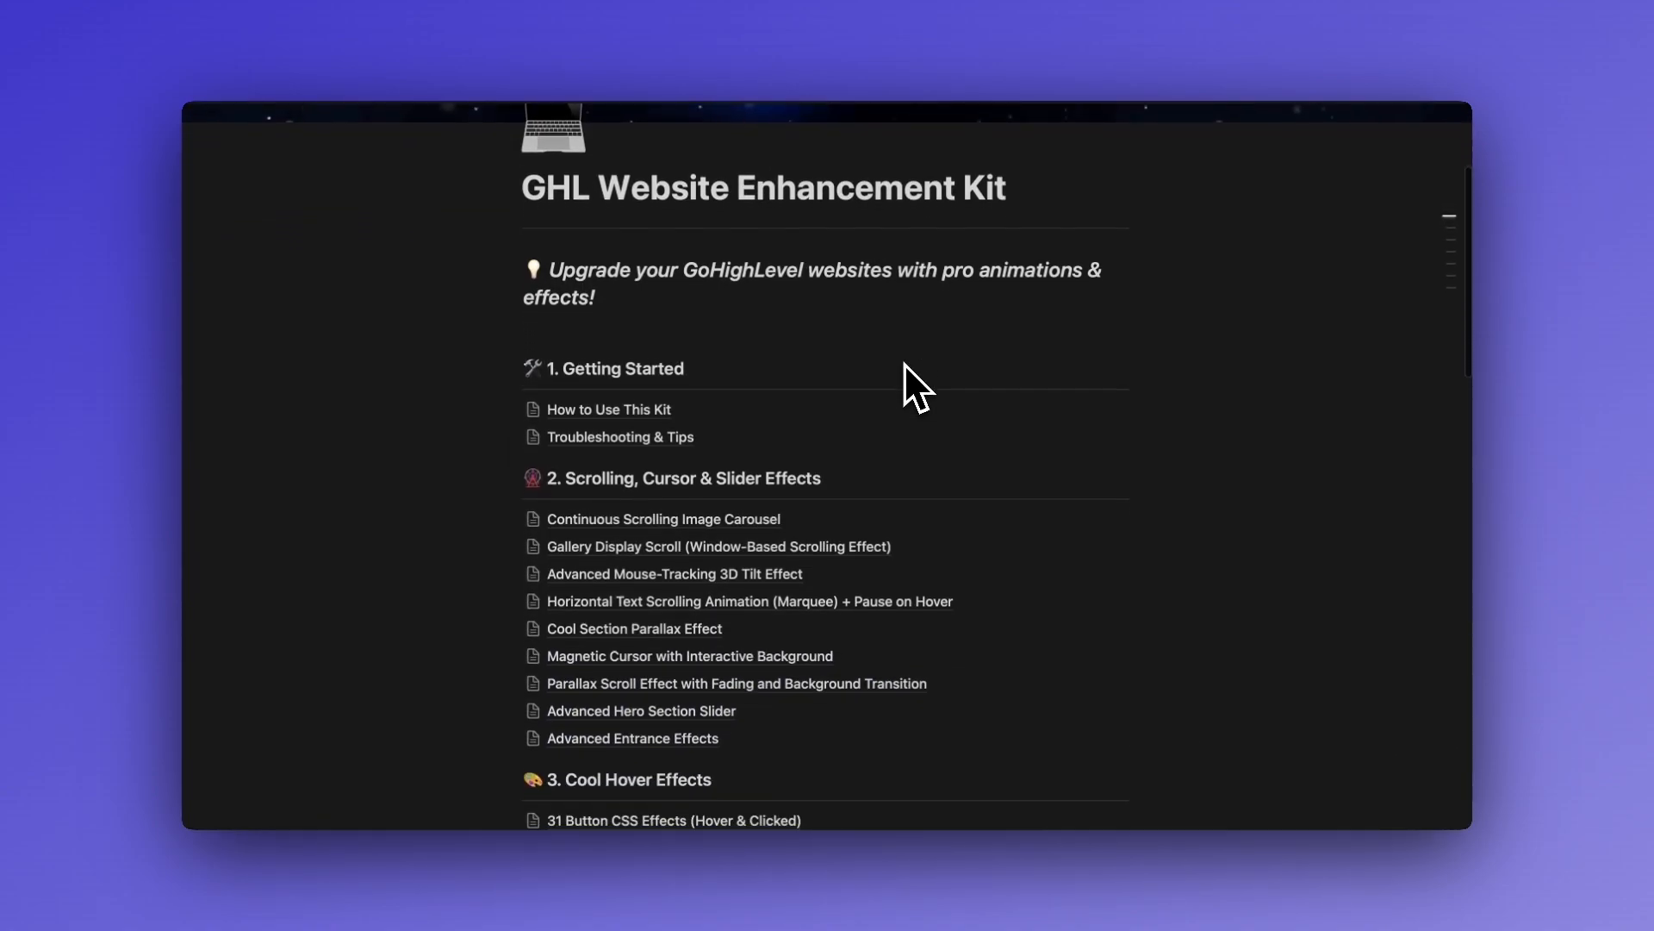
scroll("down", 3)
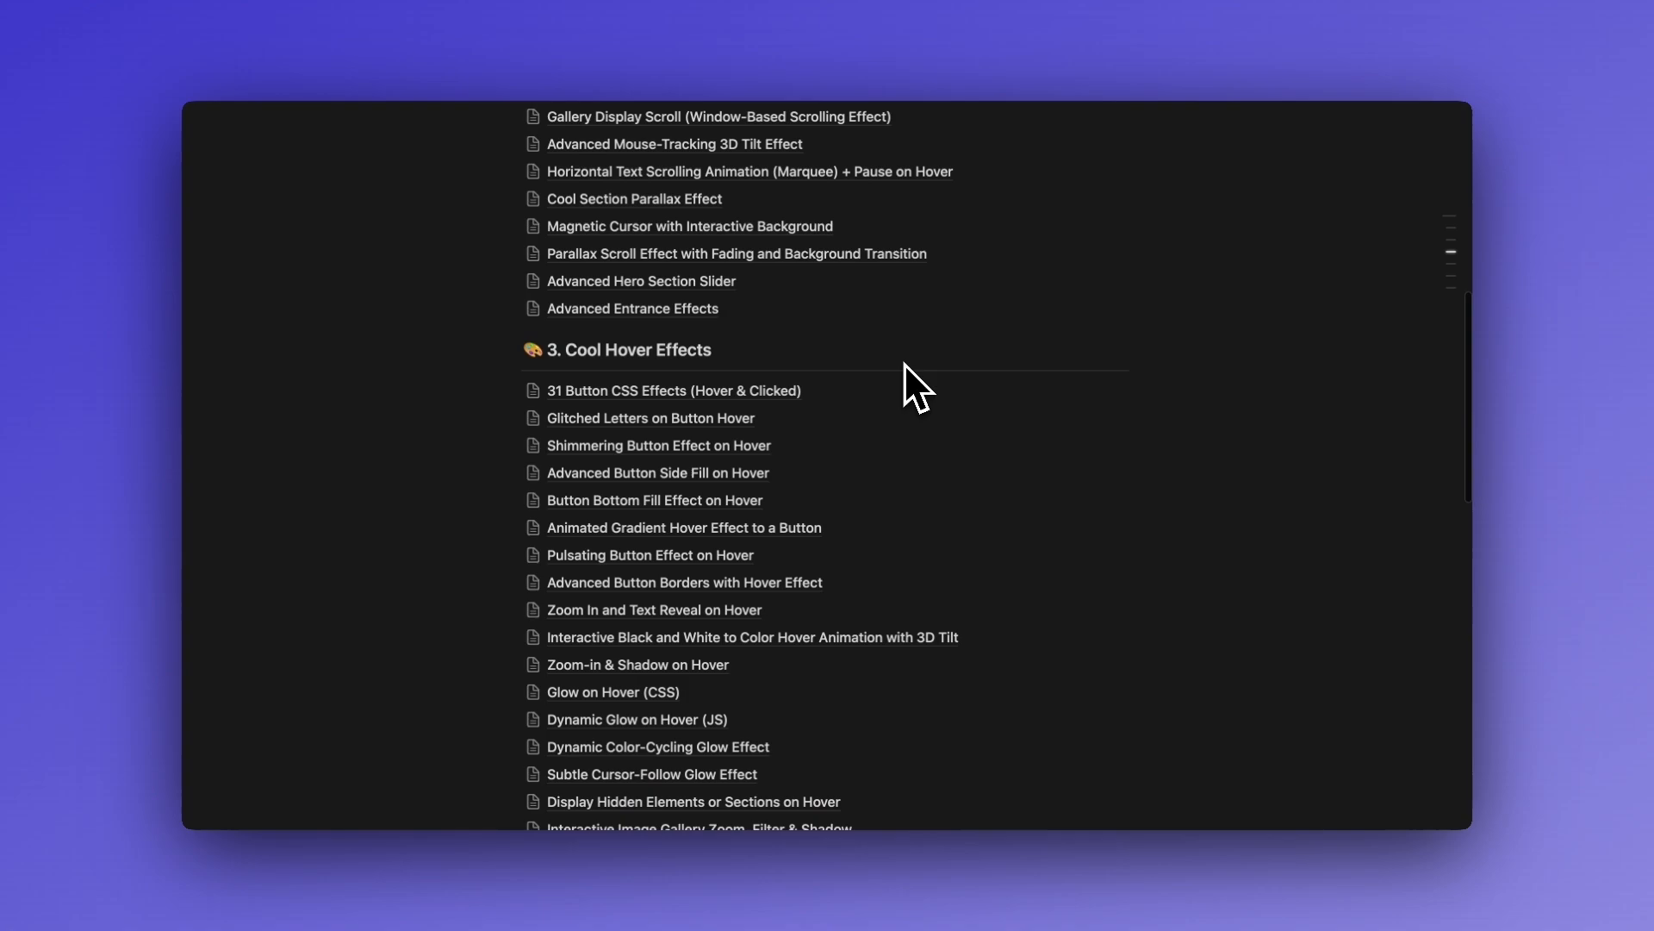
scroll("down", 3)
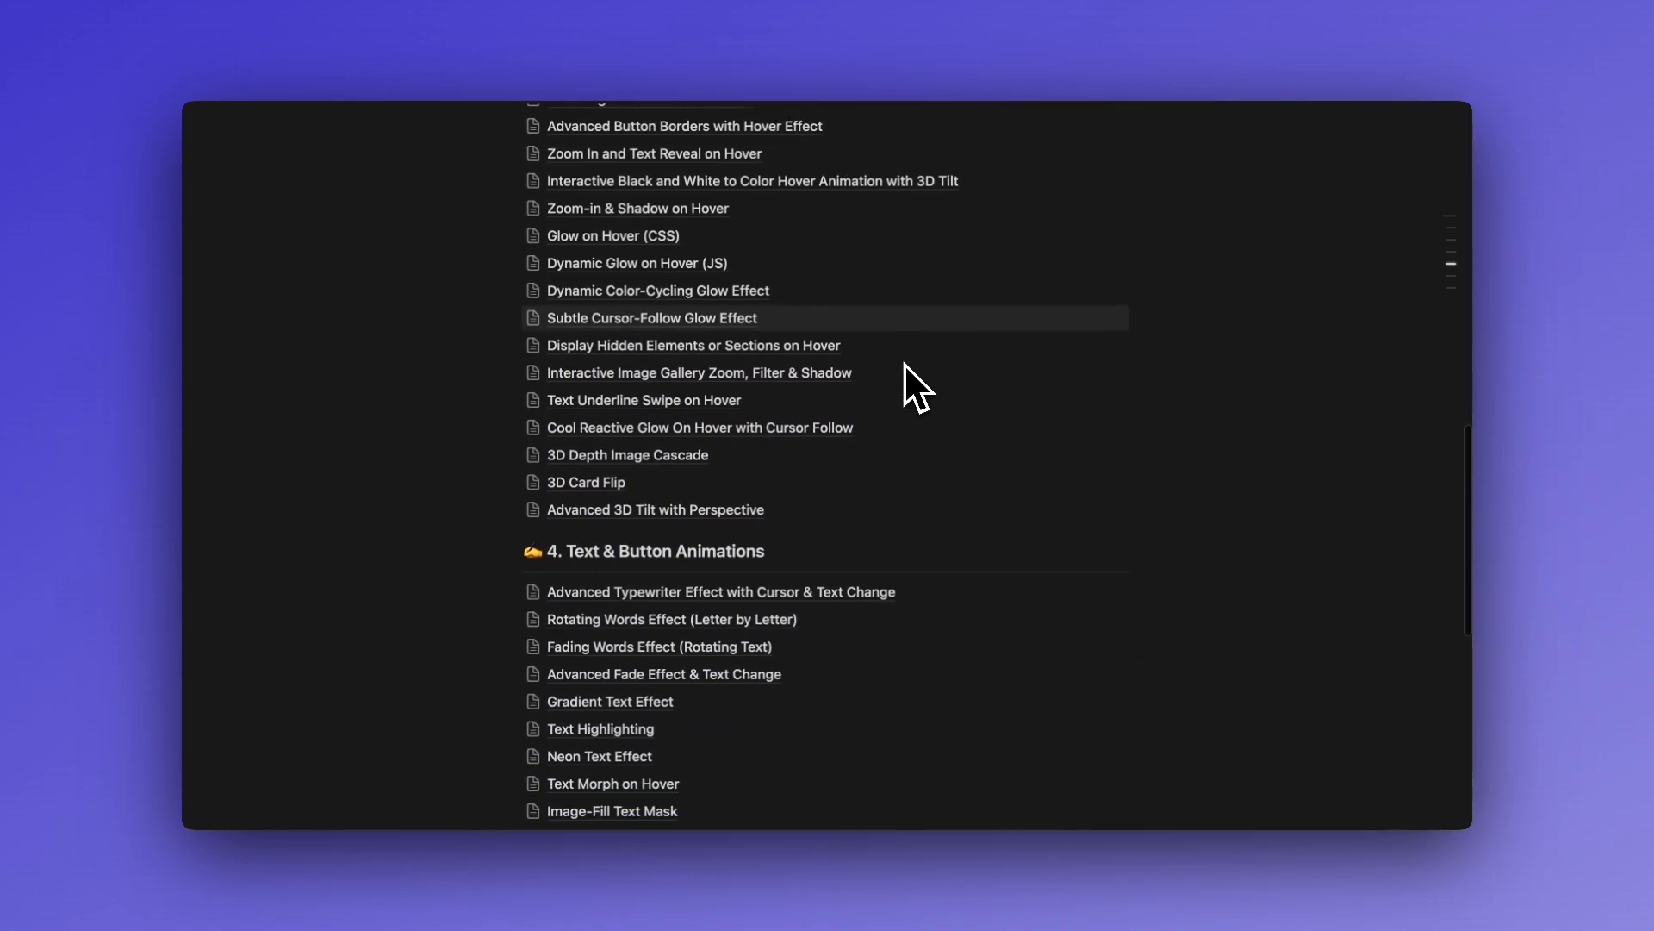
scroll("down", 3)
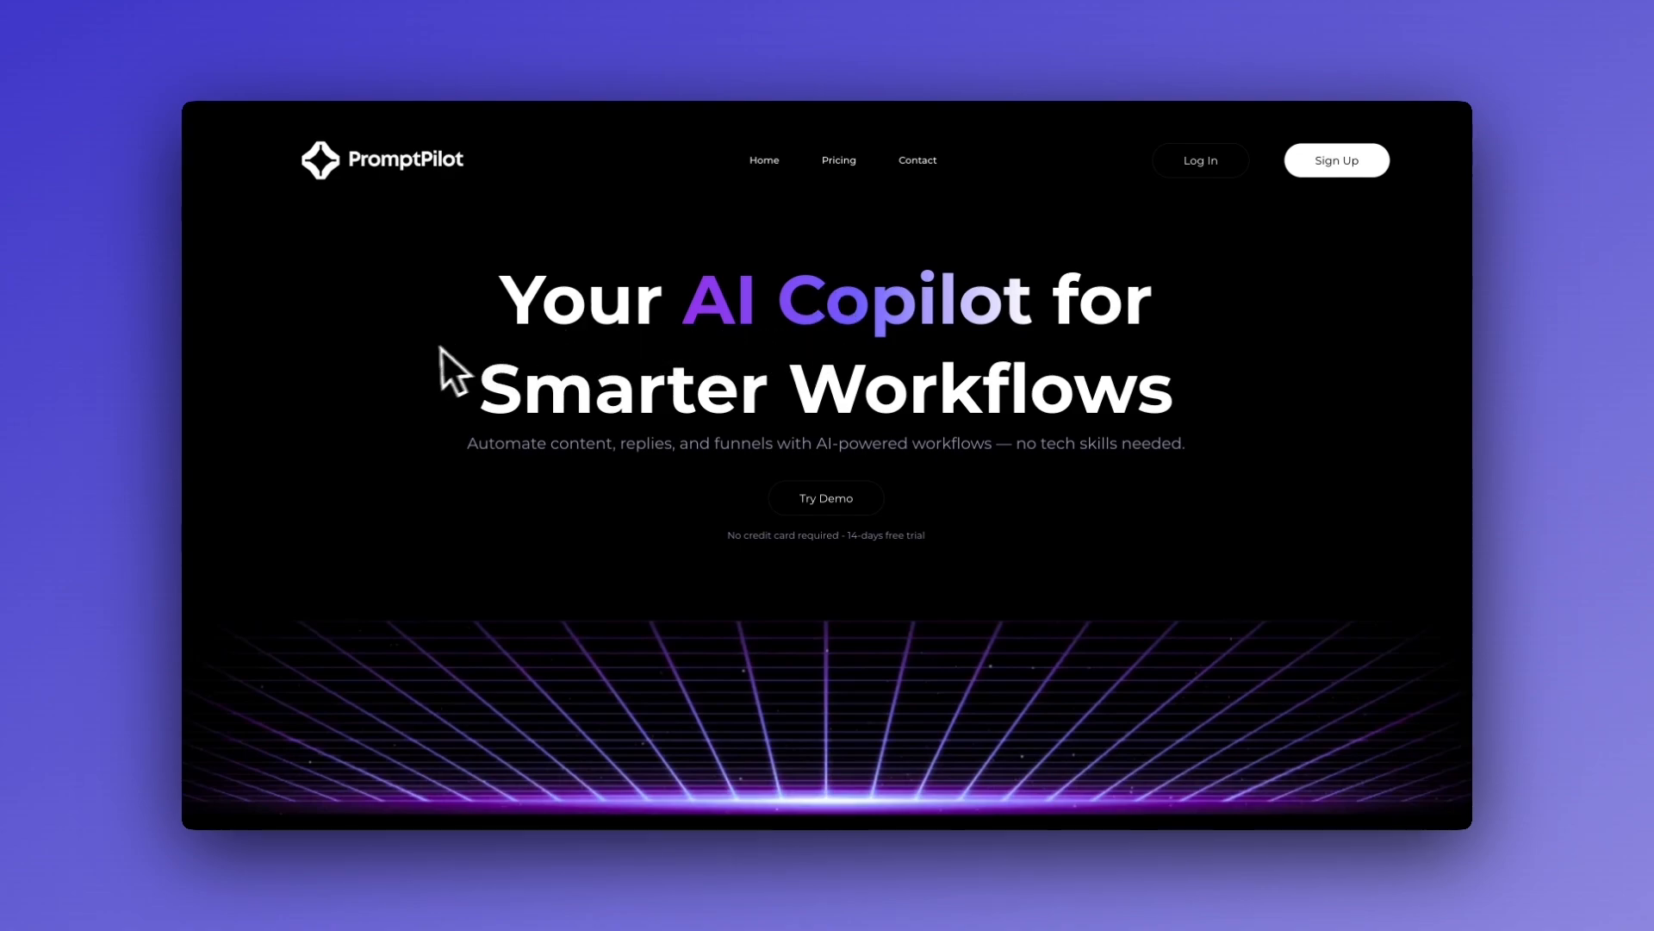
scroll("down", 3)
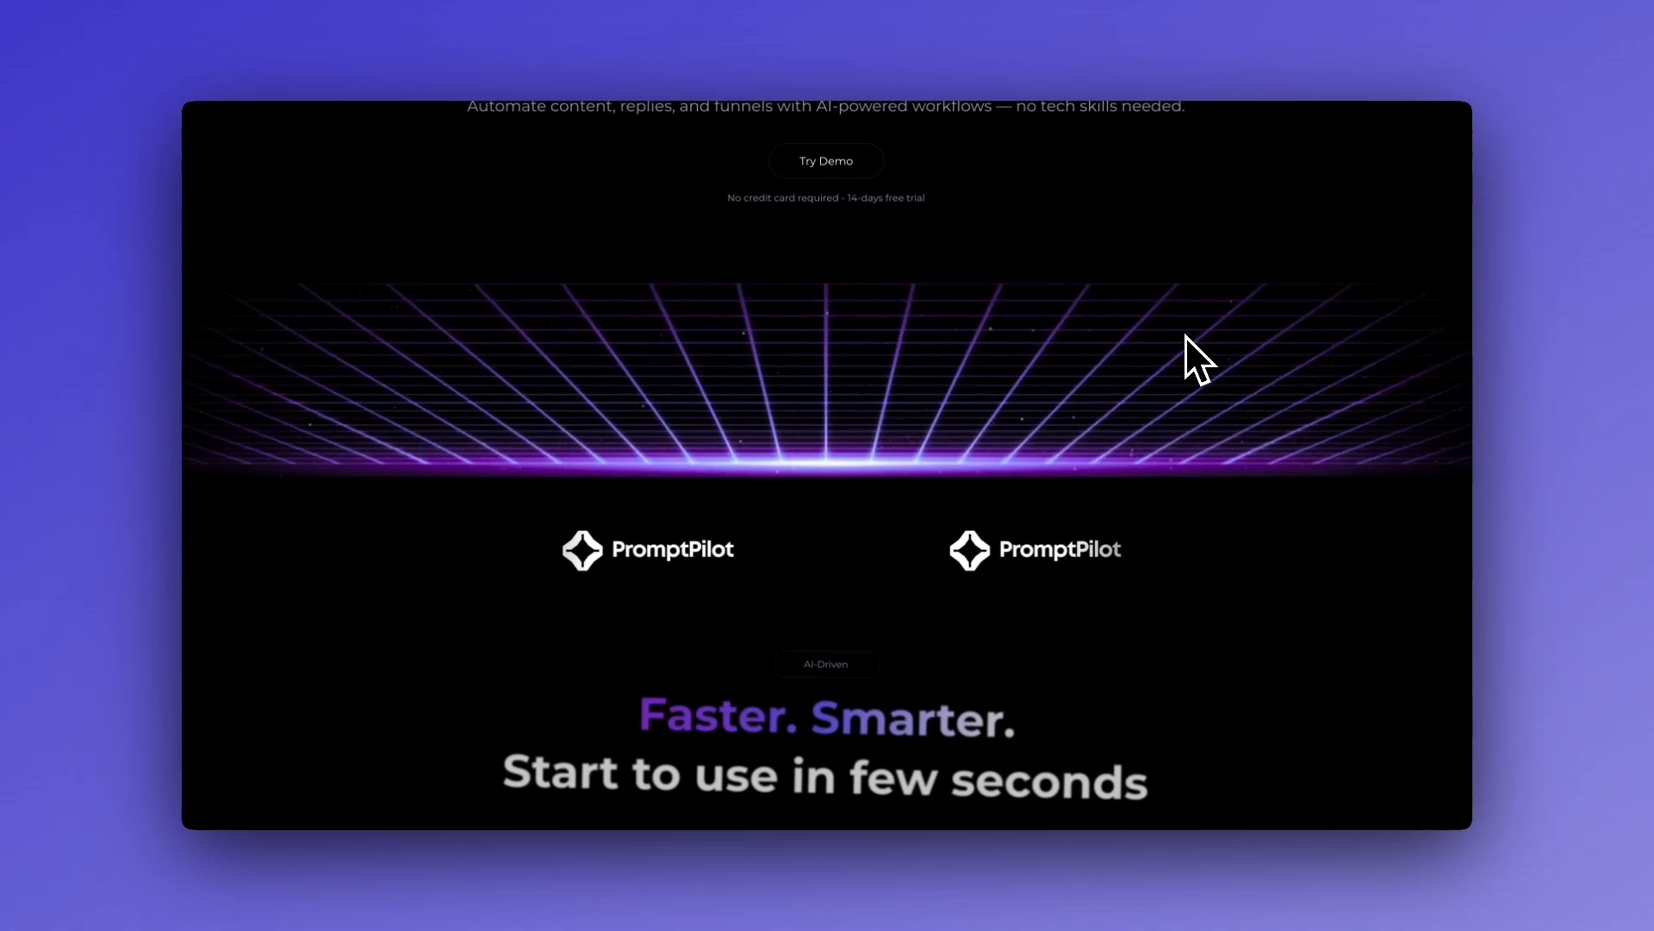
scroll("down", 3)
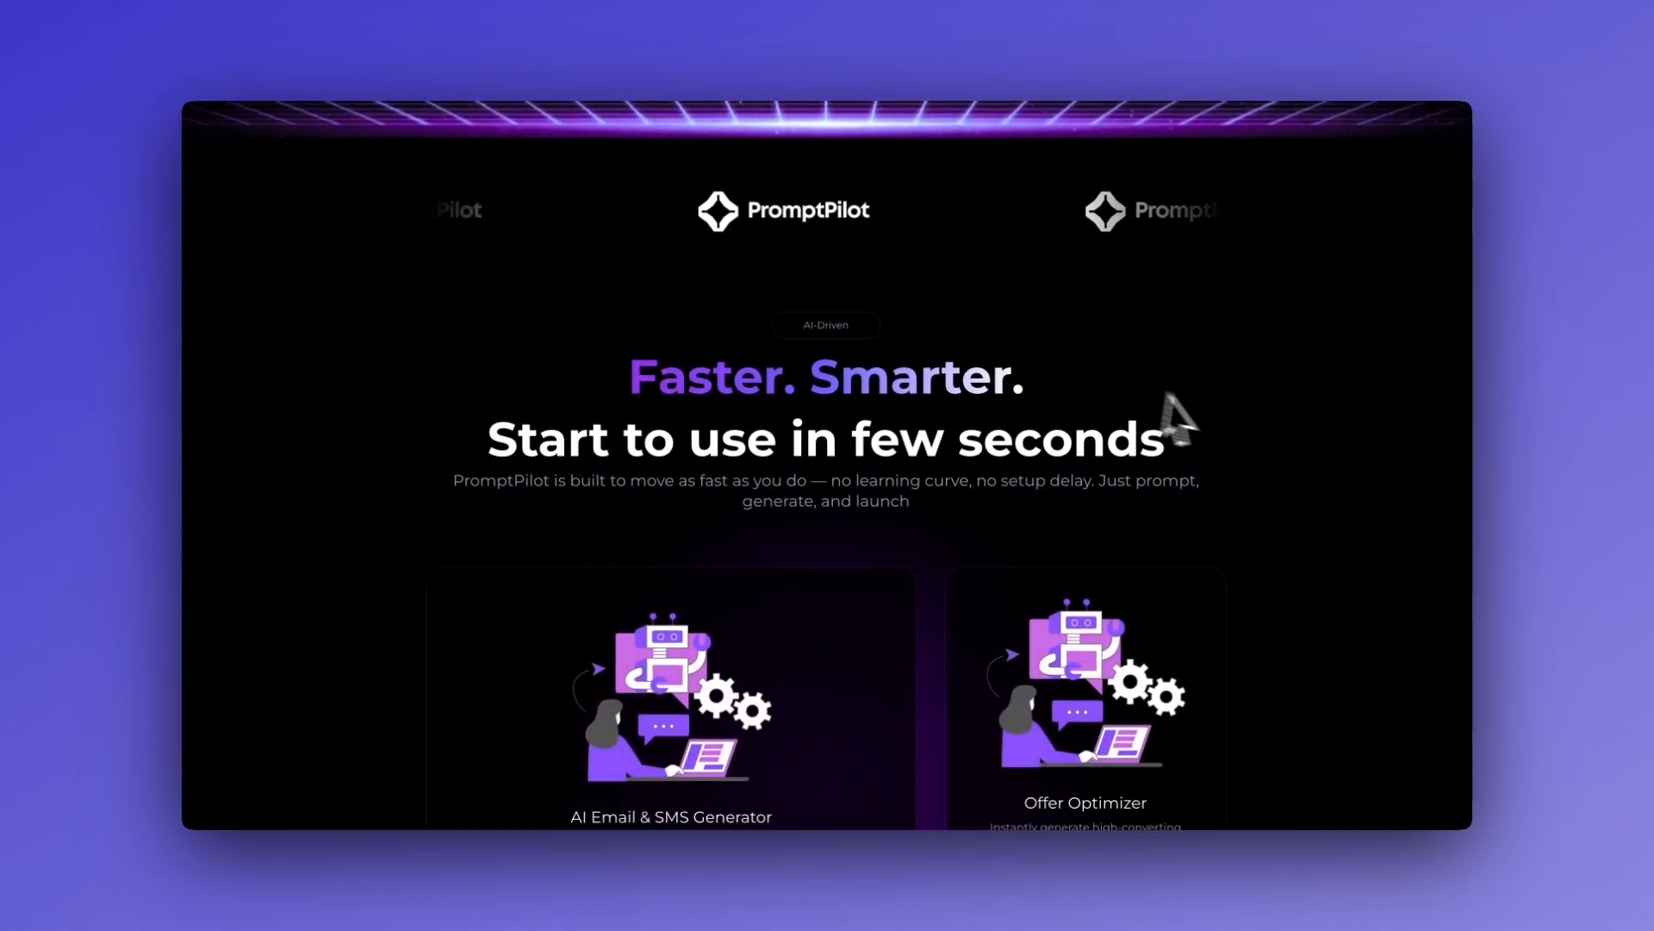
scroll("down", 3)
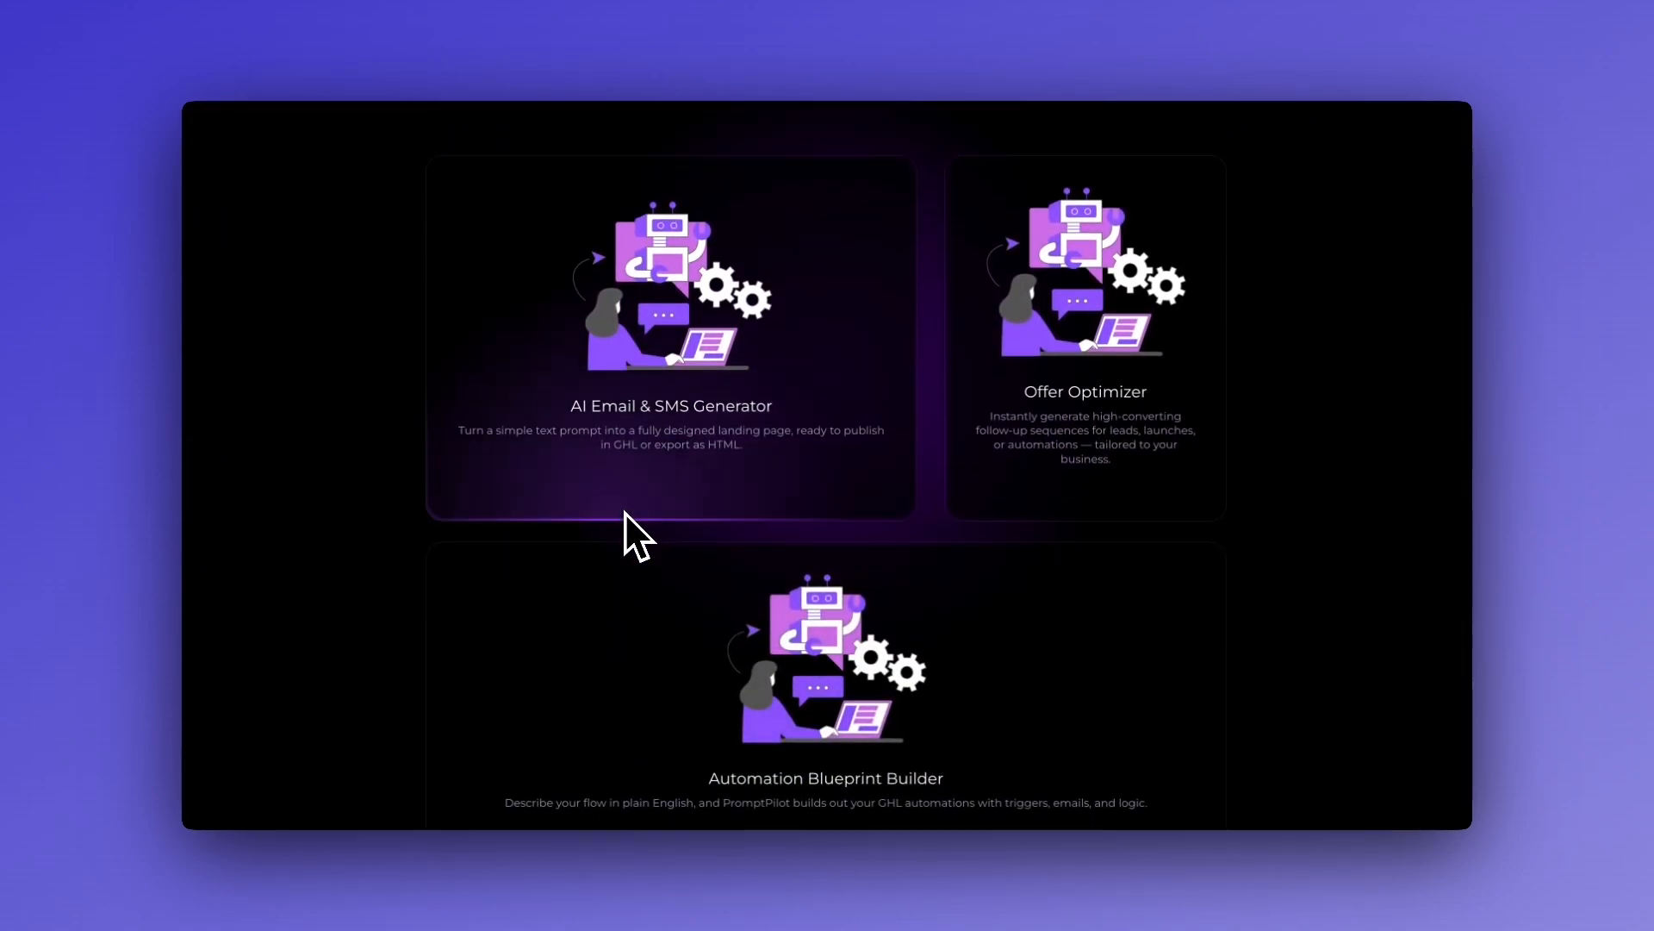
mouse_move(453, 628)
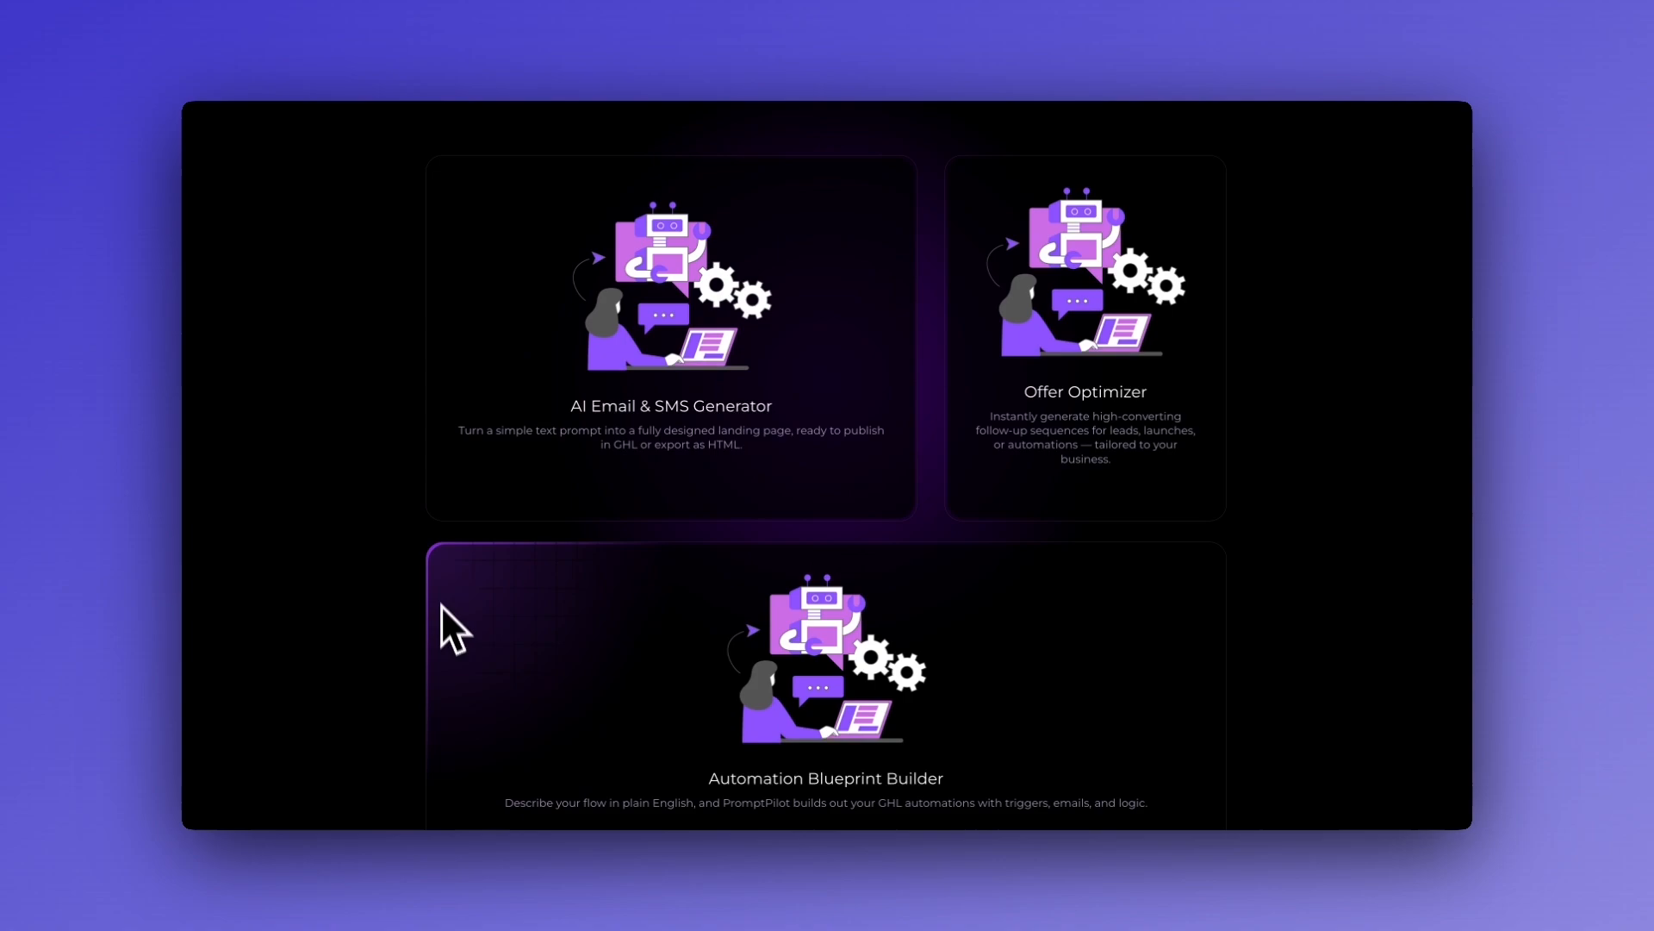
mouse_move(1251, 491)
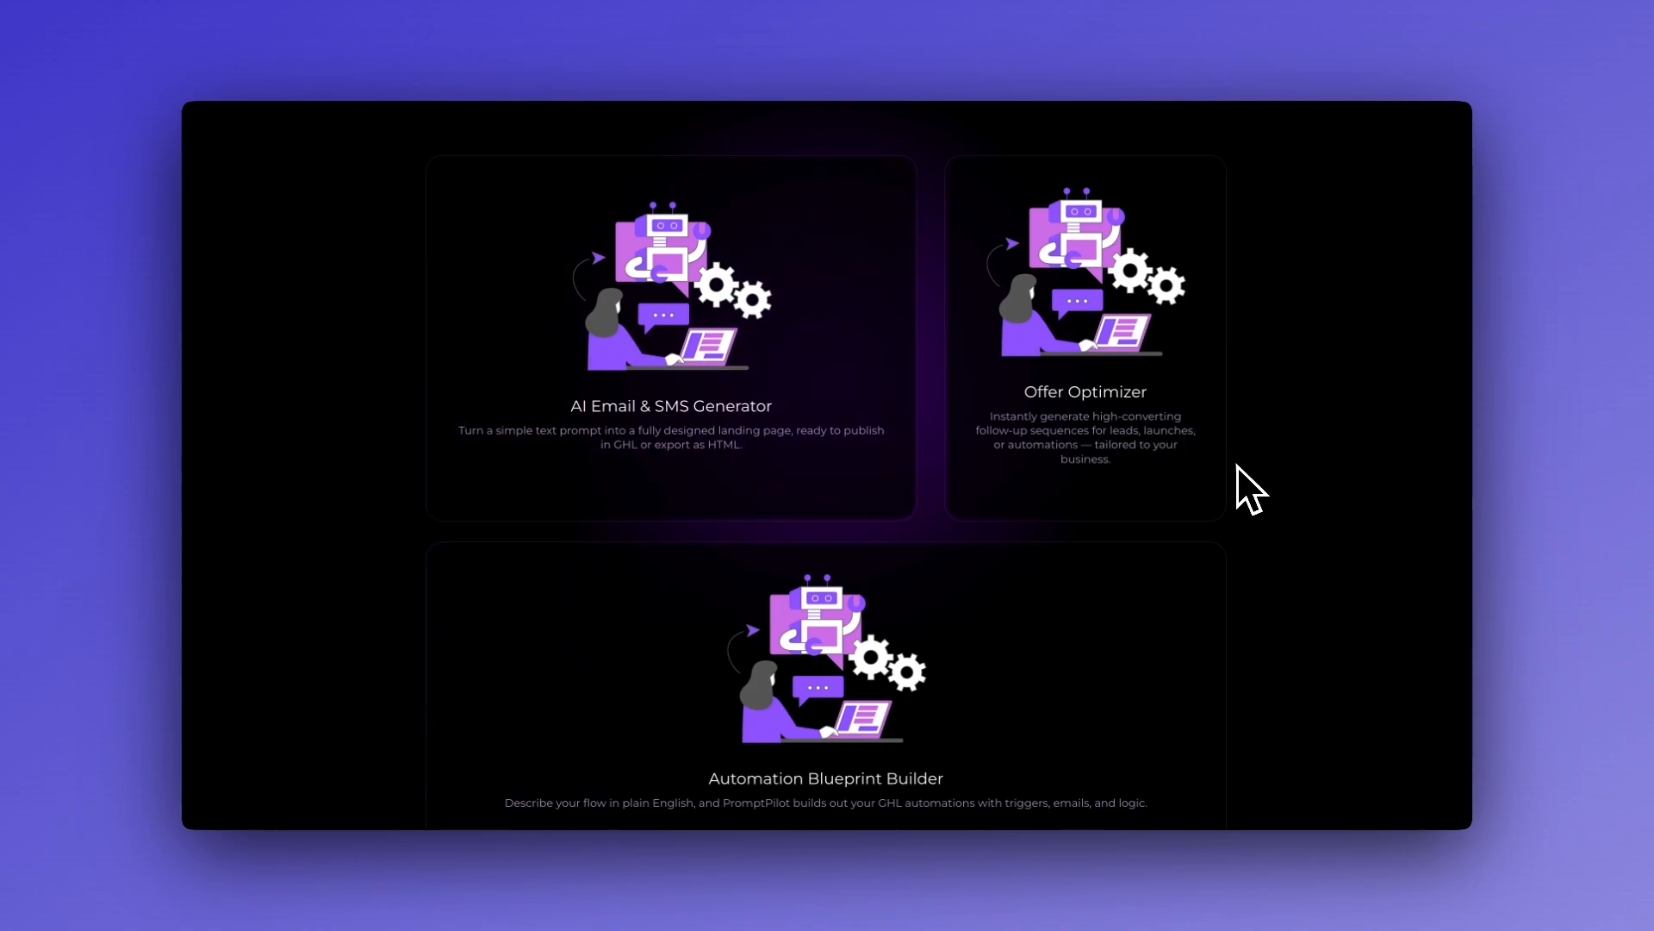
scroll("down", 3)
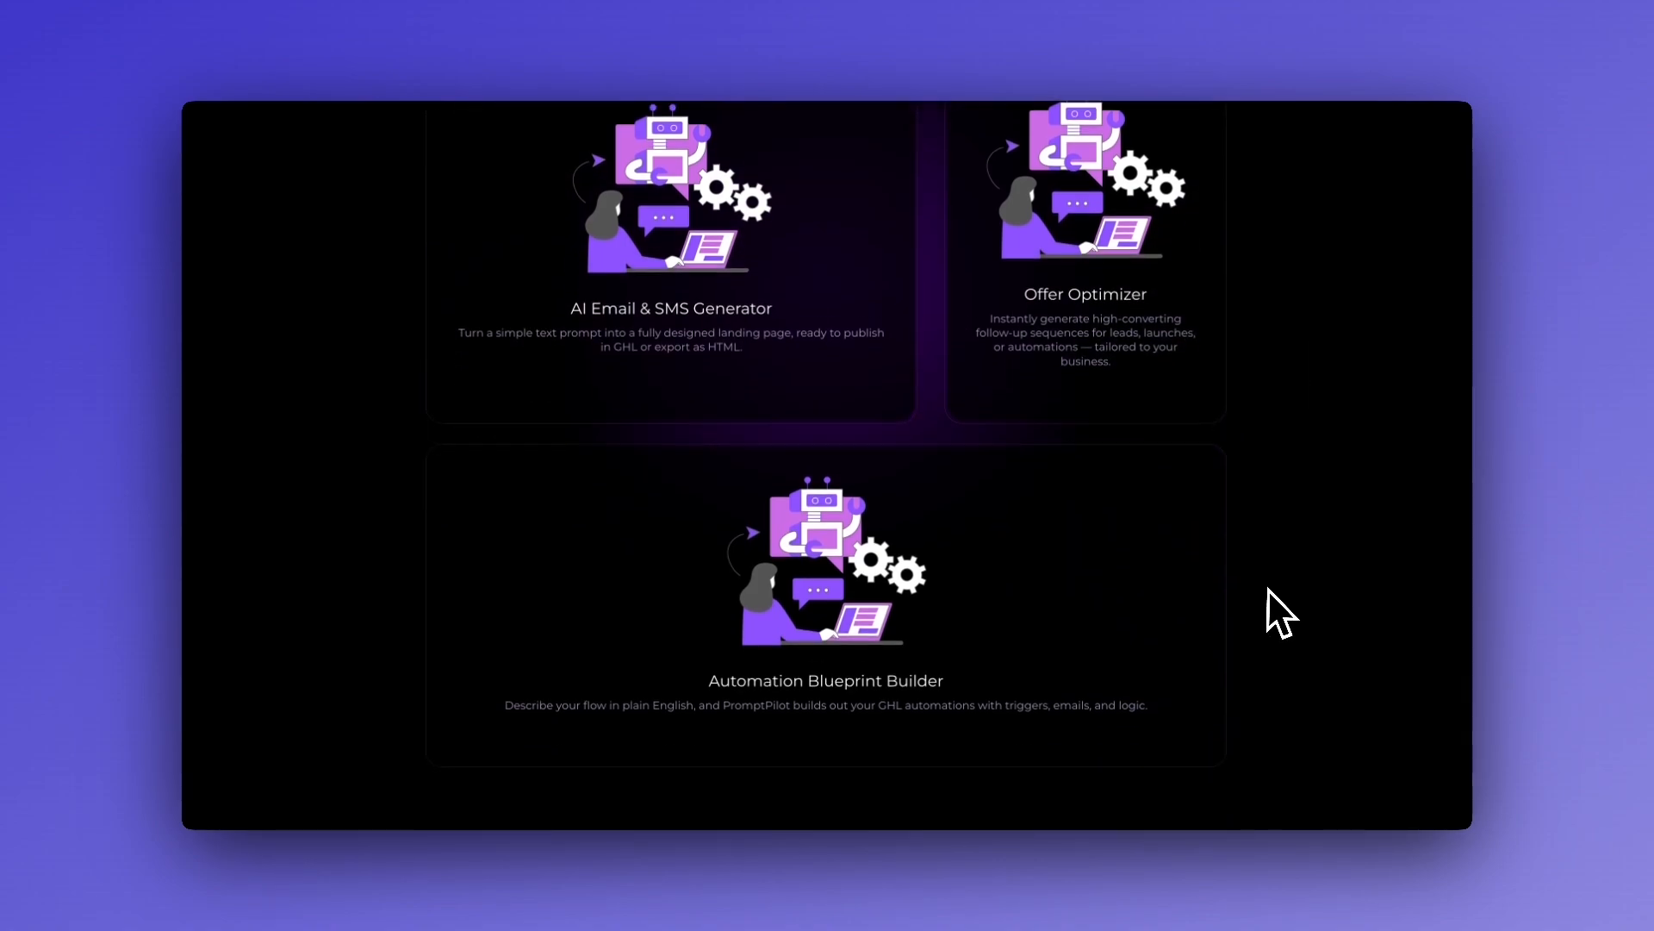
scroll("down", 3)
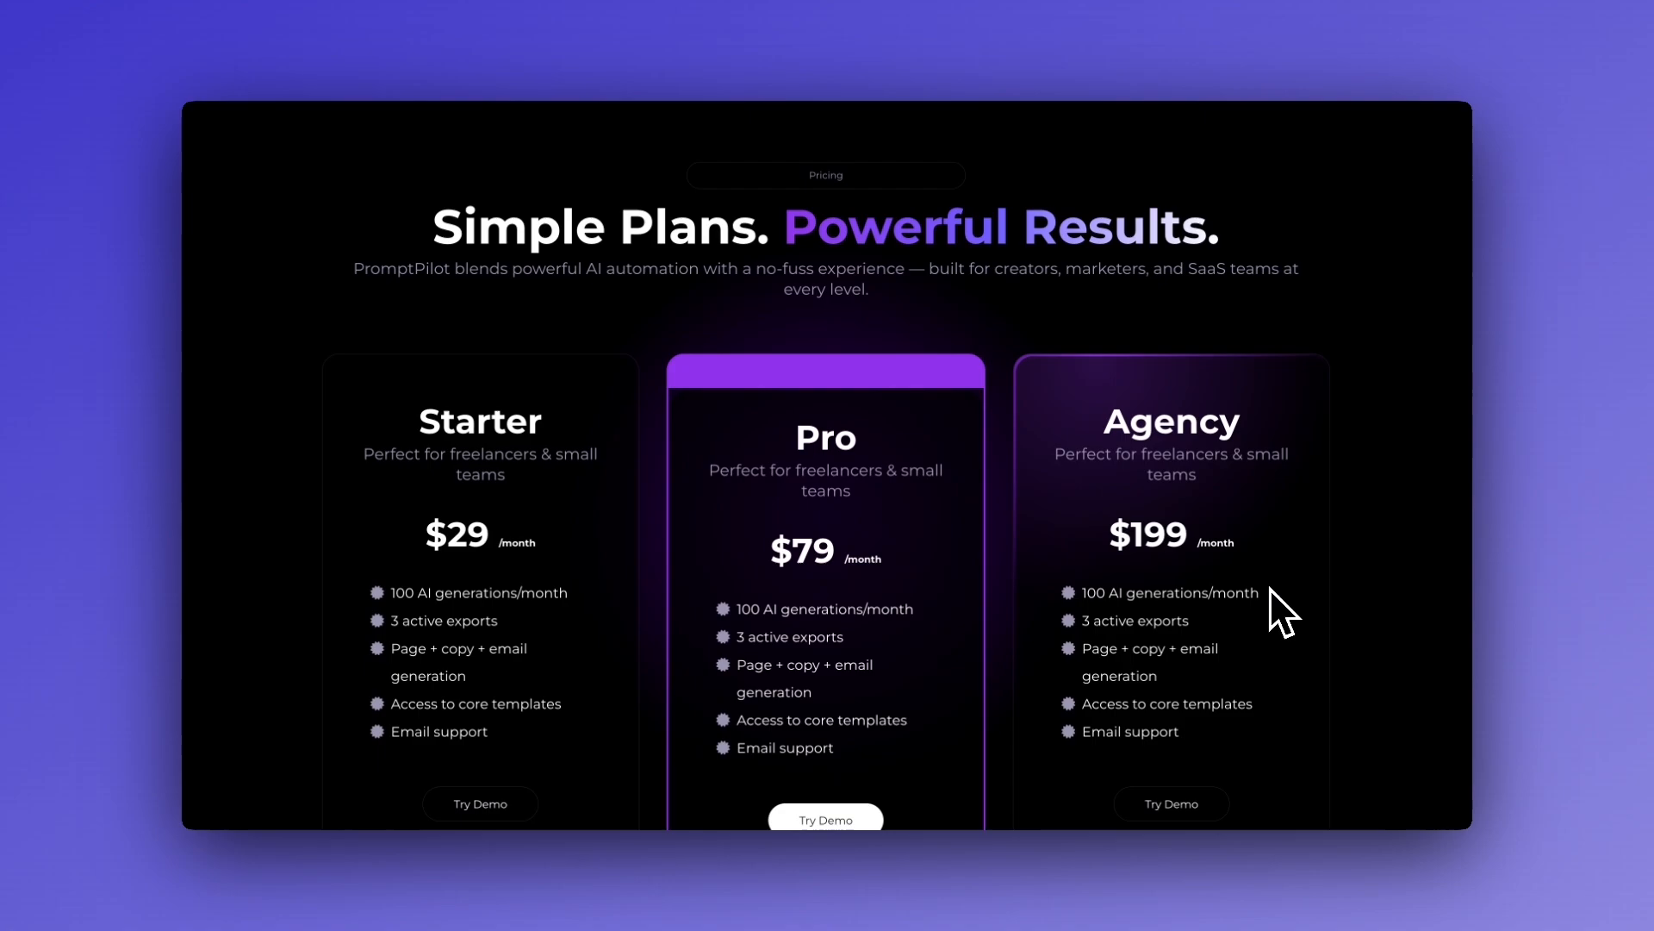
scroll("up", 3)
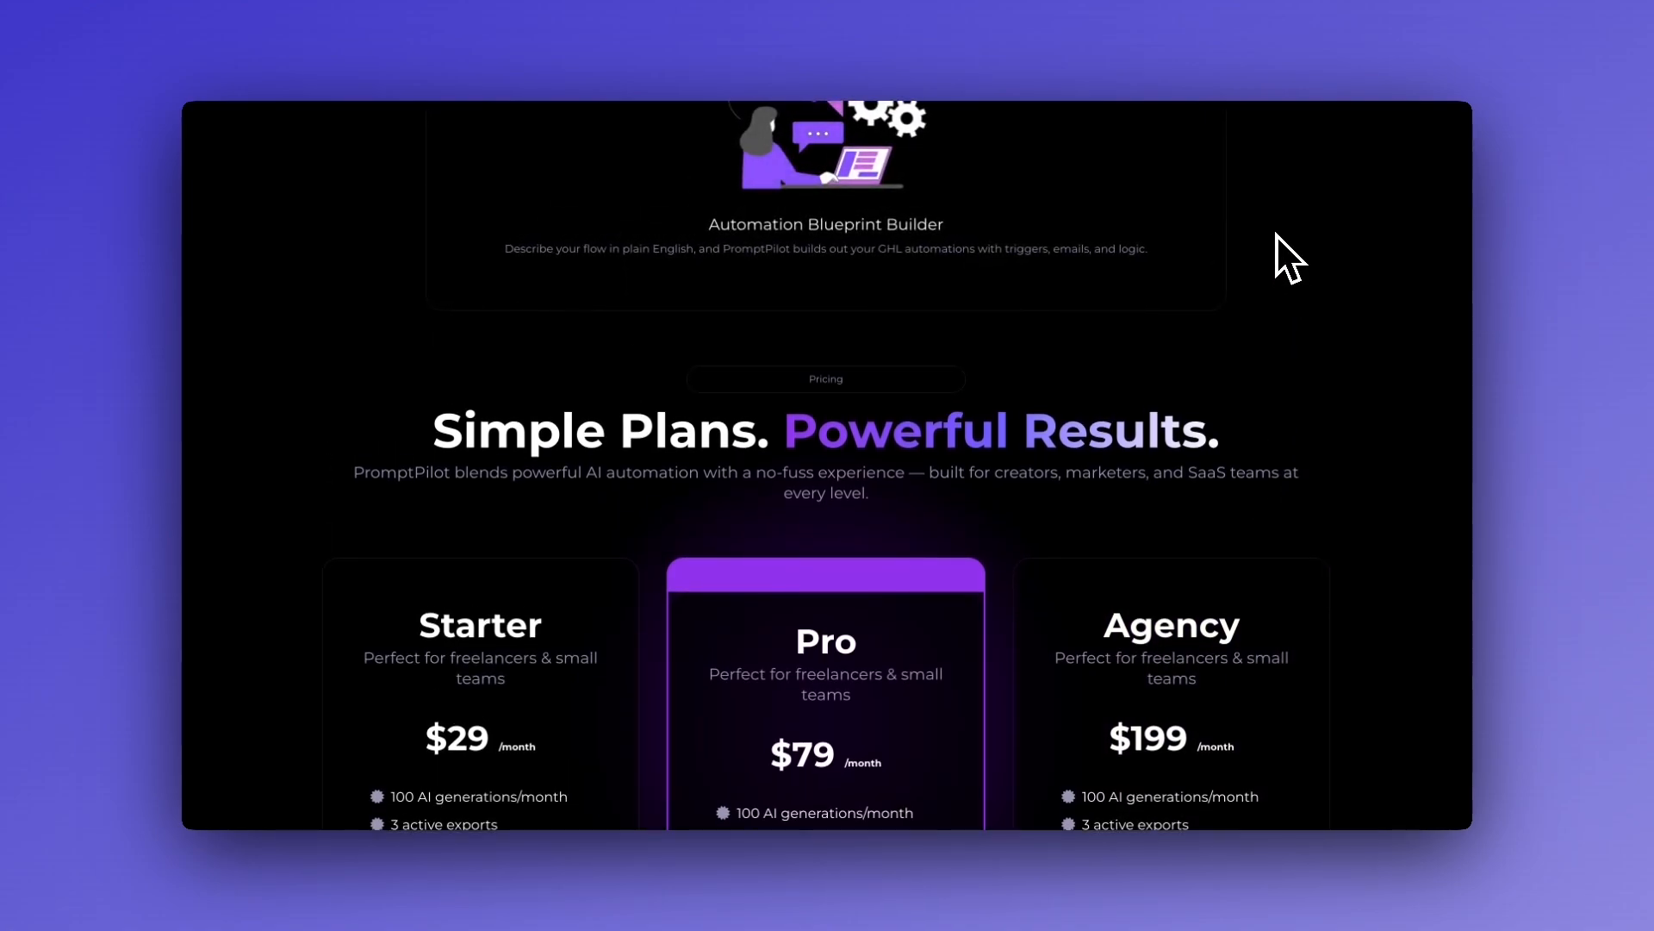
mouse_move(1341, 507)
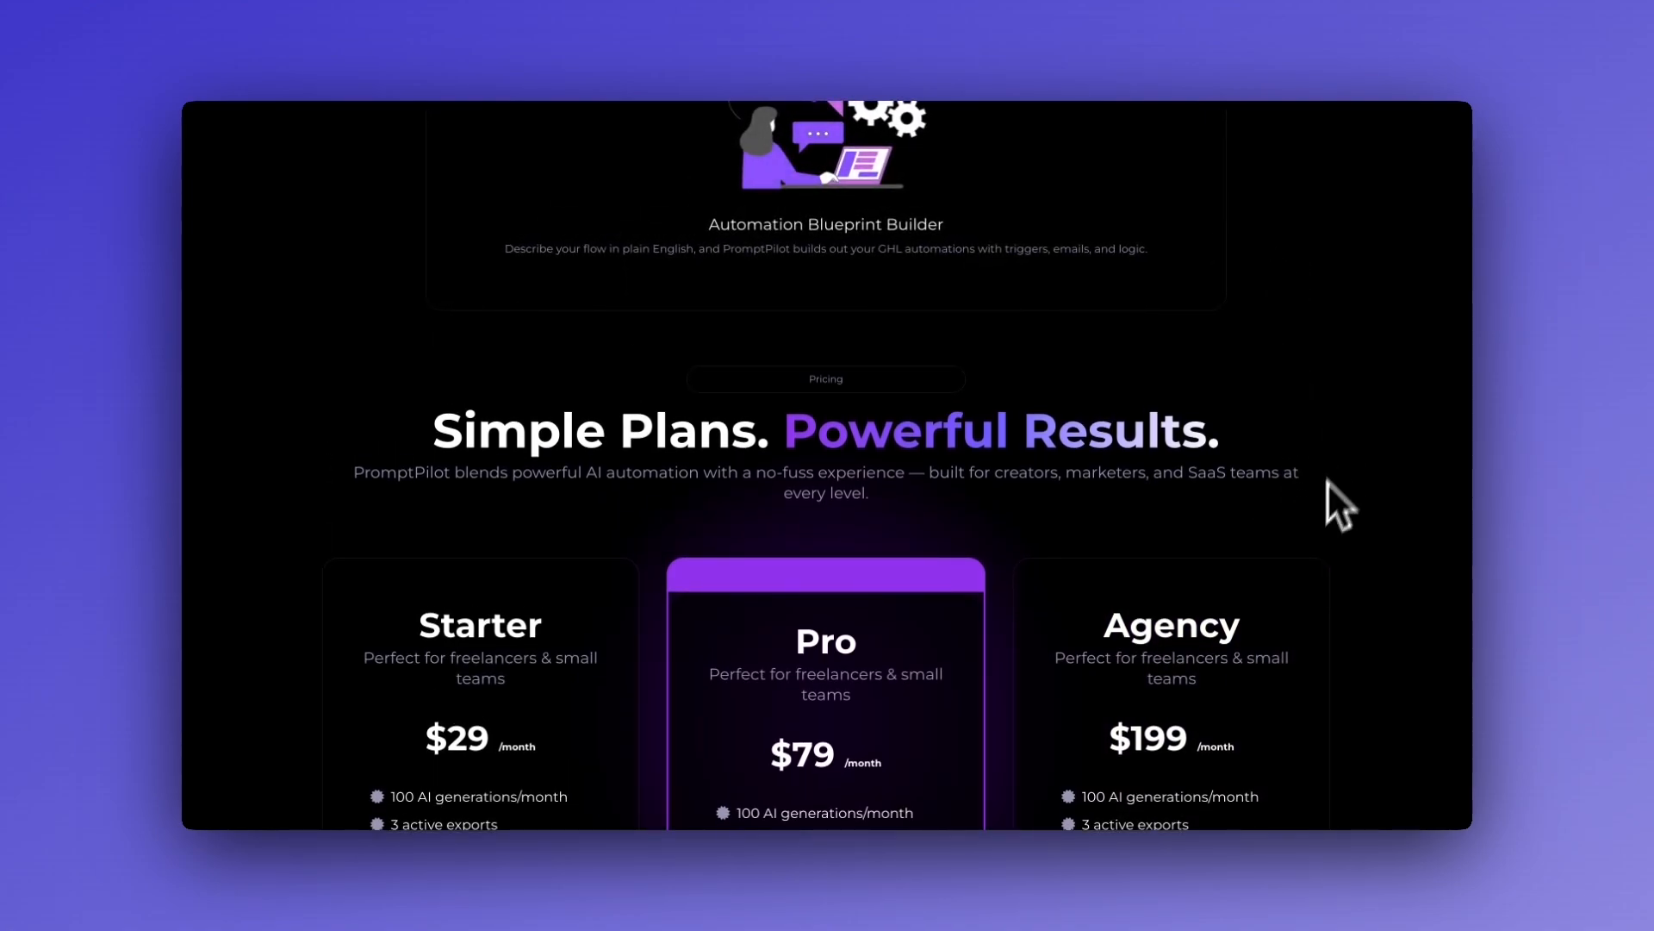
scroll("down", 3)
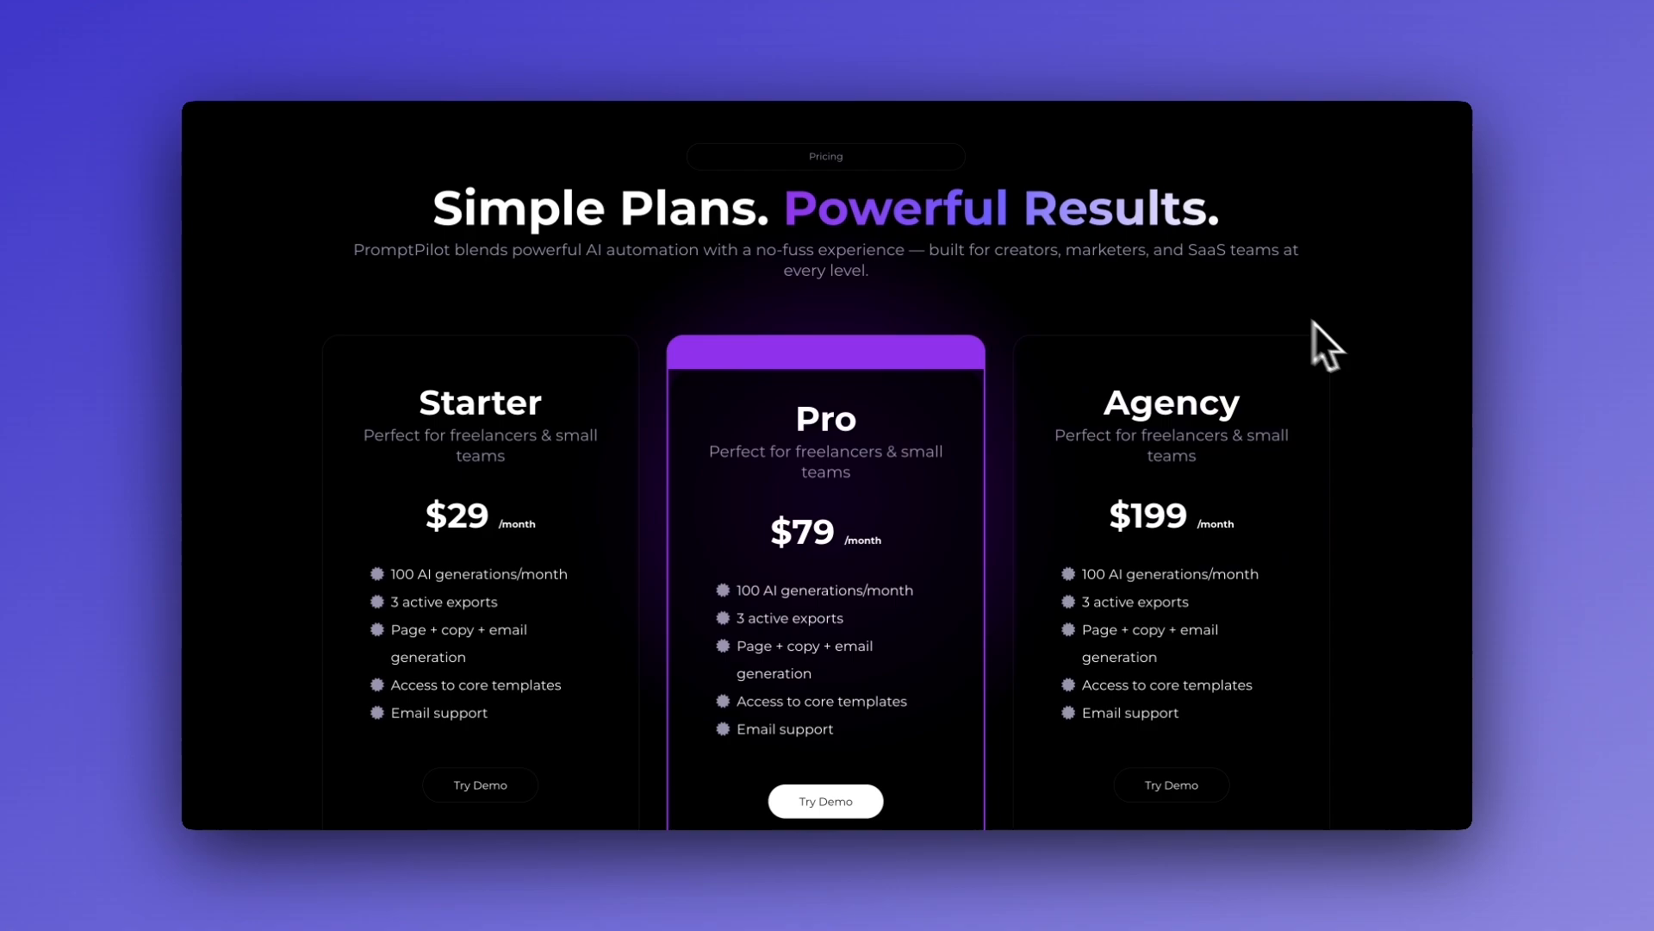
scroll("down", 3)
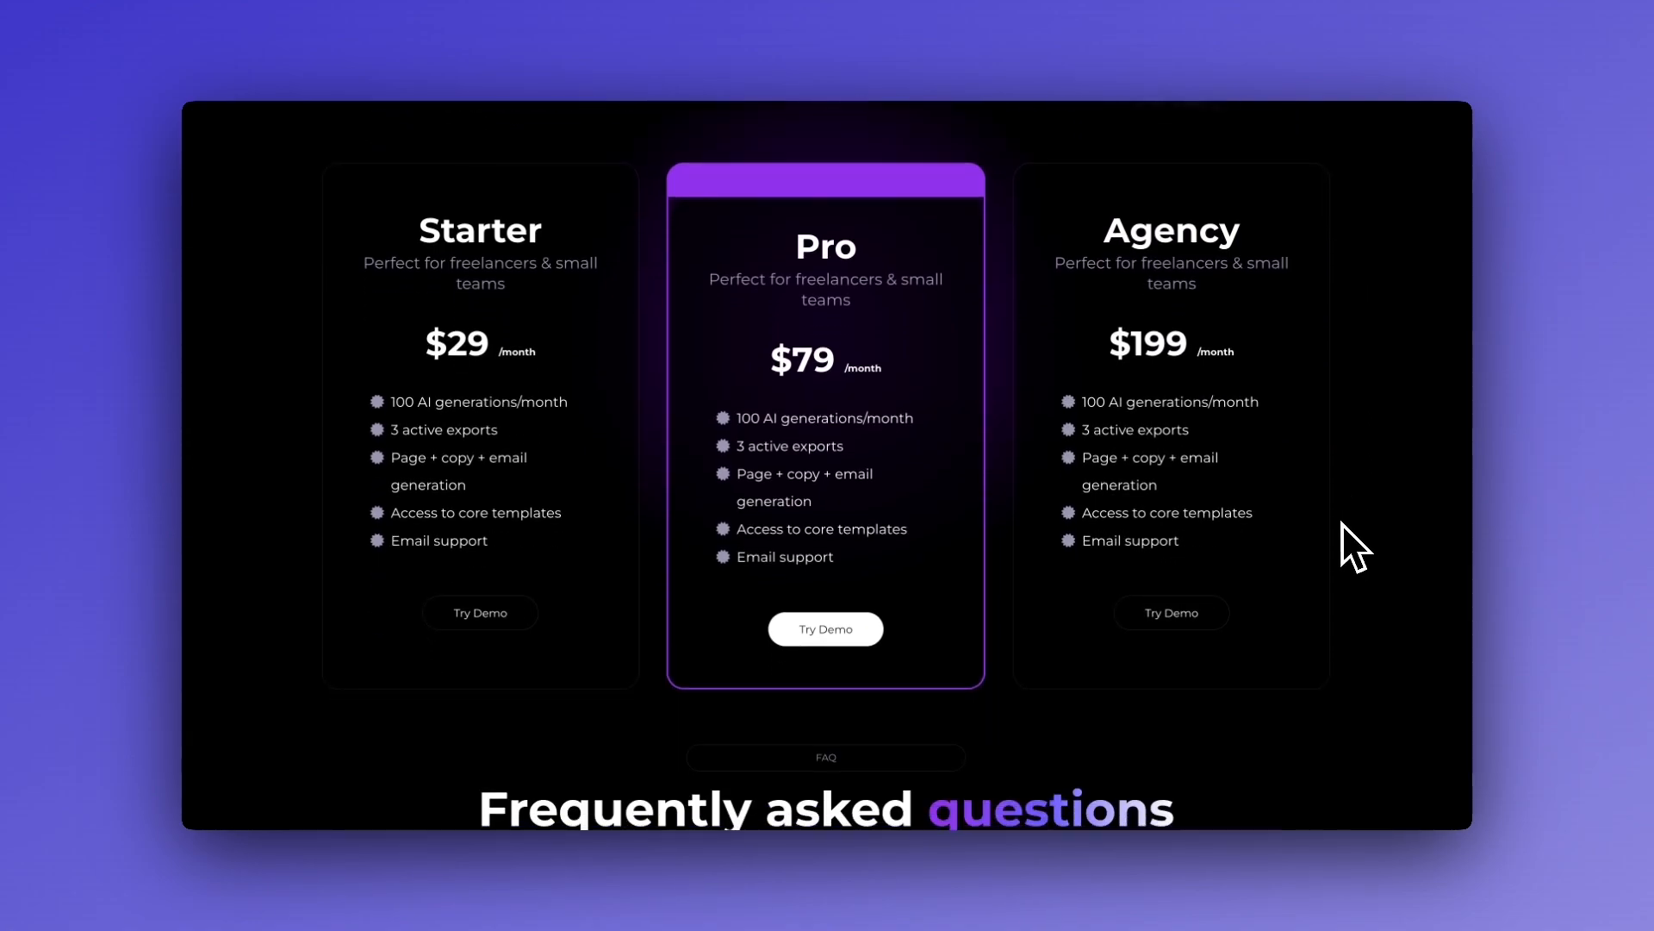
mouse_move(428, 486)
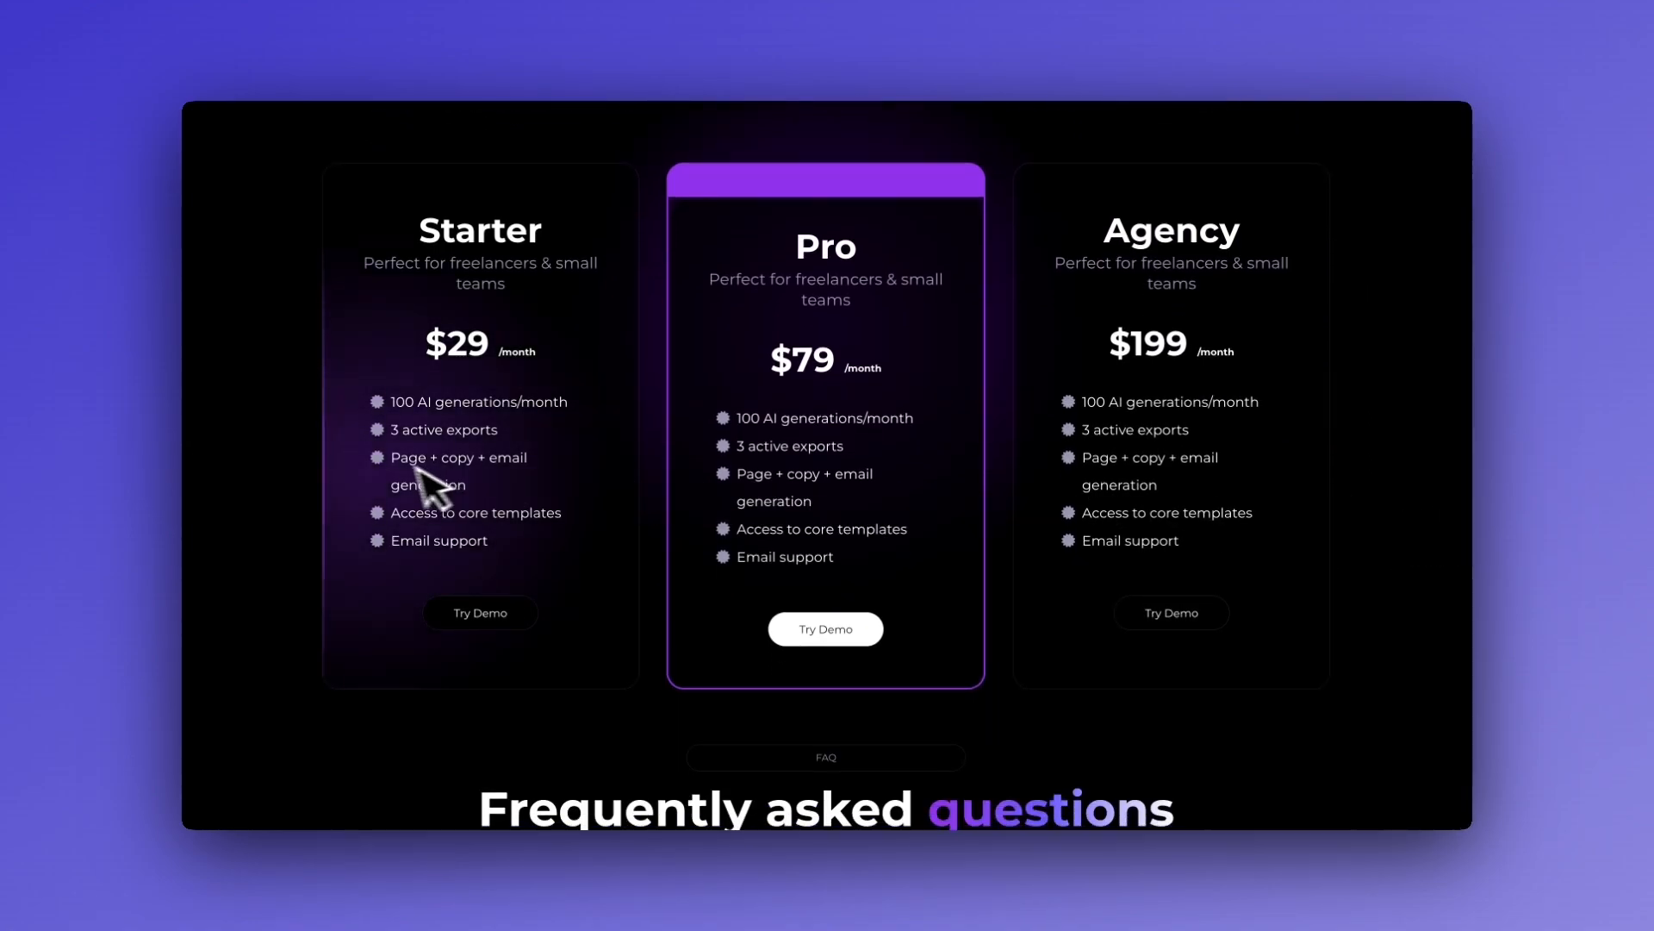
scroll("down", 3)
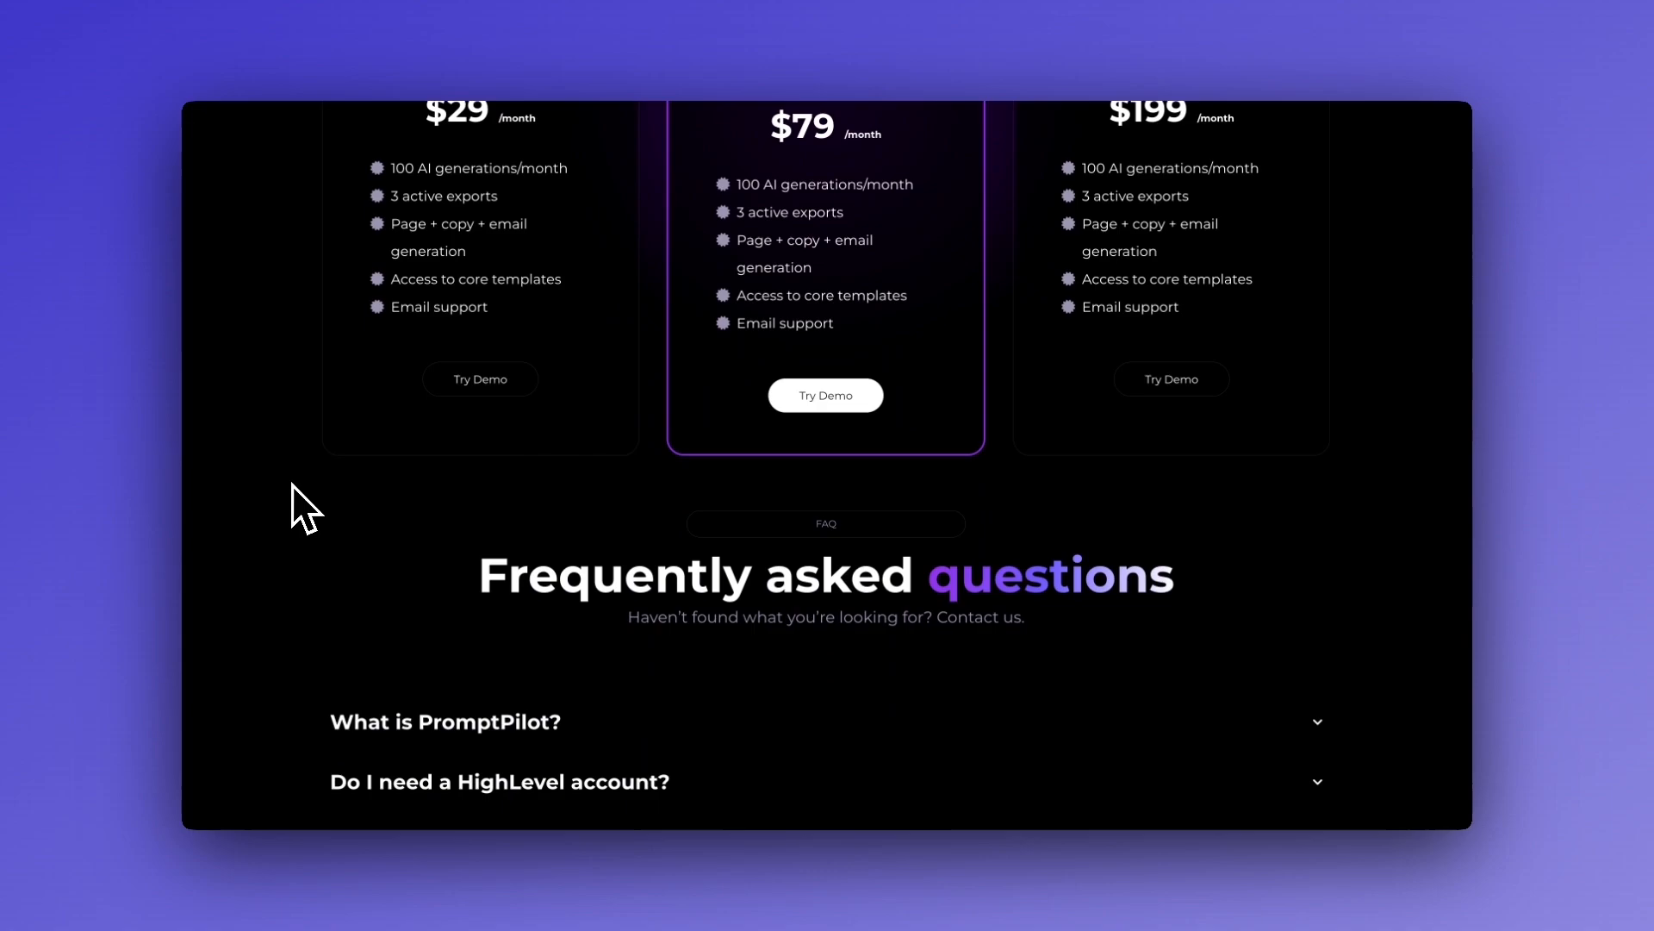
scroll("down", 3)
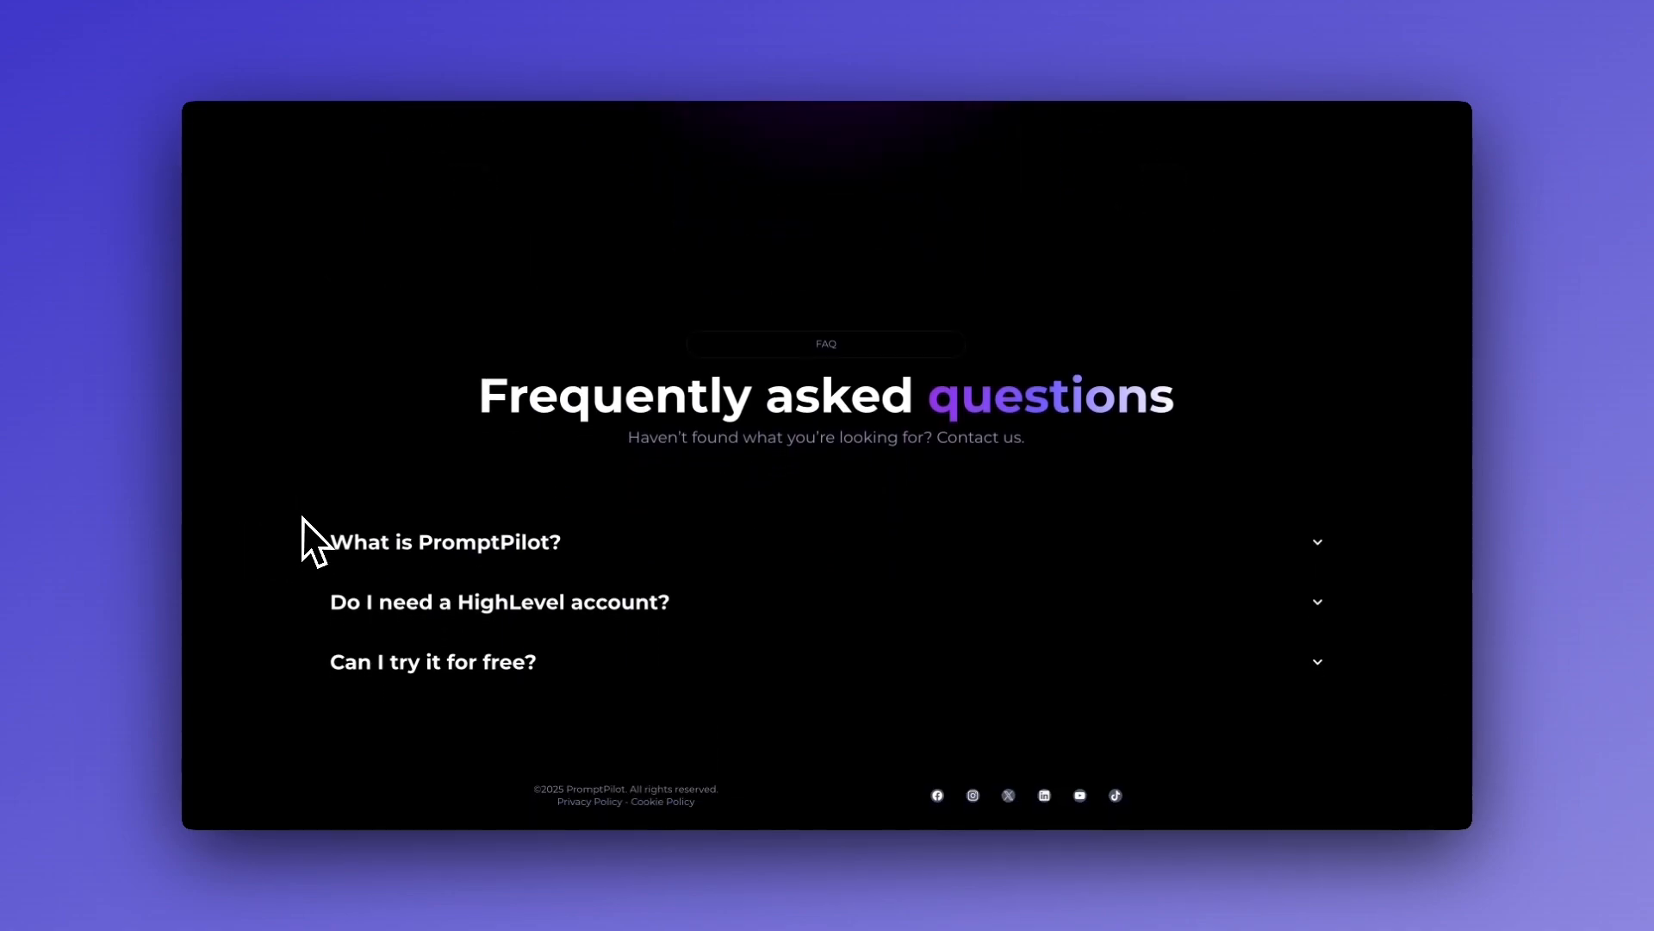
Step: Scroll back up to the PromptPilot logo header and Faster. Smarter. hero section
scroll("up", 3)
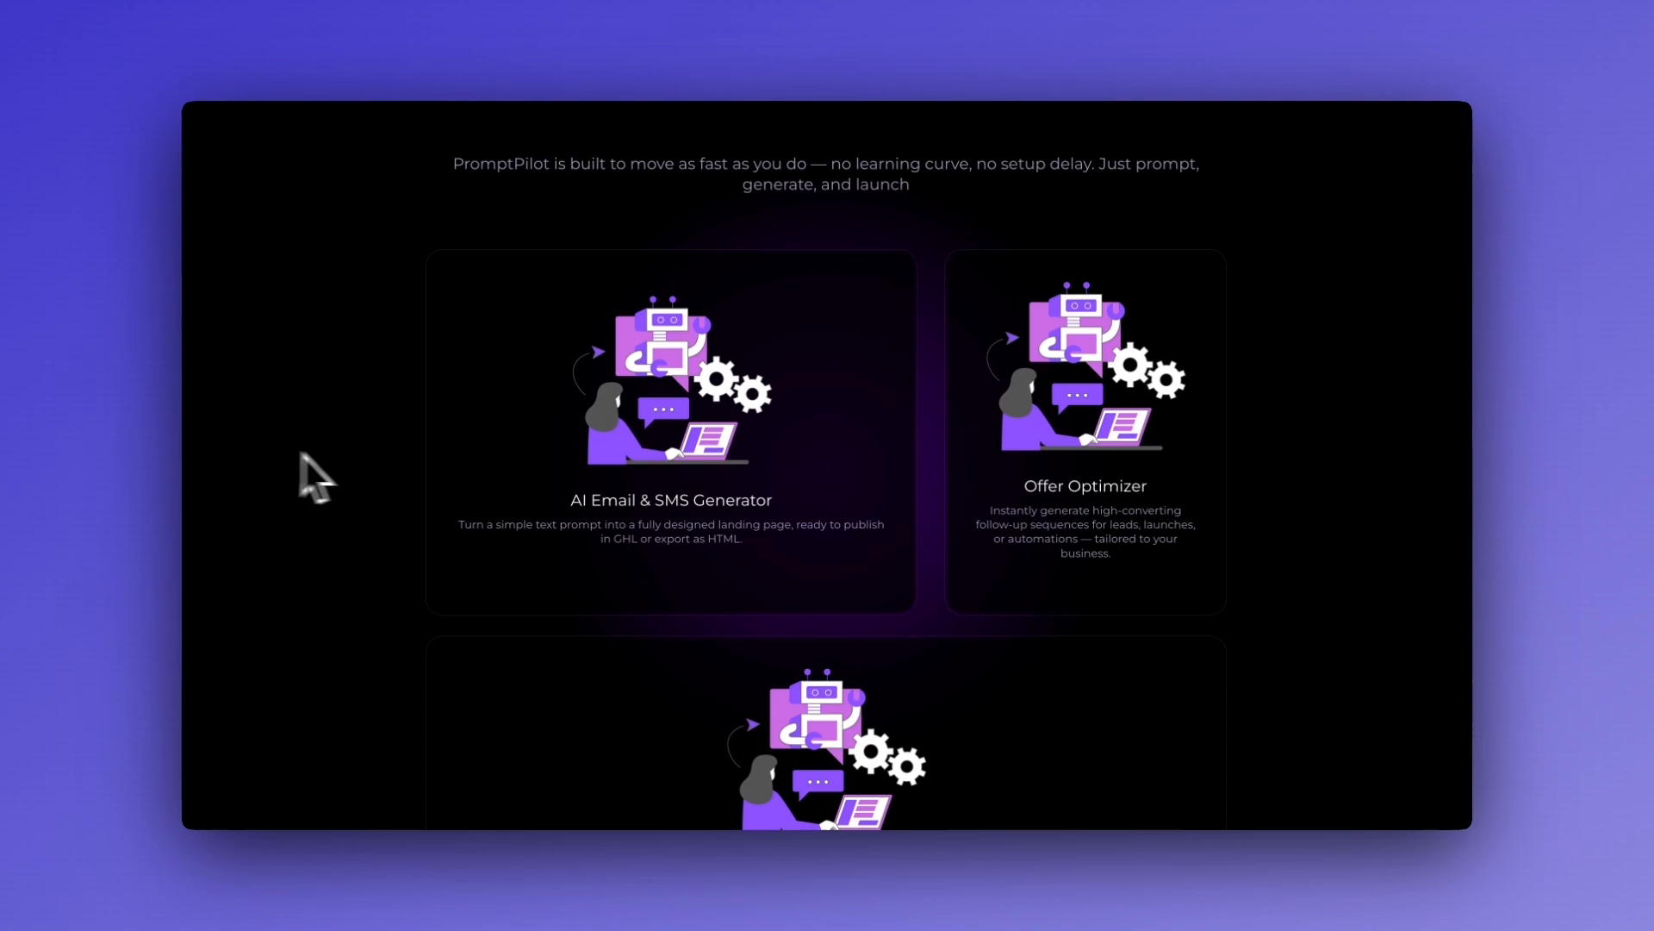
scroll("down", 3)
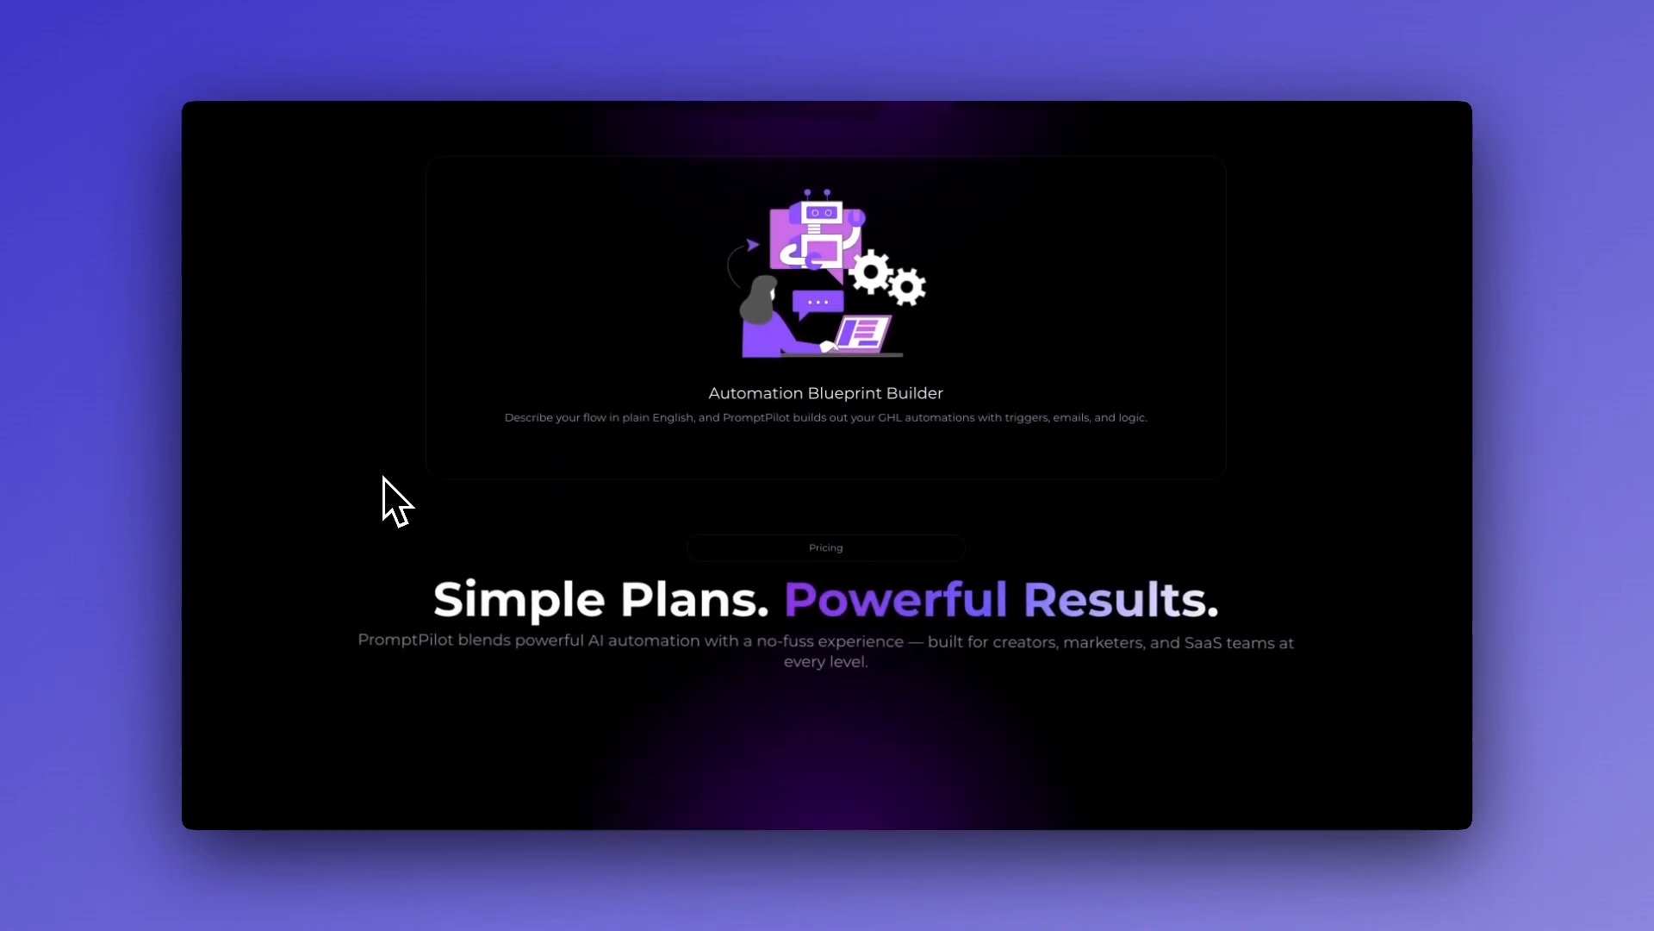
scroll("down", 3)
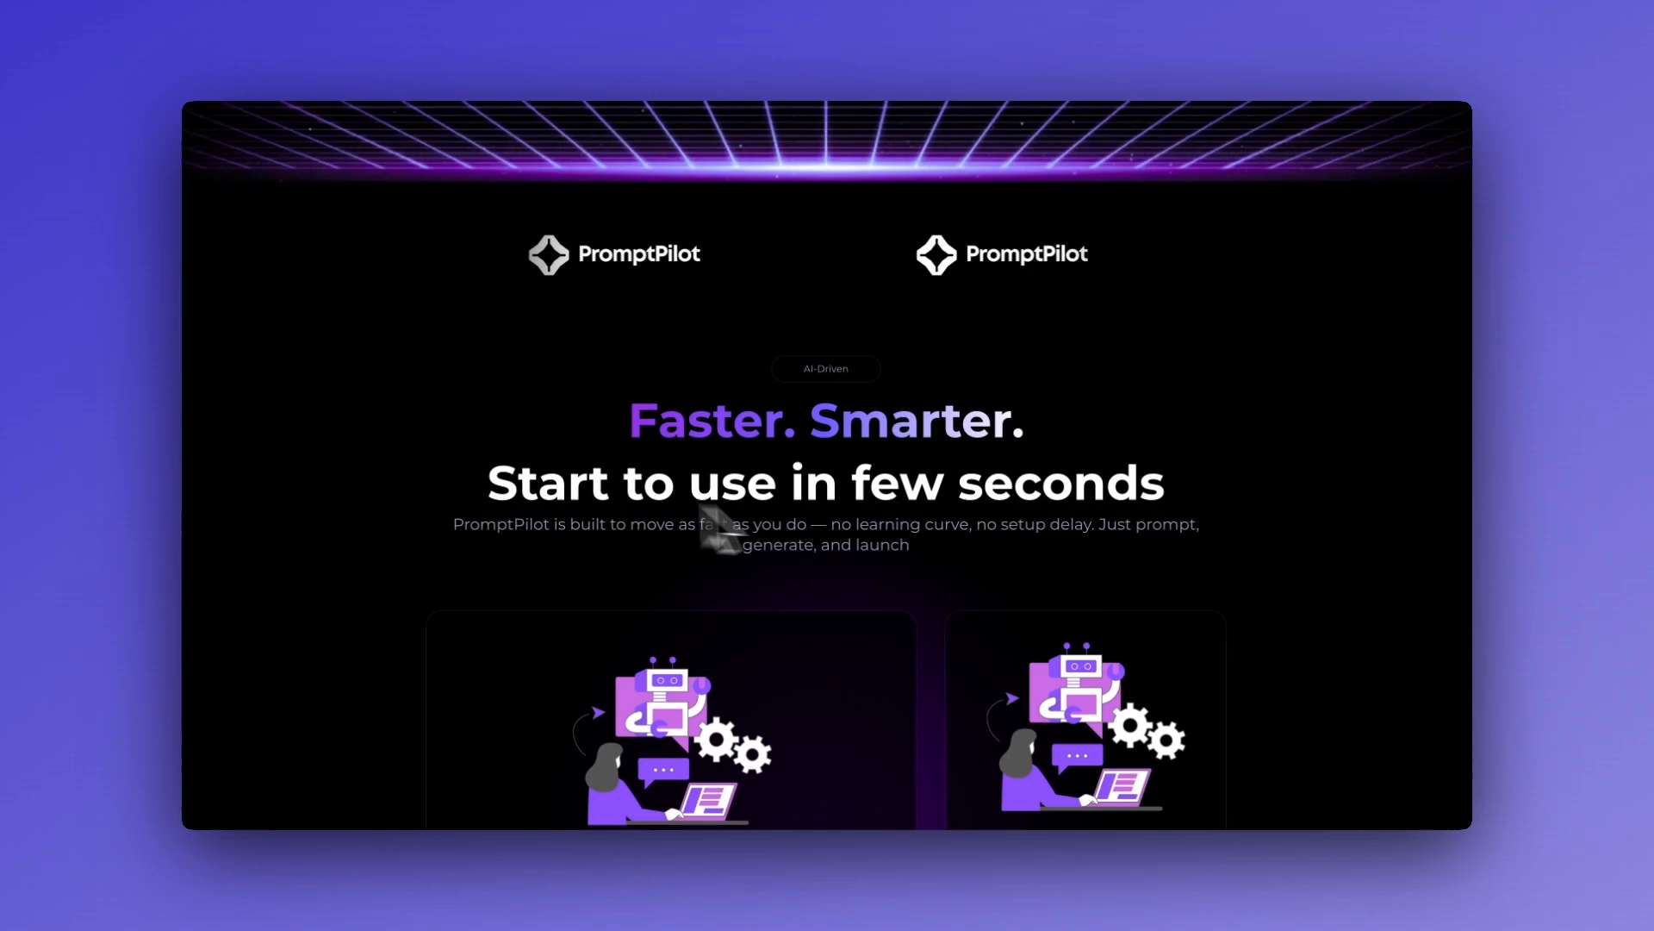
Step: Scroll down from the hero past the feature cards to the Starter, Pro and Agency pricing cards
scroll("down", 3)
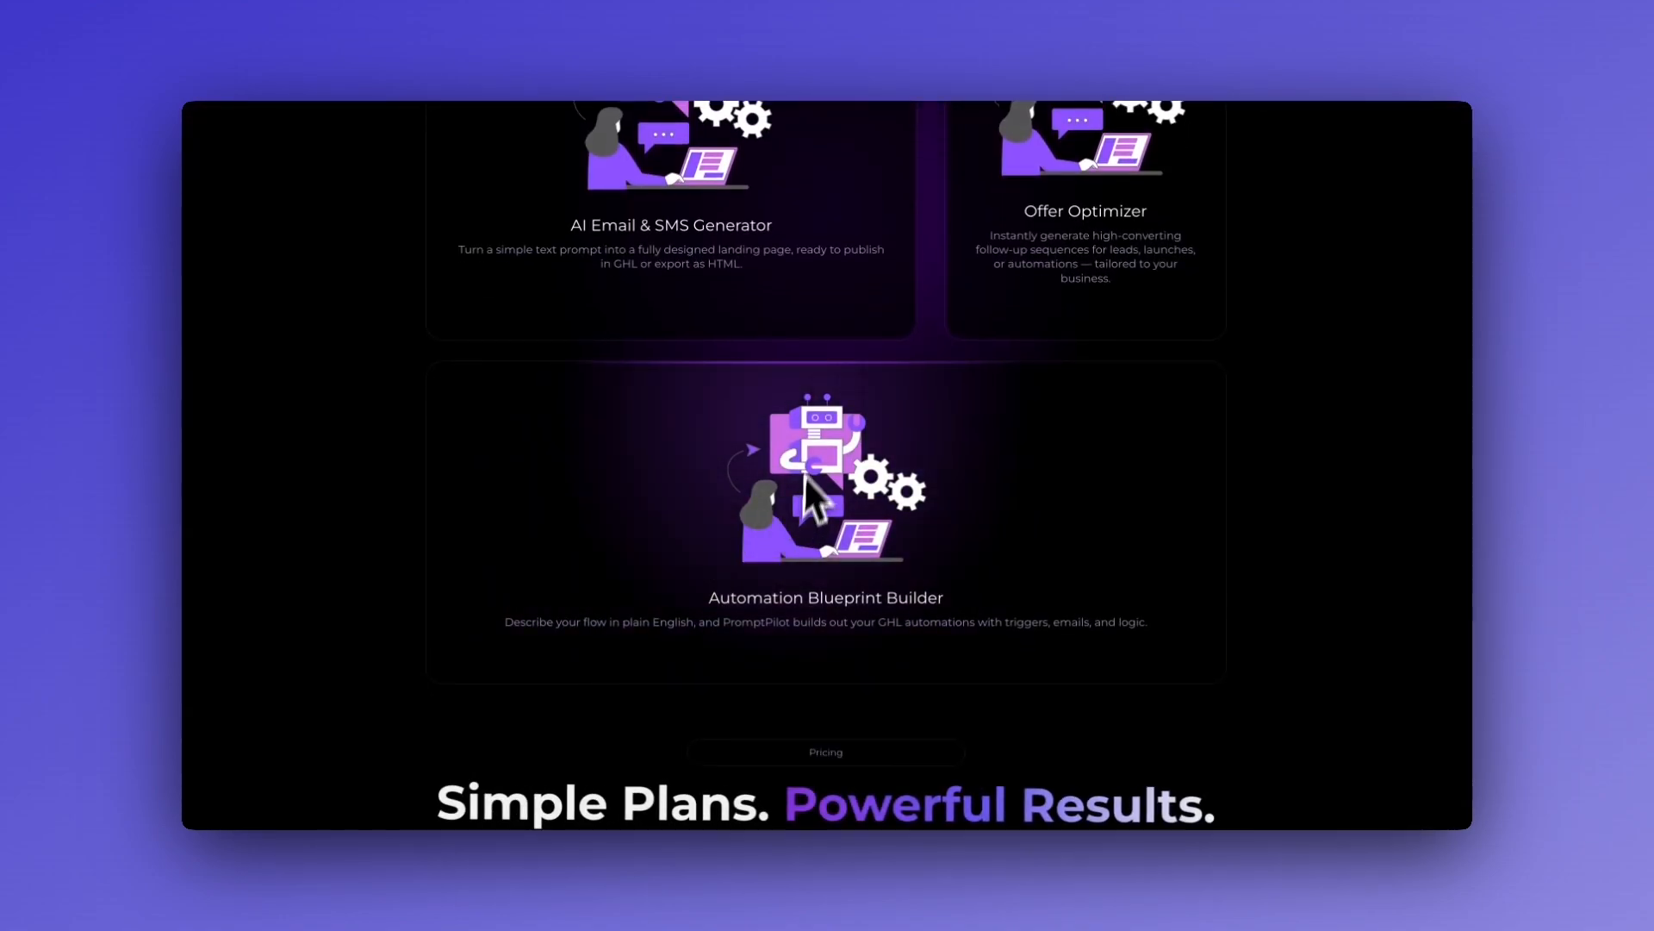
scroll("down", 3)
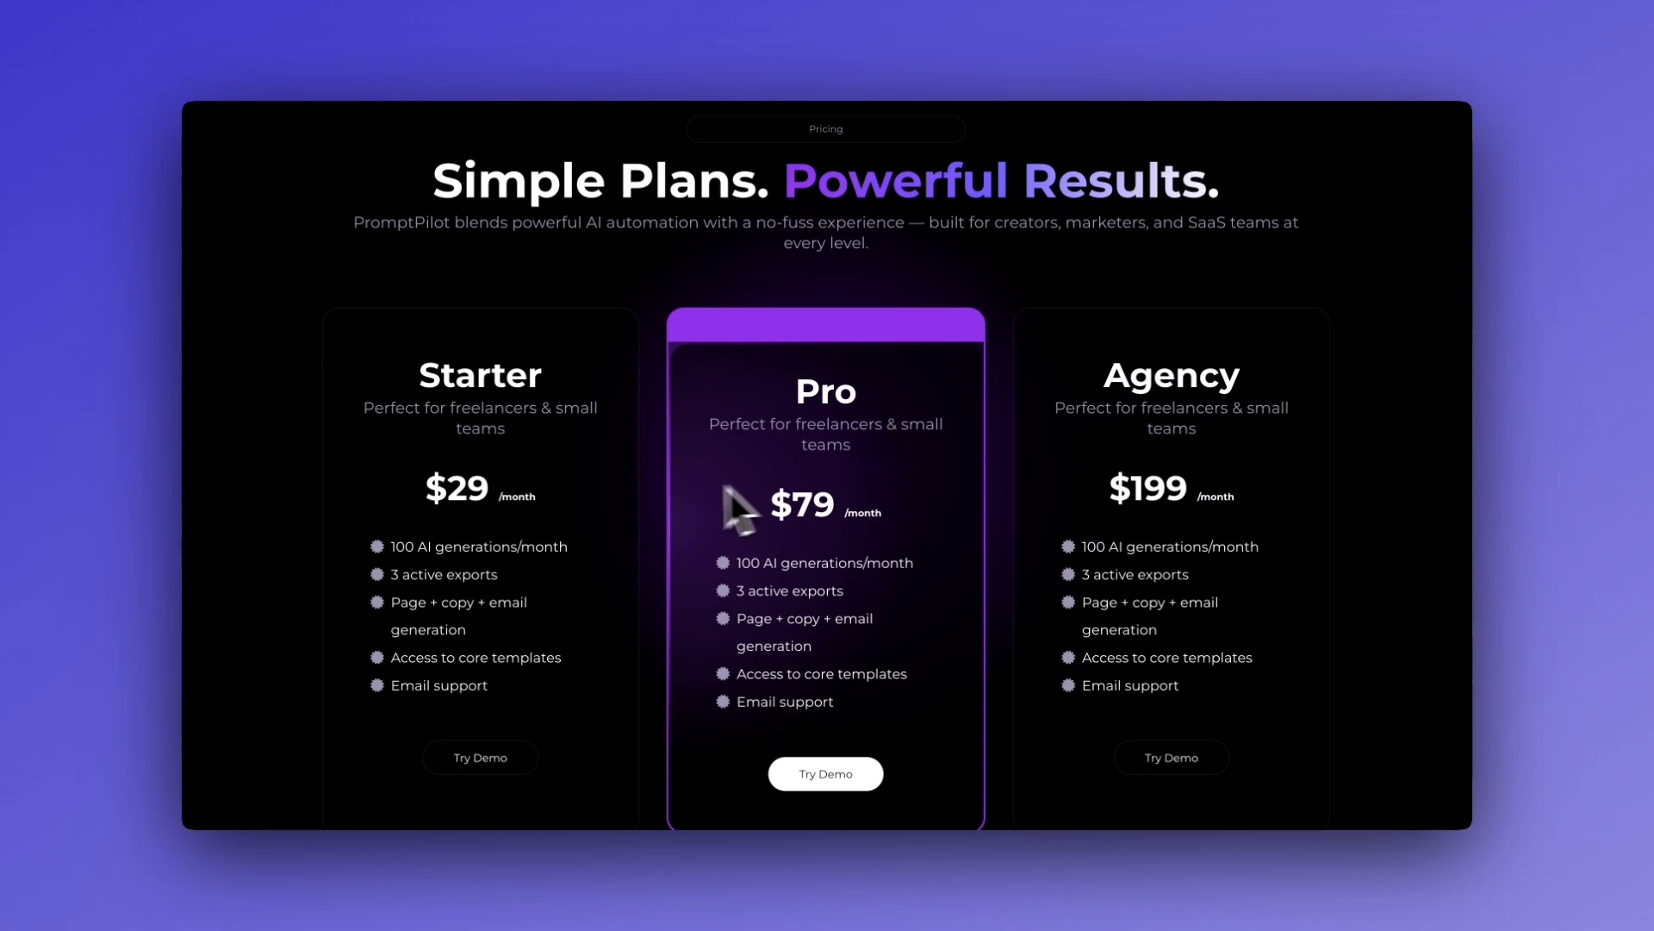
scroll("down", 3)
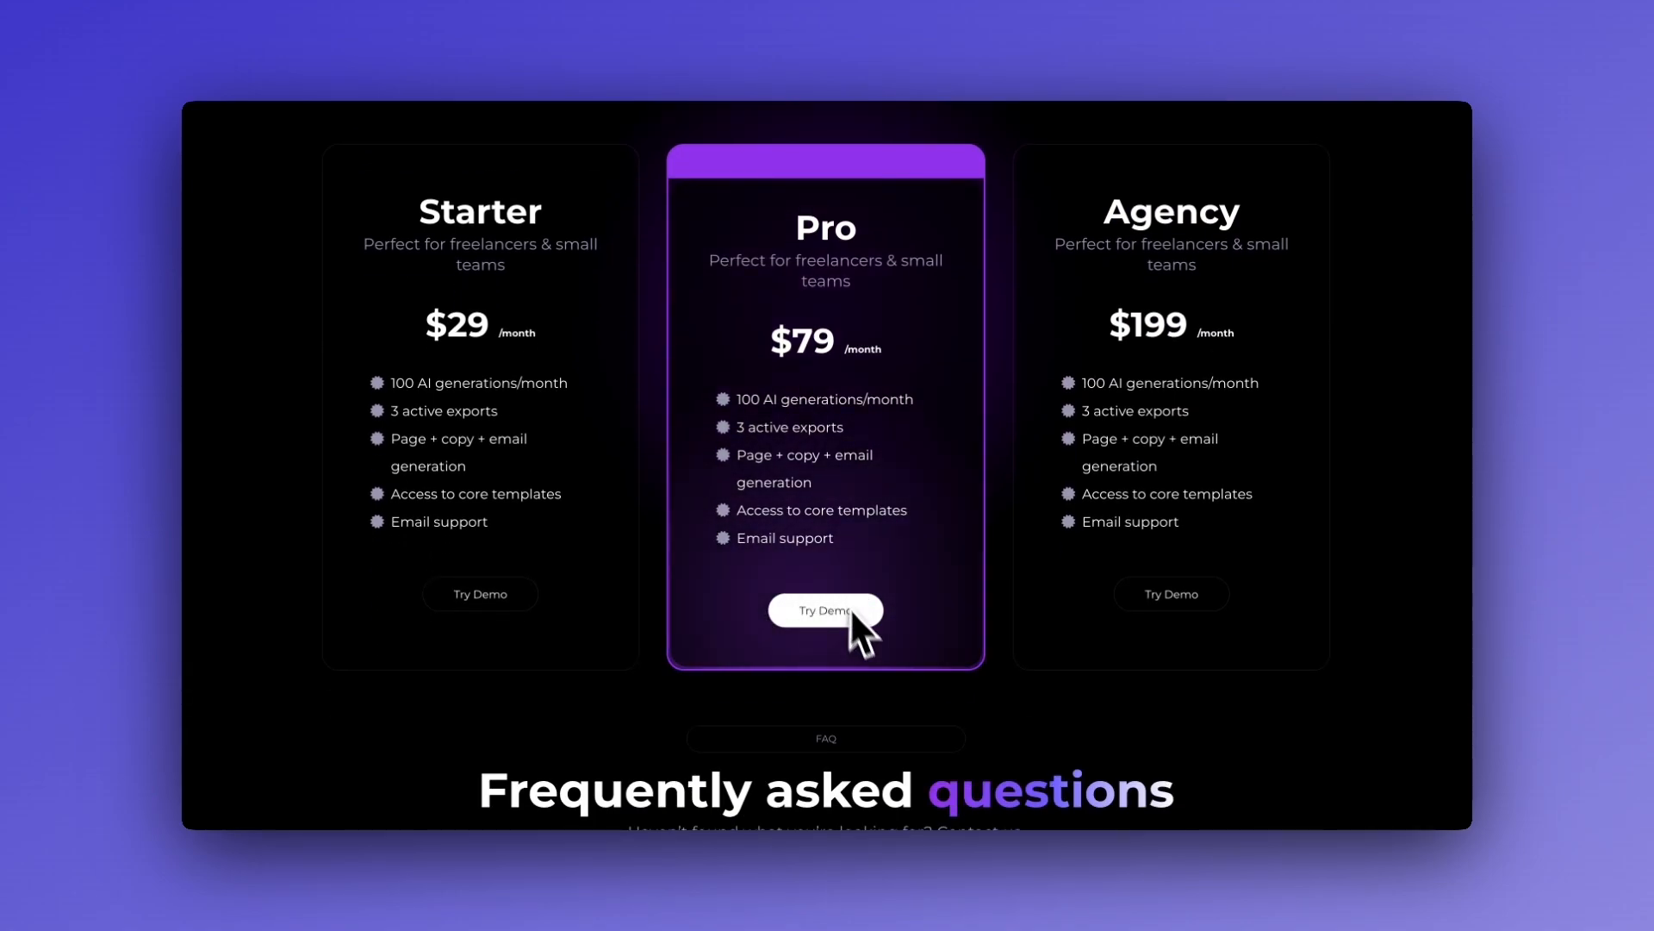
scroll("down", 3)
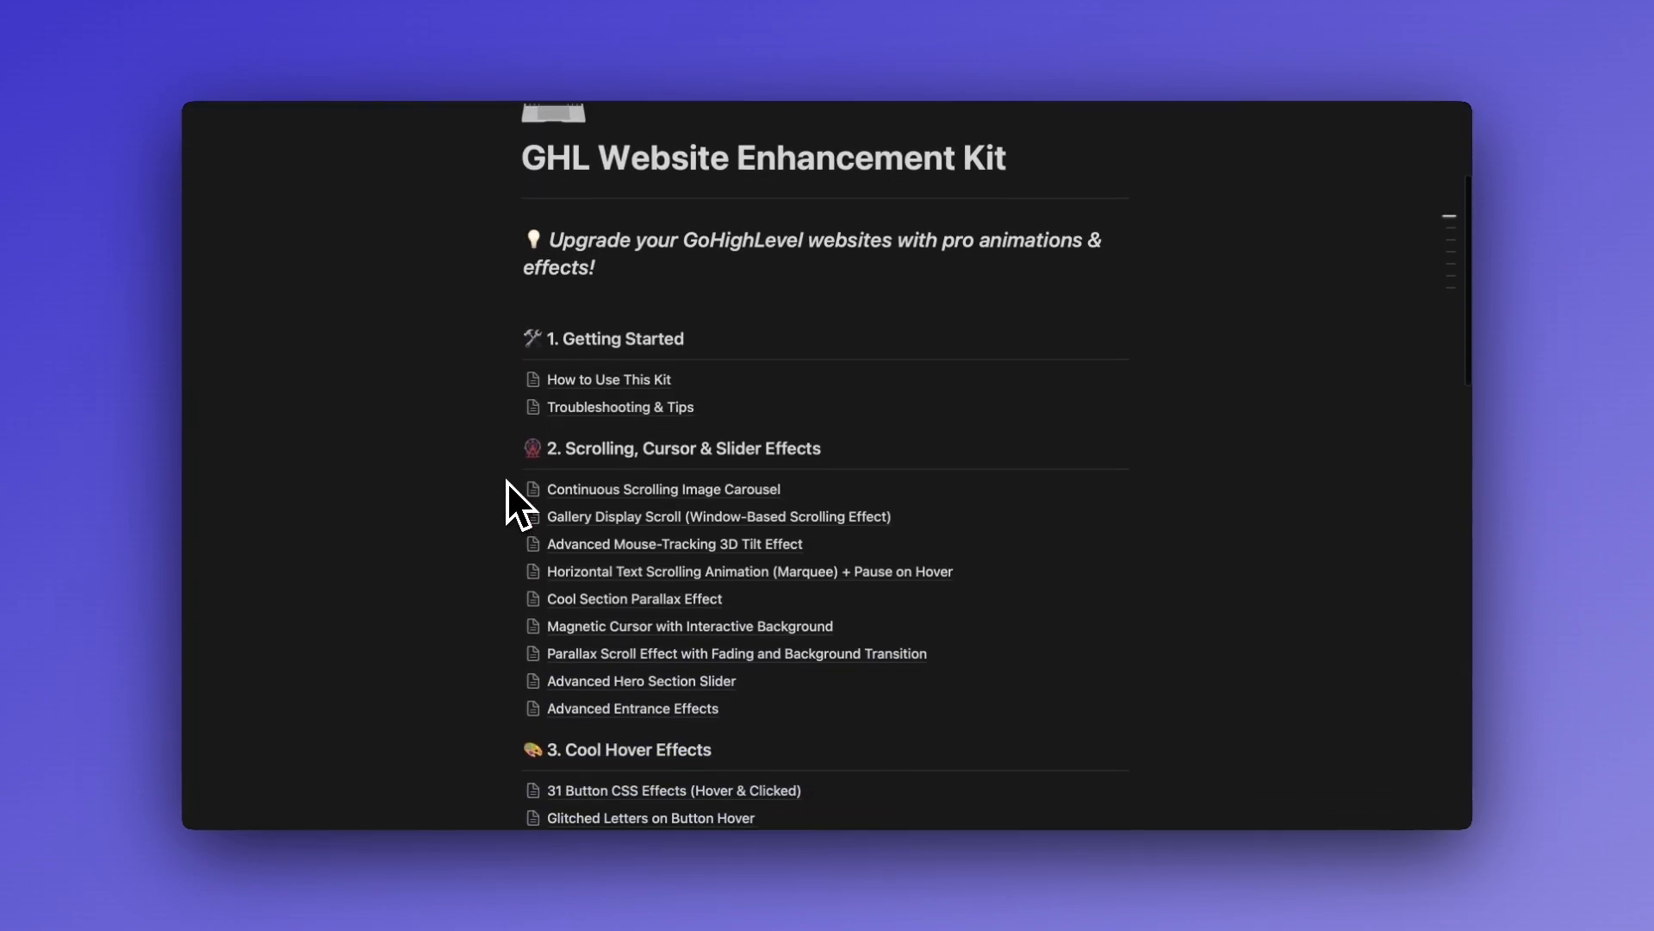
Step: Scroll the Notion GHL Website Enhancement Kit through its six sections to the bonus and back to the top
scroll("down", 3)
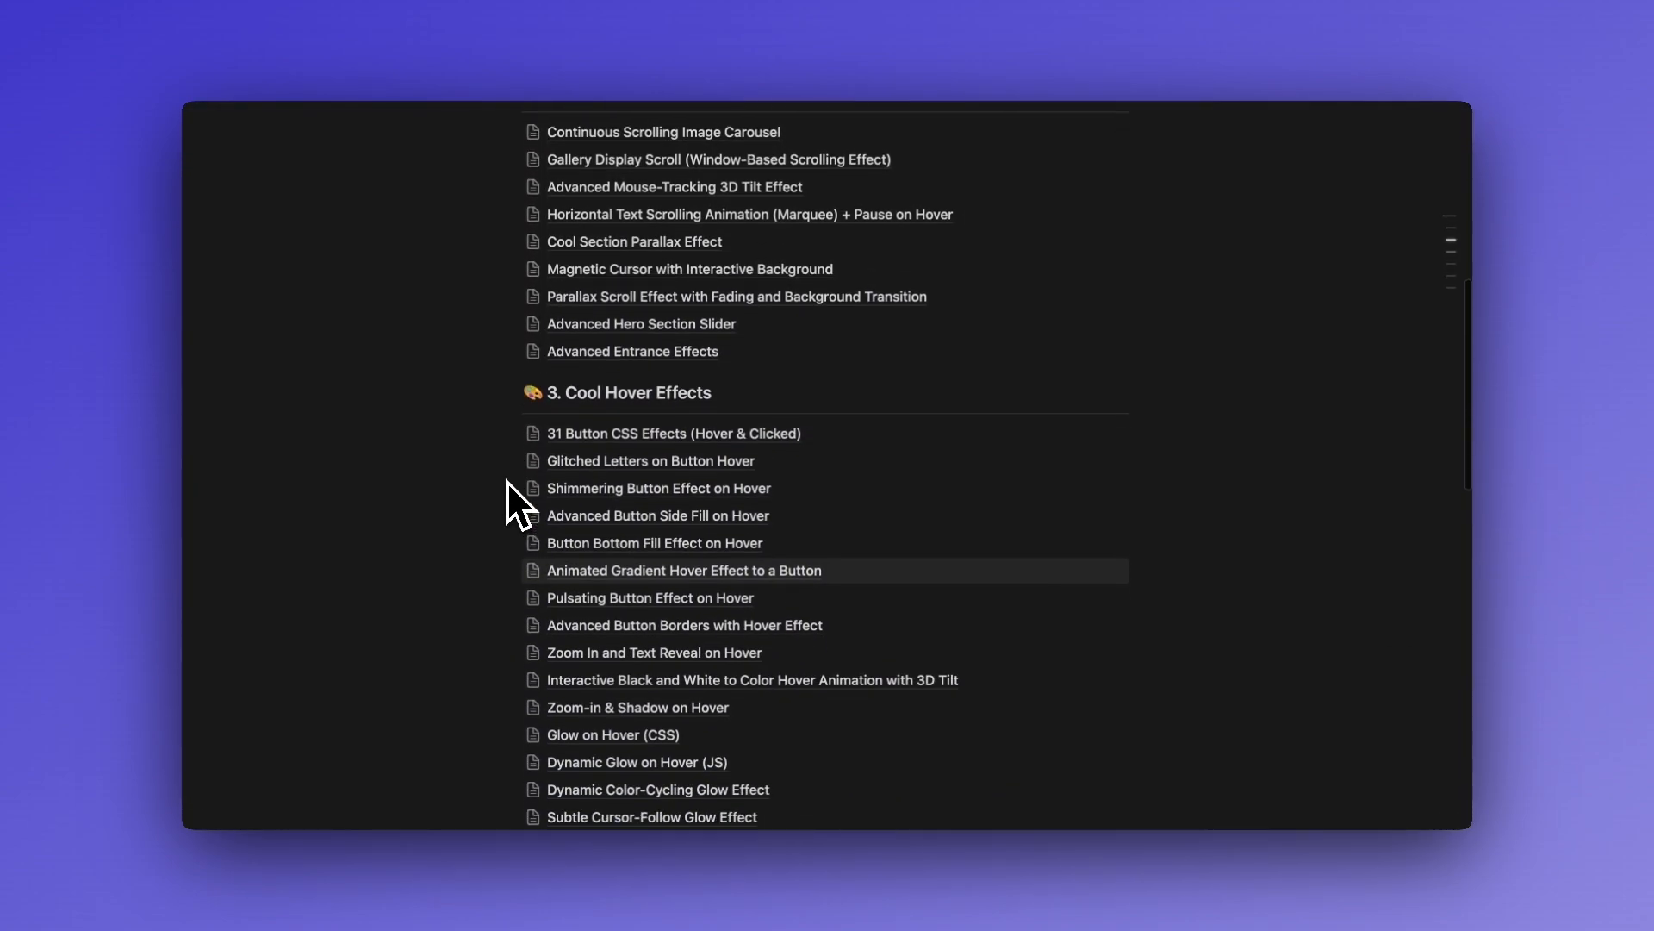
scroll("down", 3)
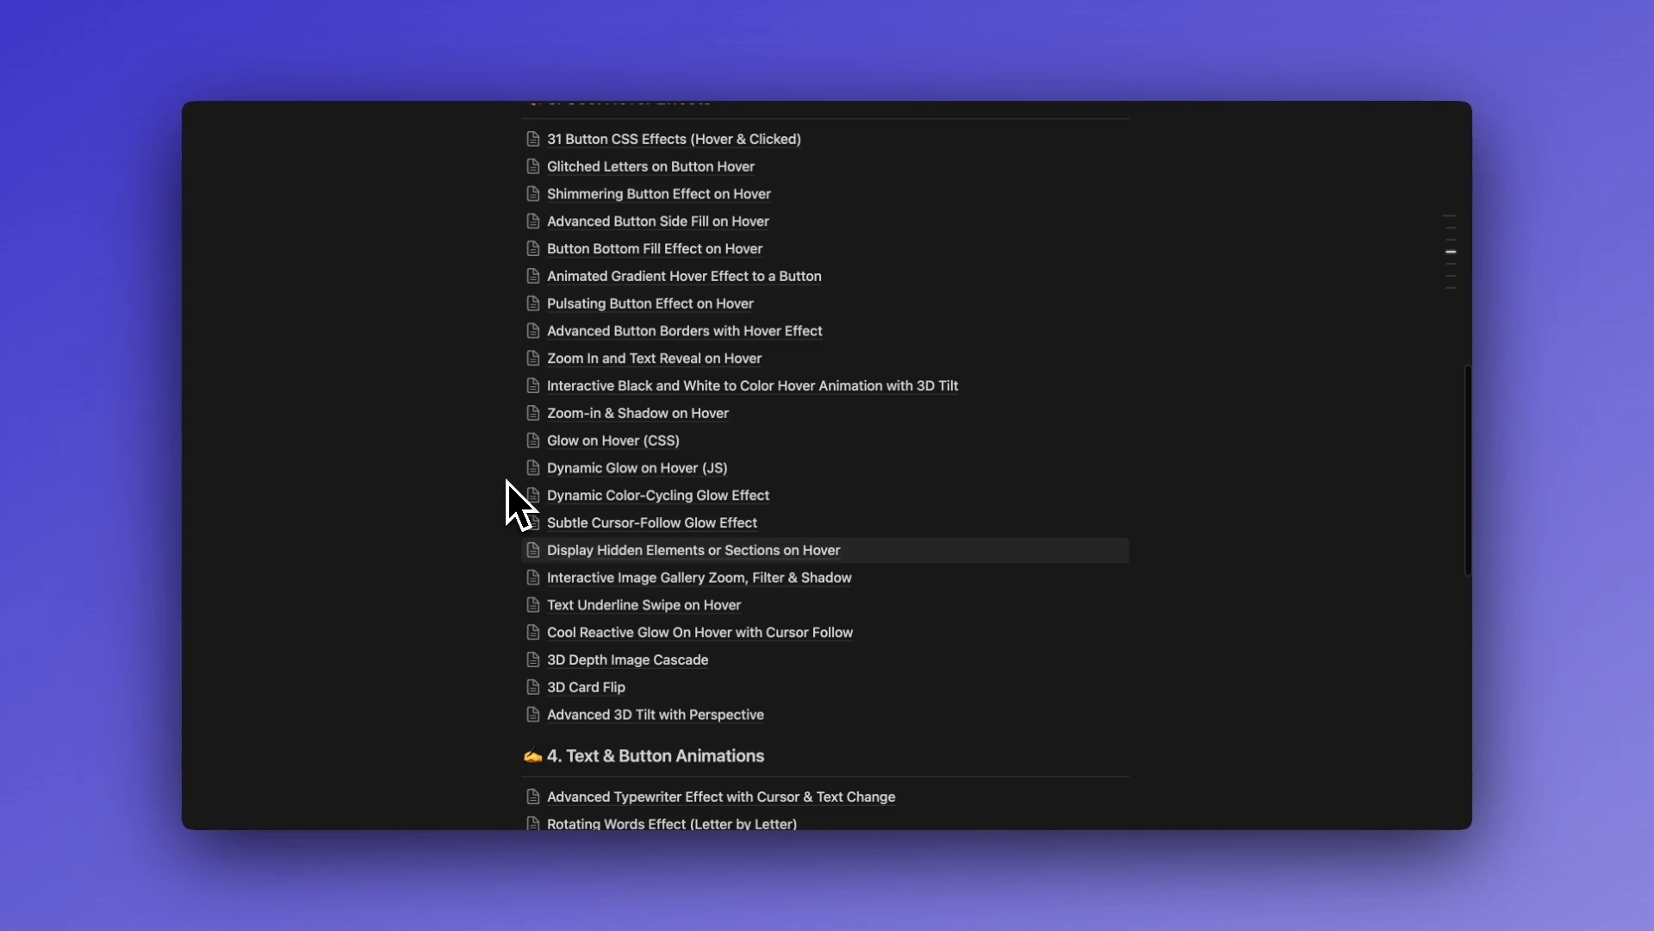
scroll("down", 3)
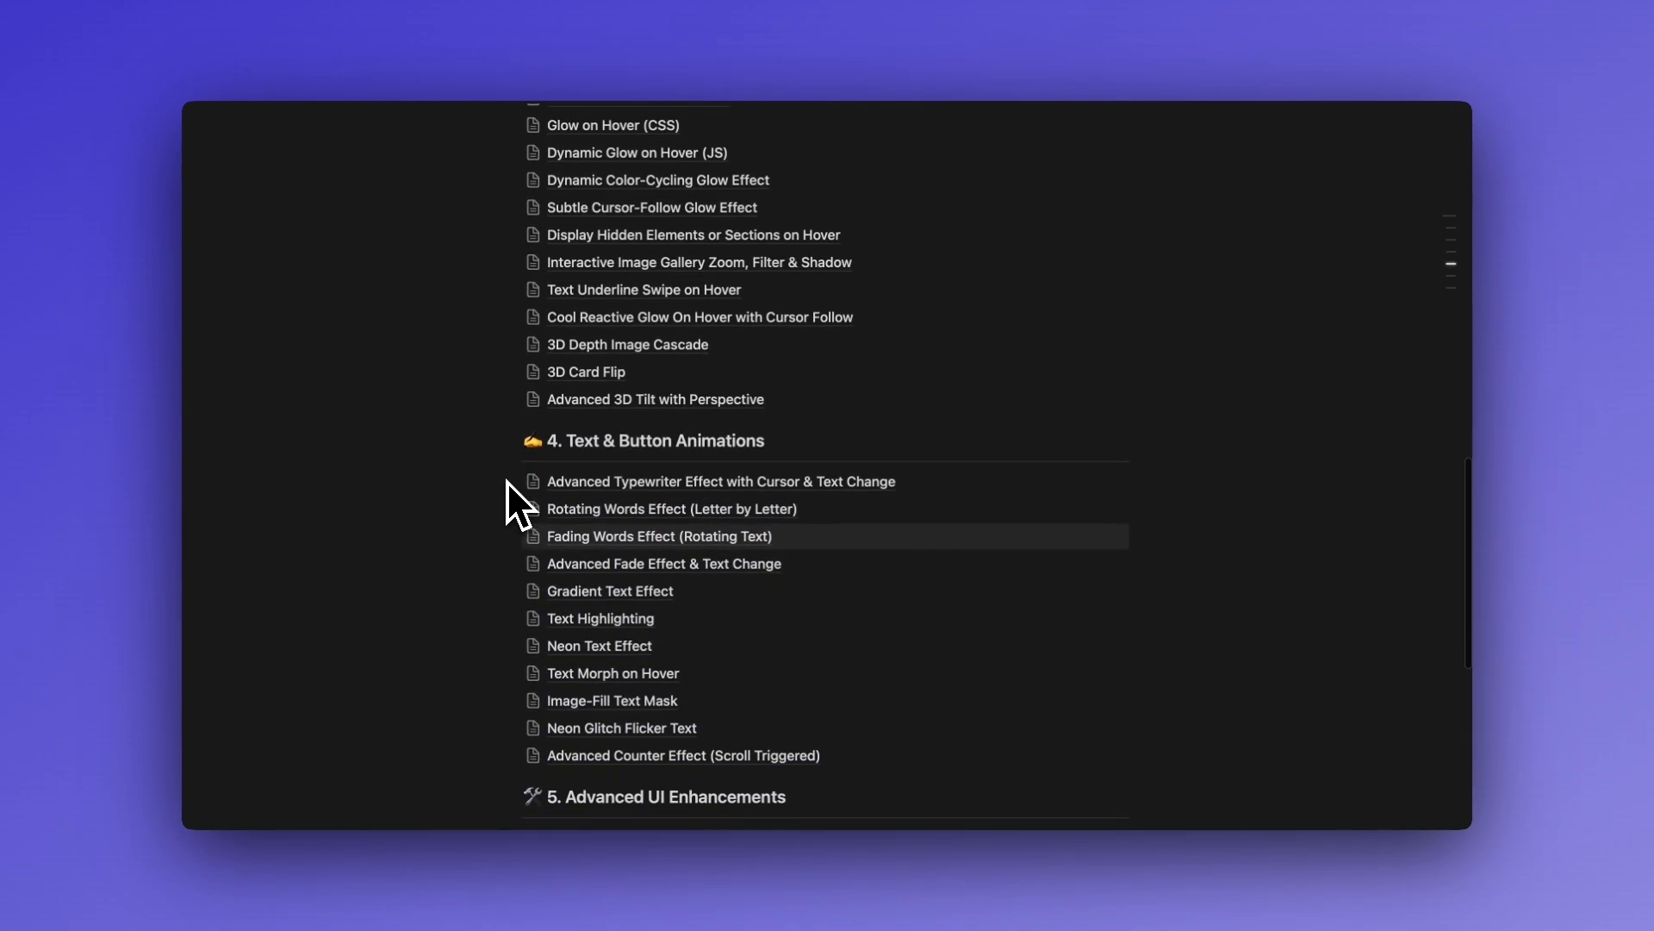
scroll("down", 3)
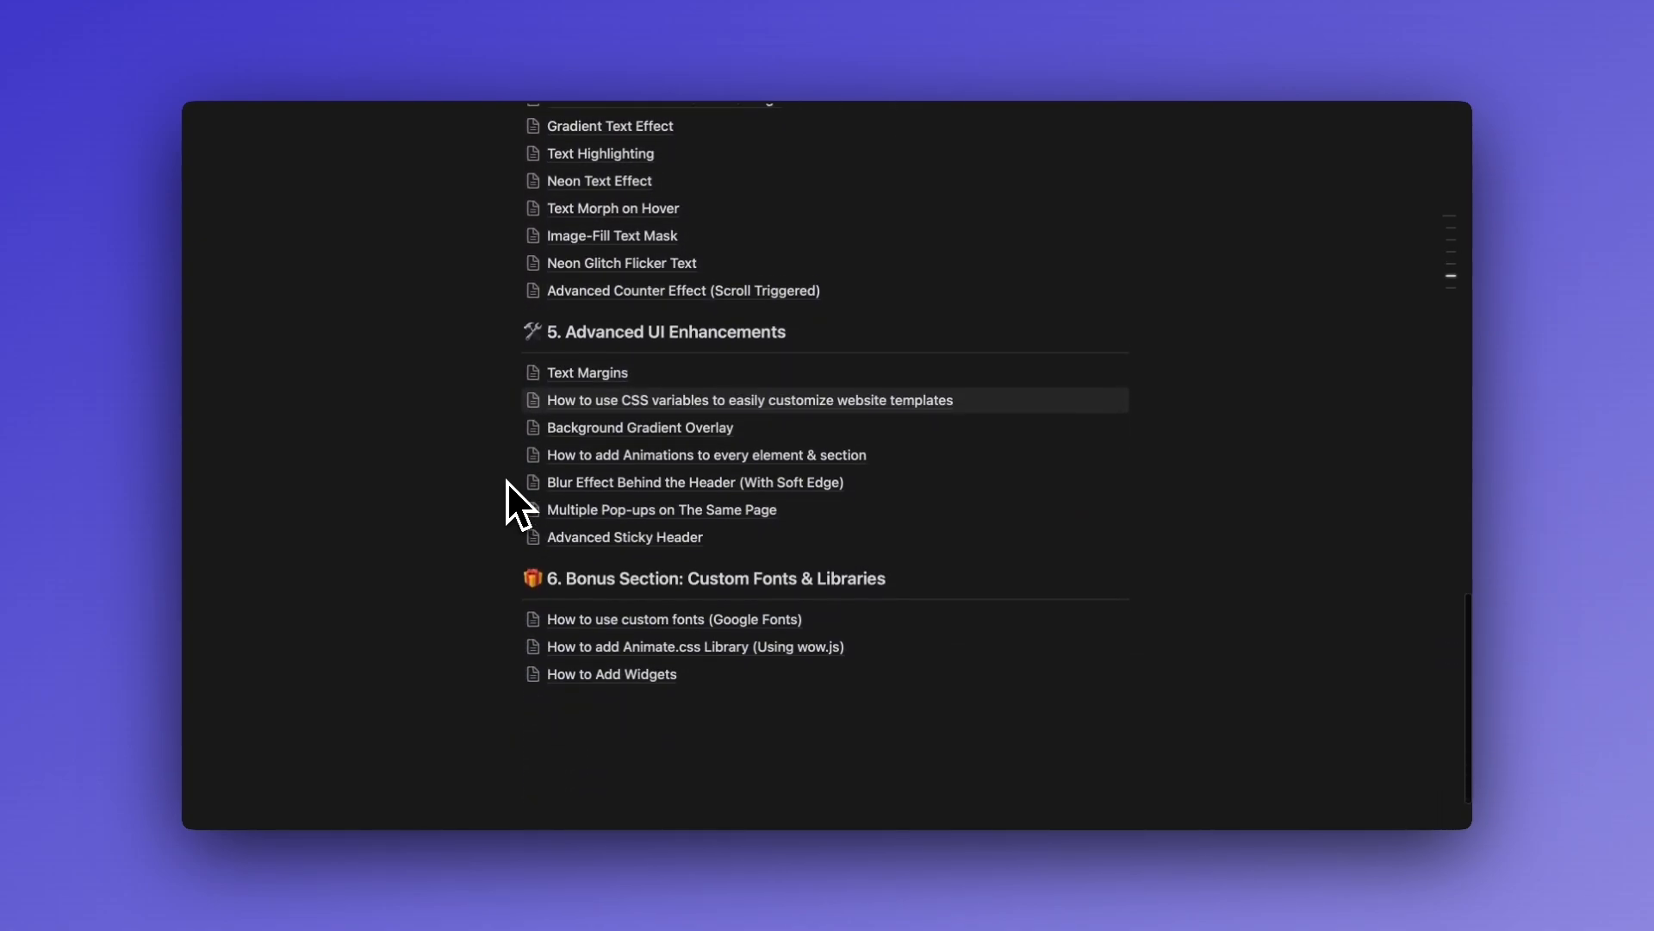
scroll("up", 3)
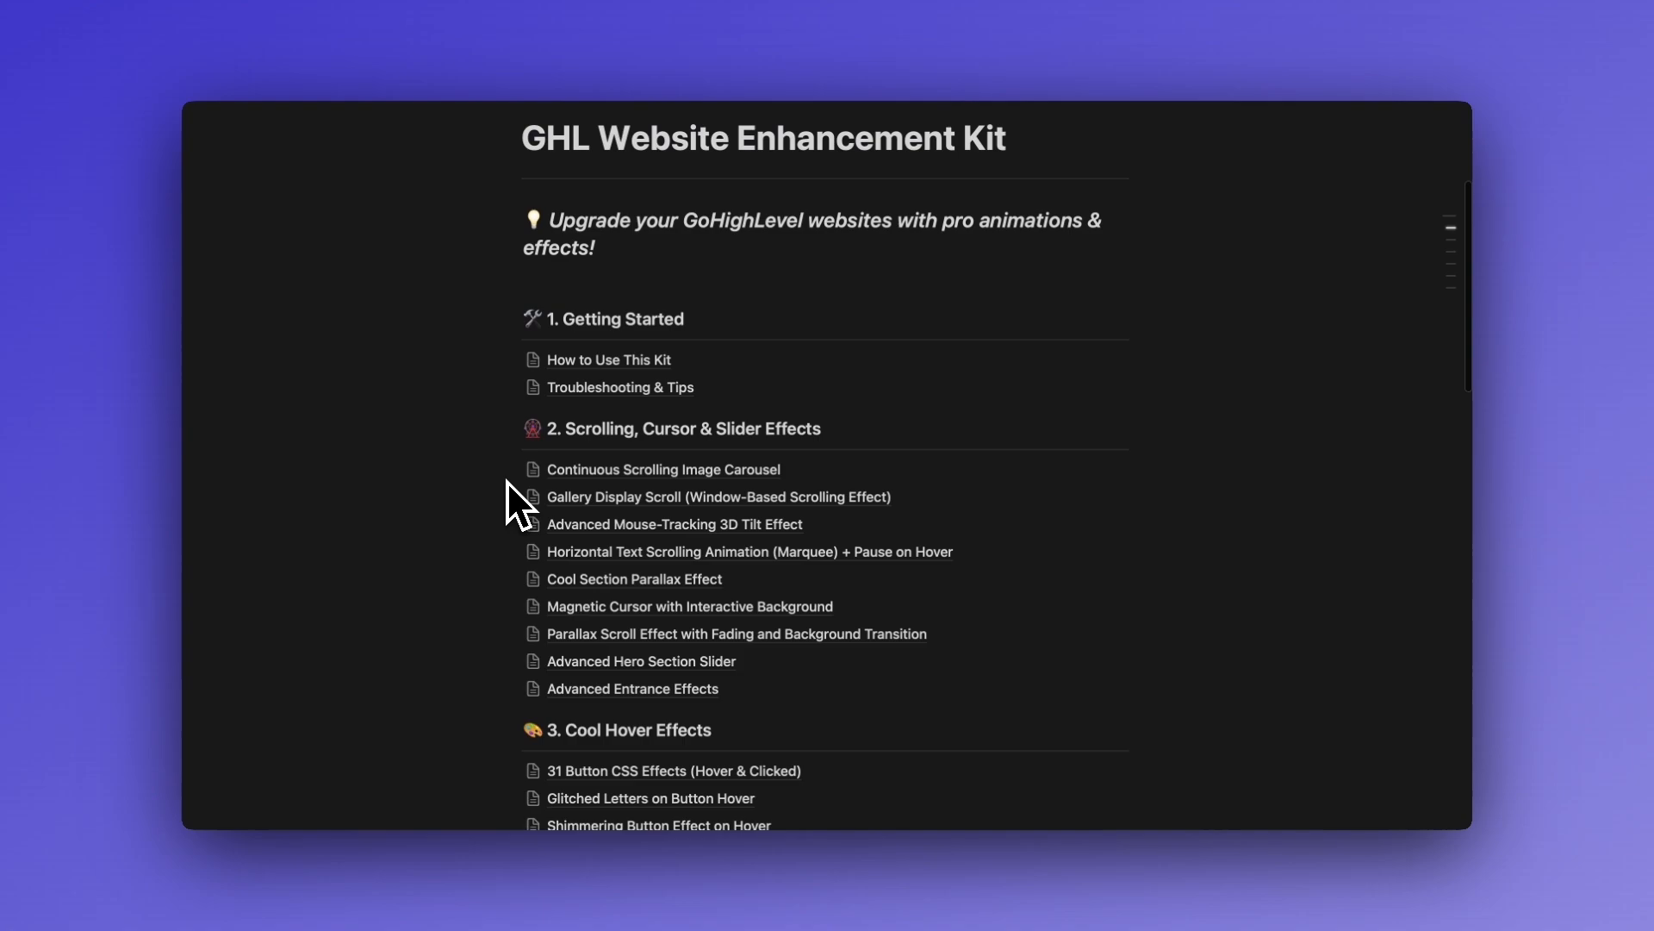
left_click(641, 660)
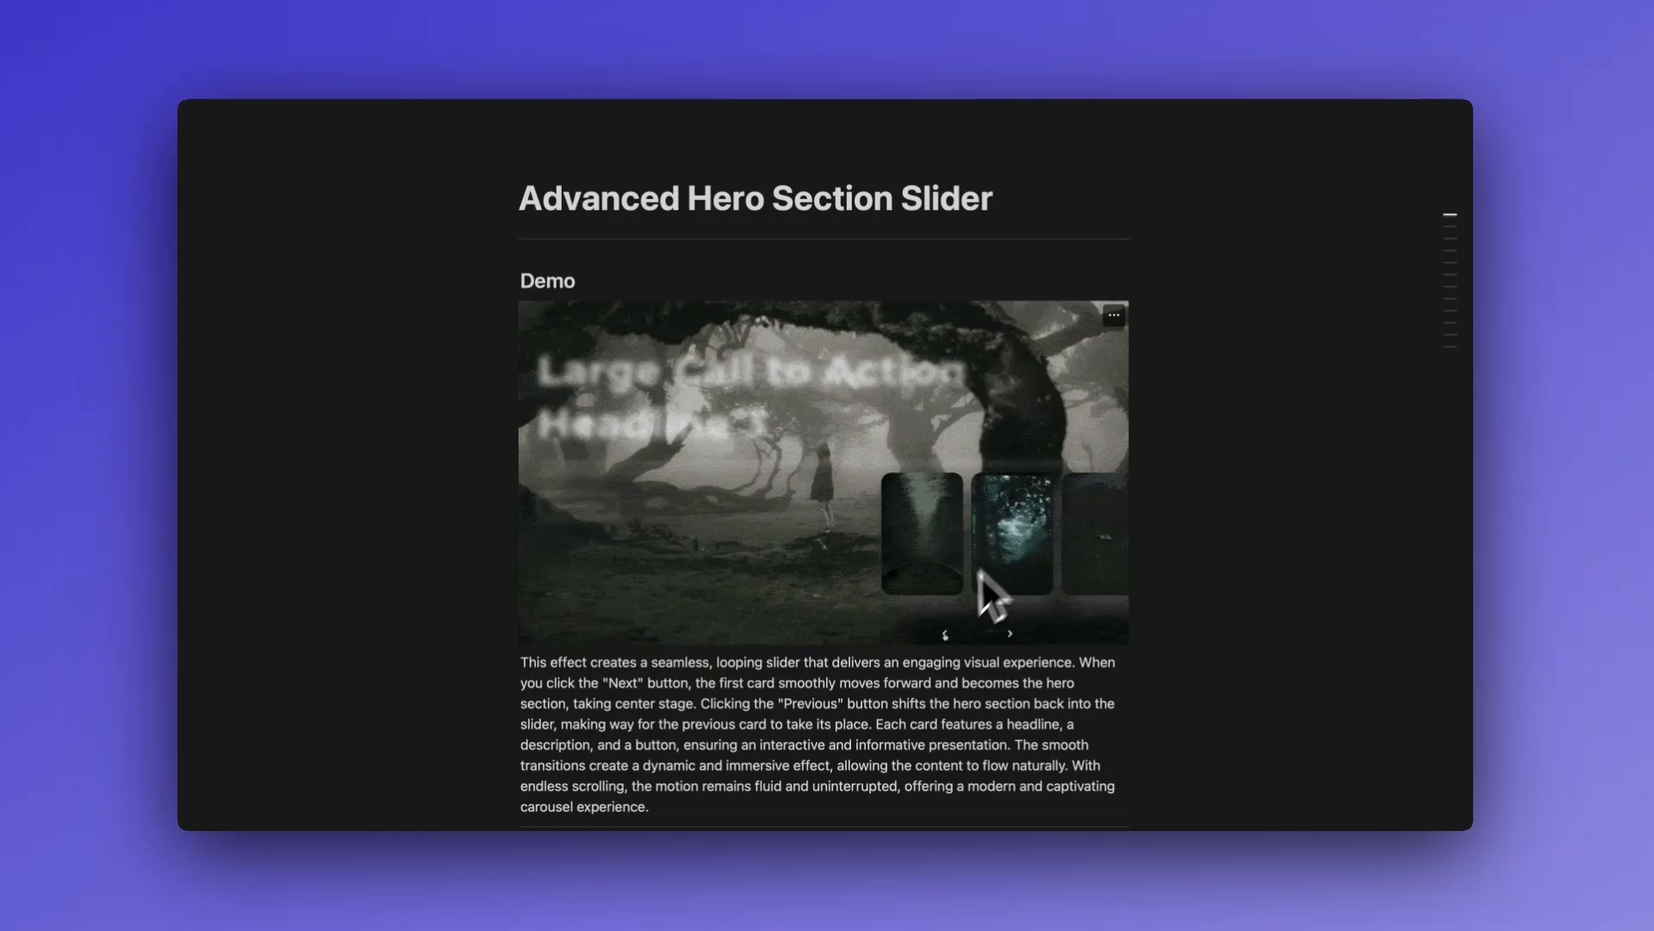
Step: Advance the Advanced Hero Section Slider demo to Headline 4
left_click(1008, 632)
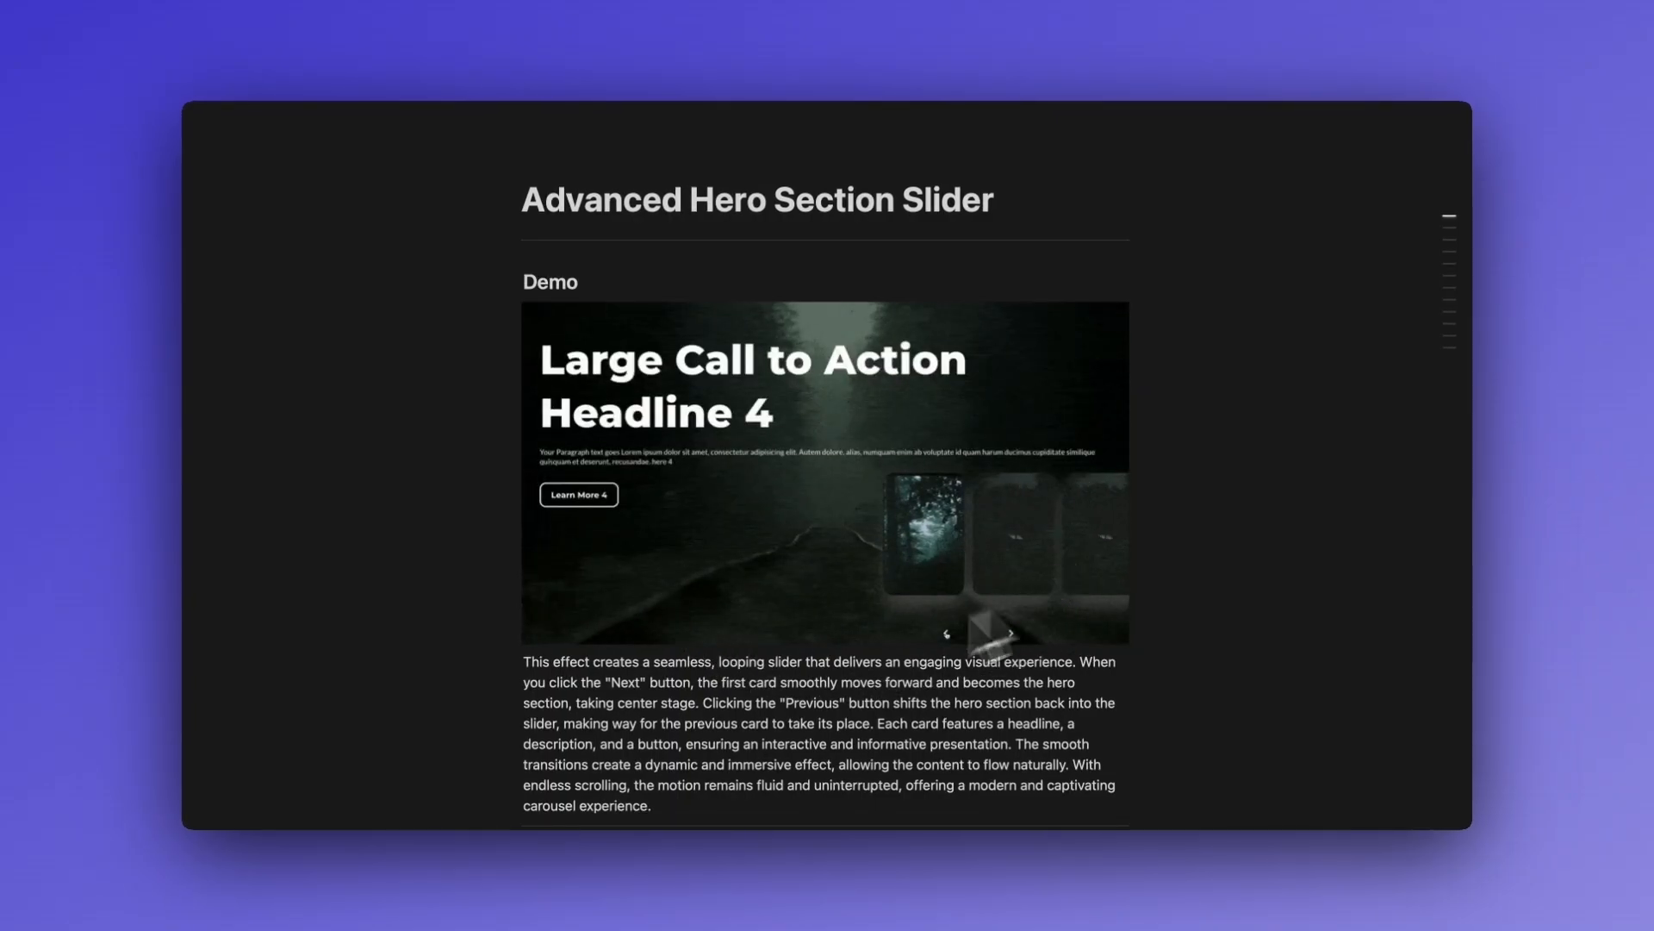
scroll("down", 3)
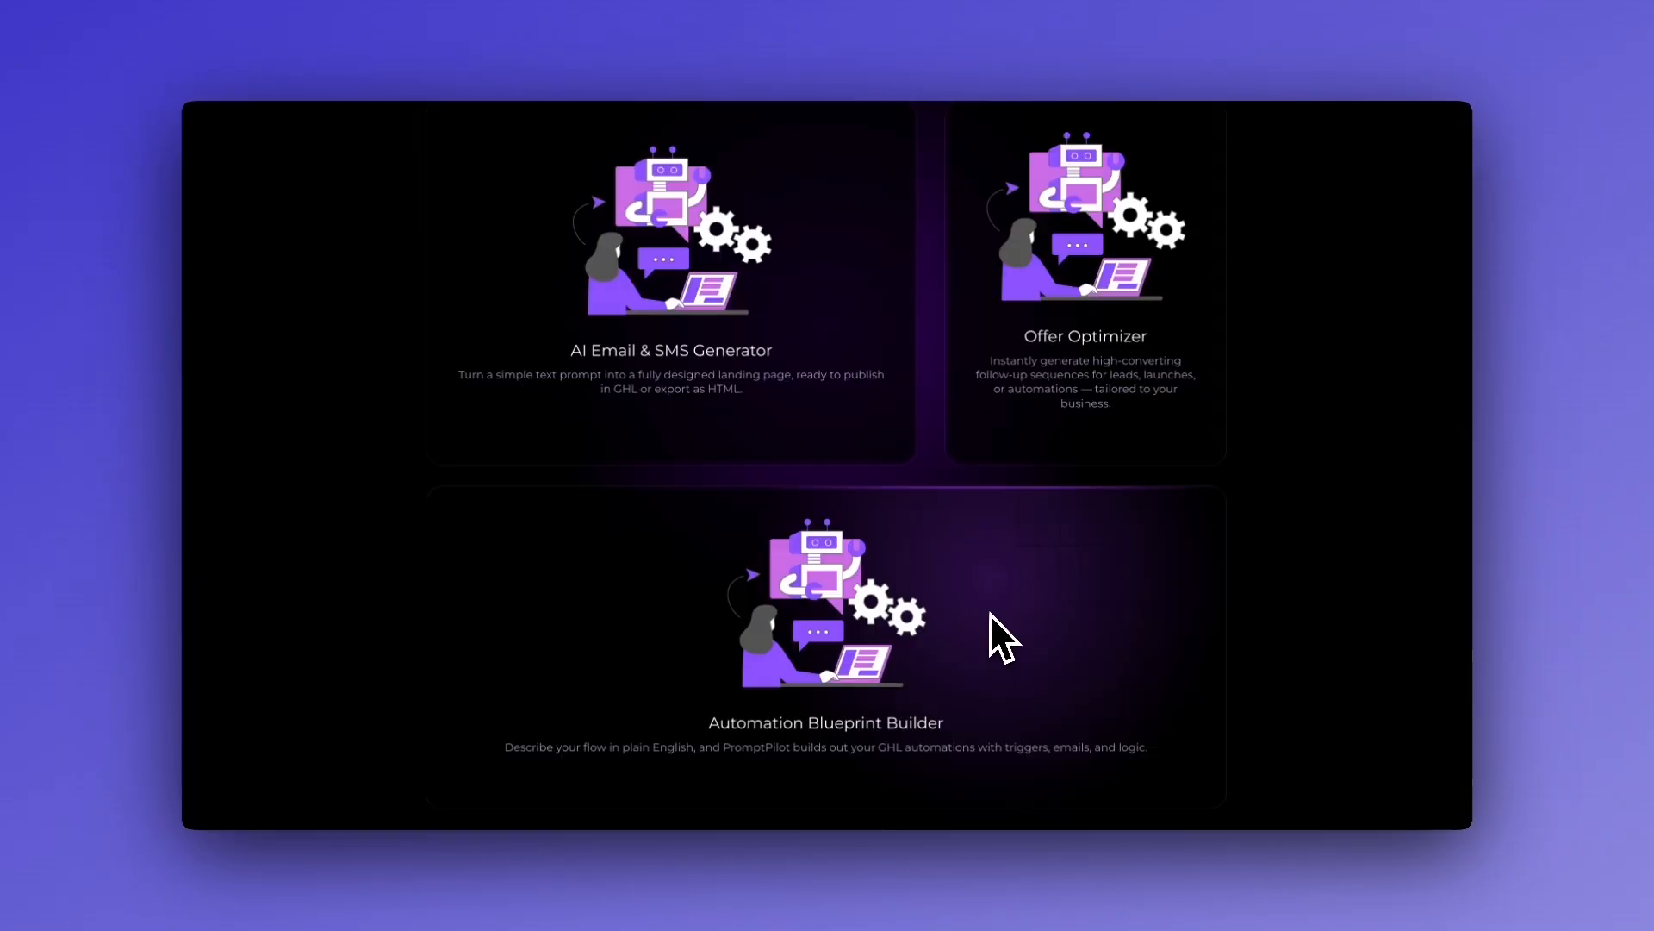
scroll("down", 3)
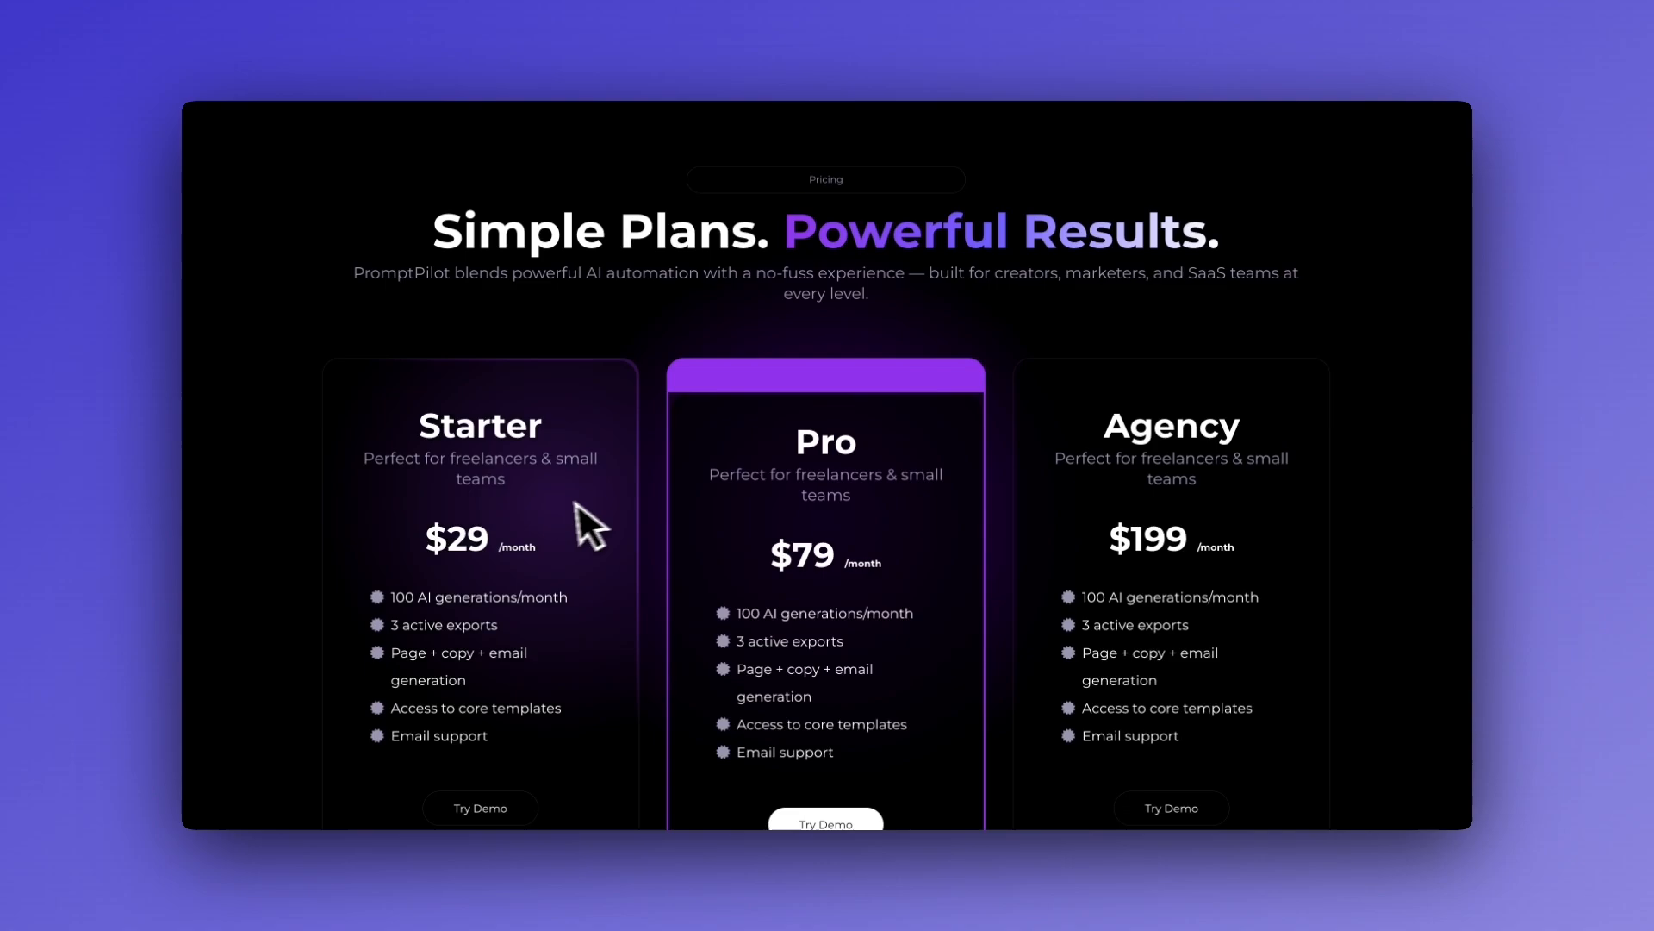
scroll("down", 3)
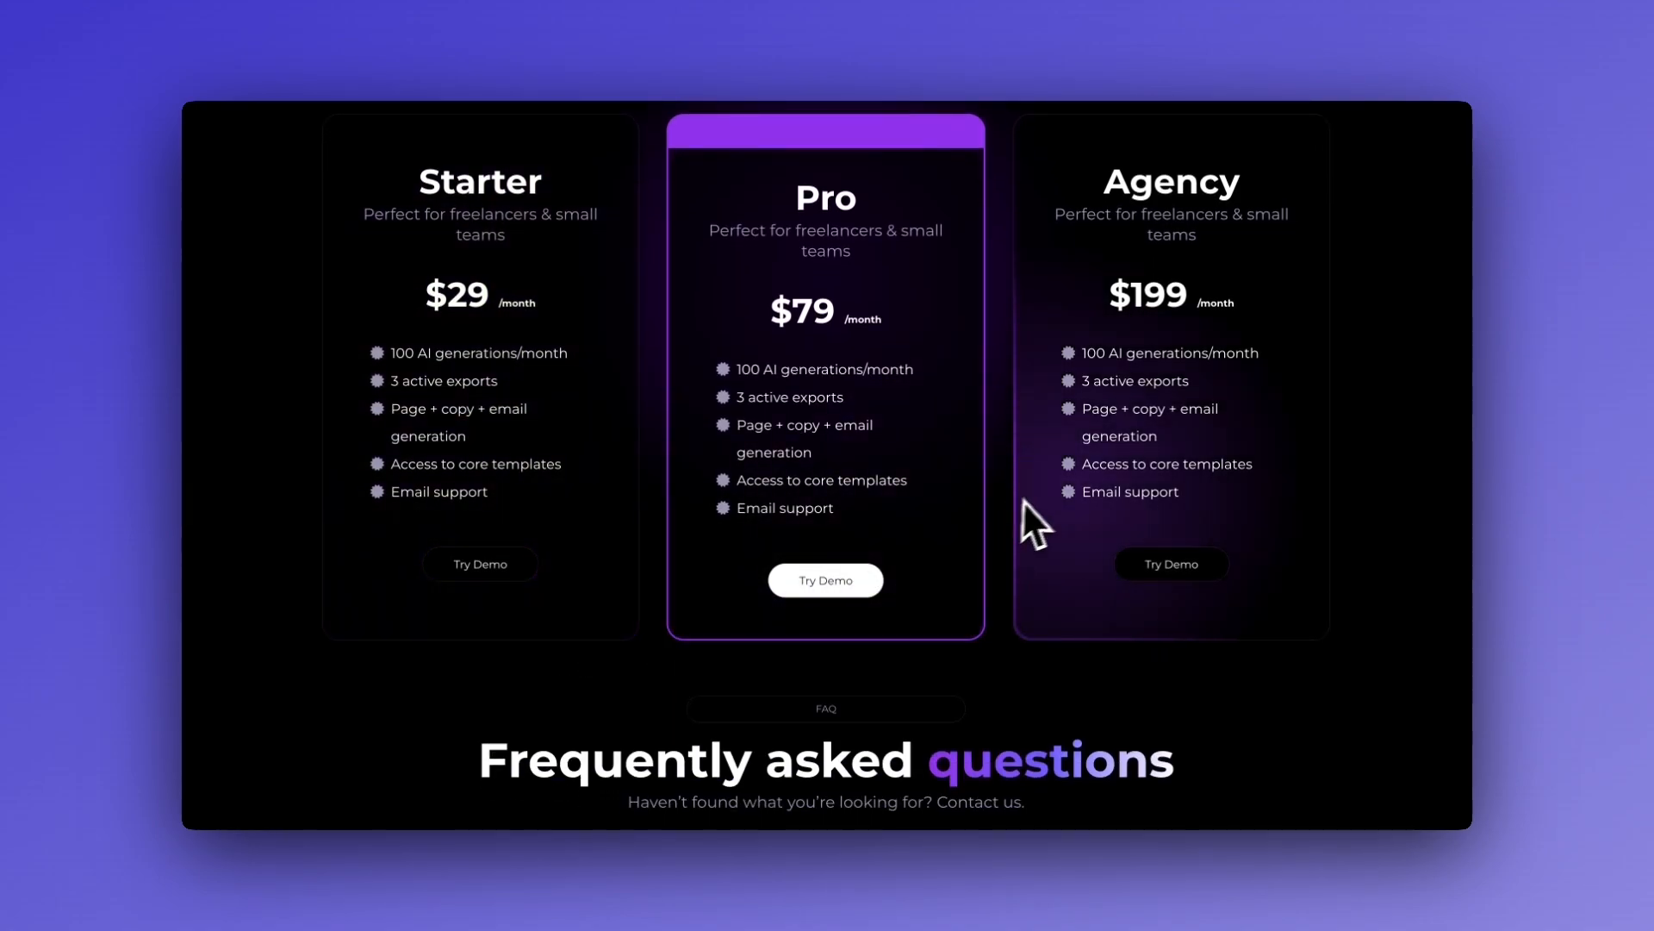
scroll("down", 3)
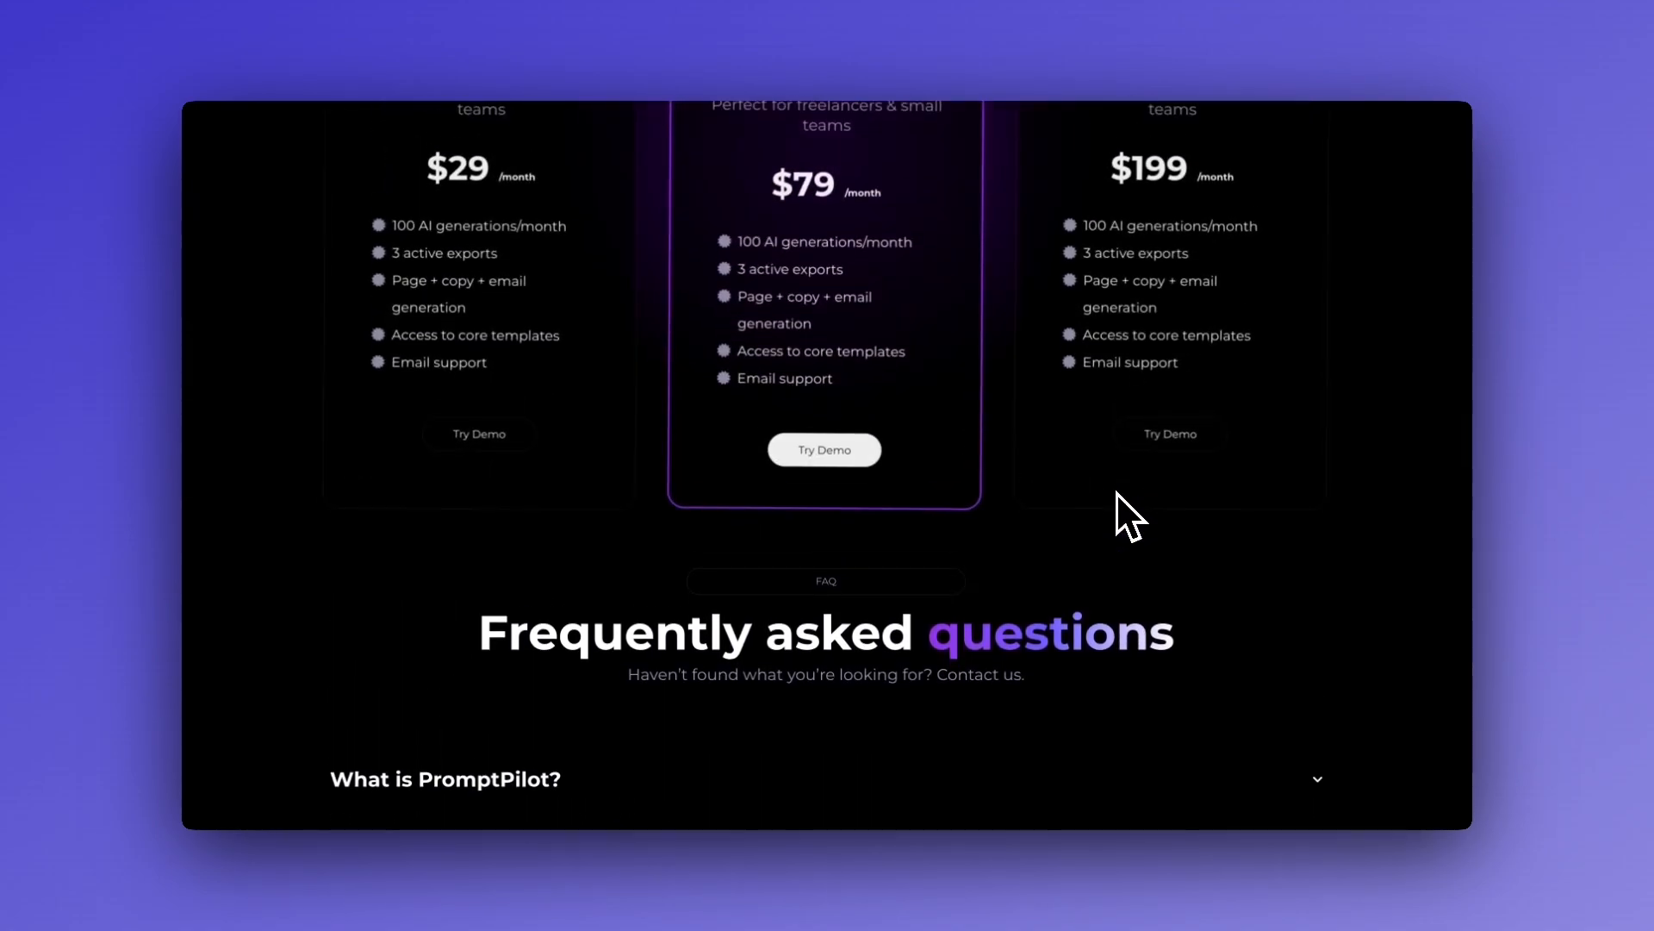
scroll("up", 3)
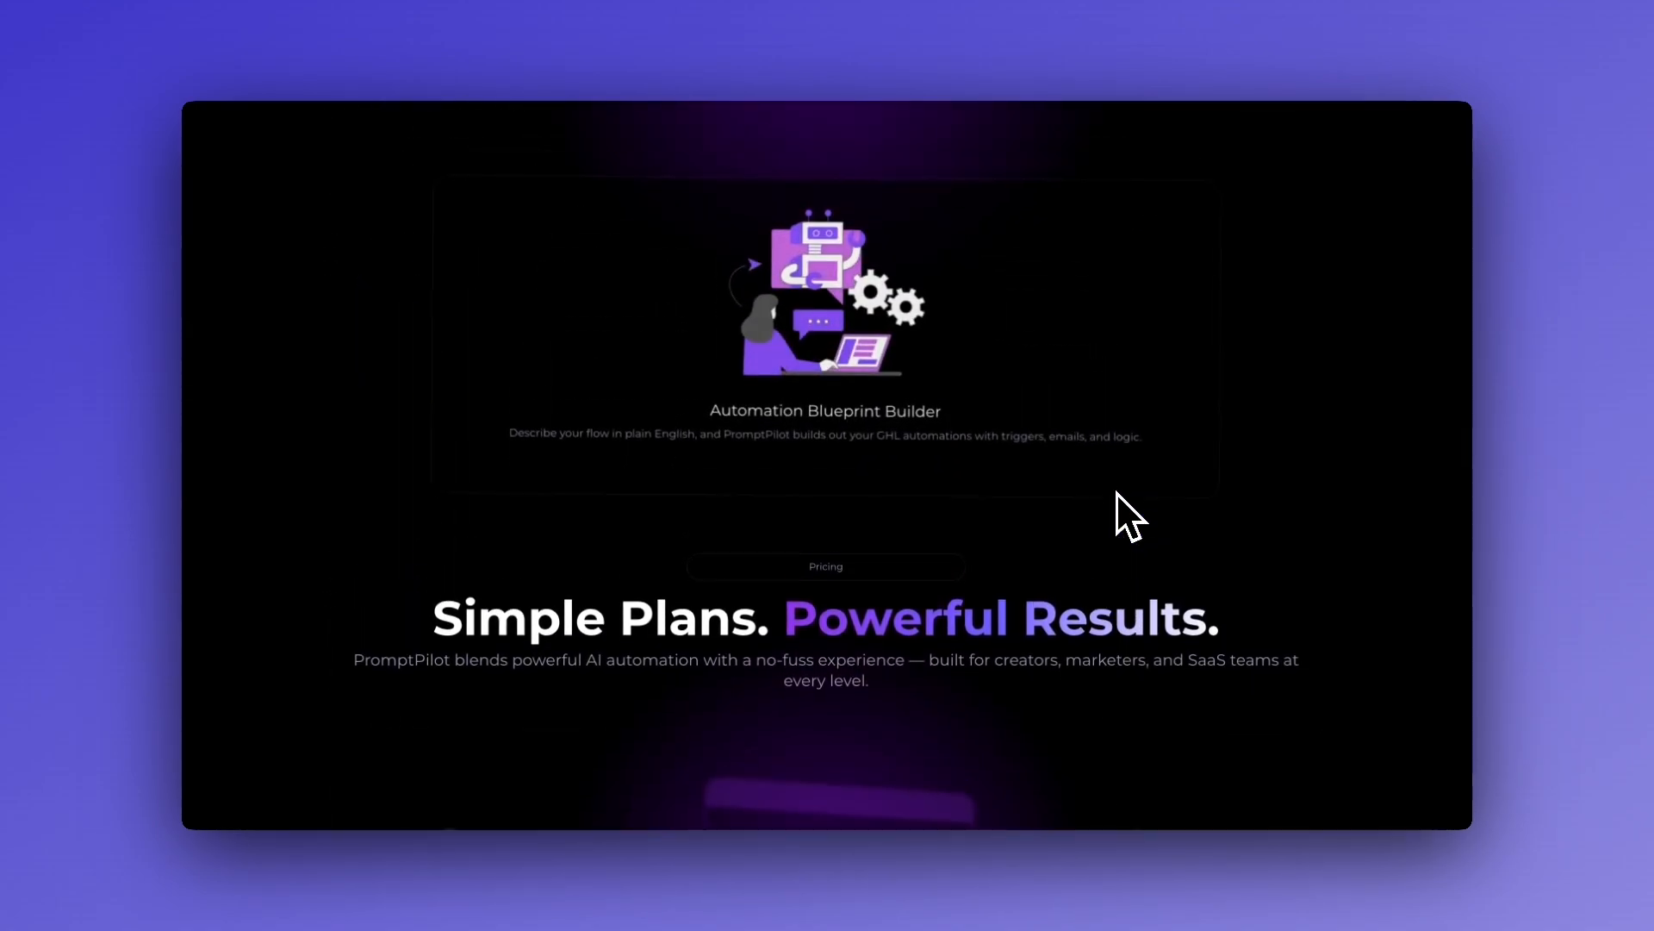